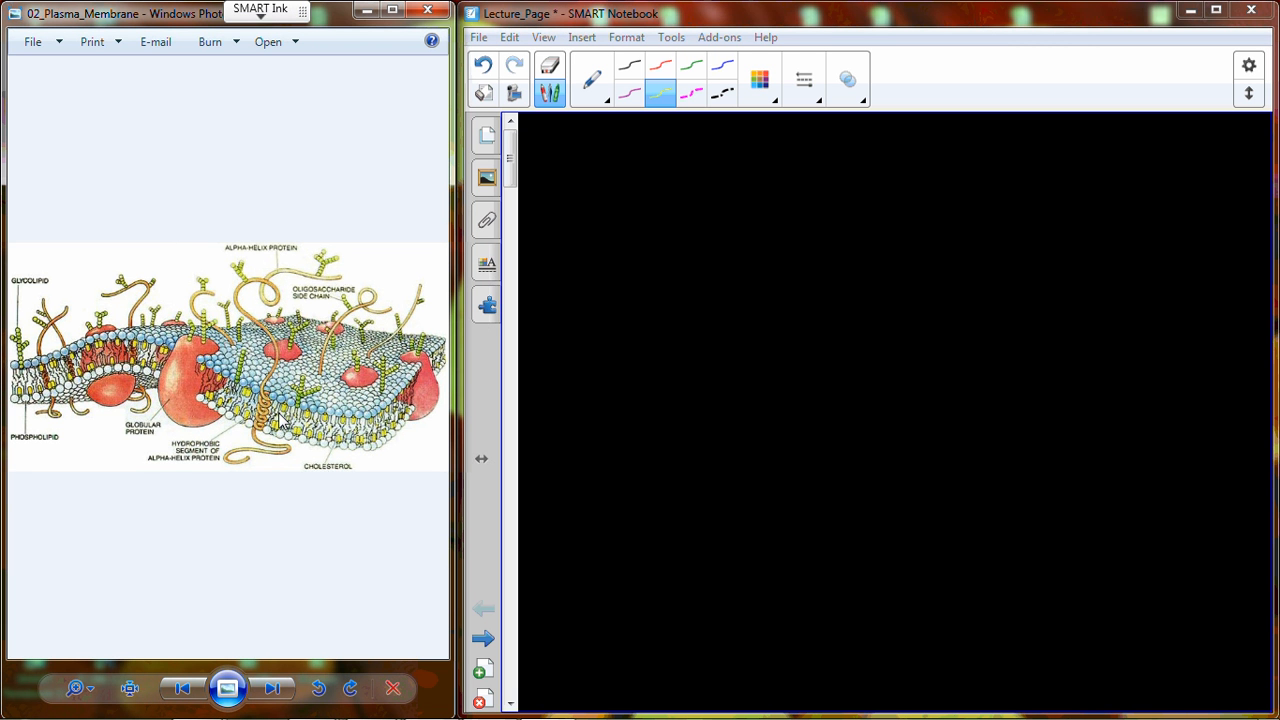
mouse_move(315, 307)
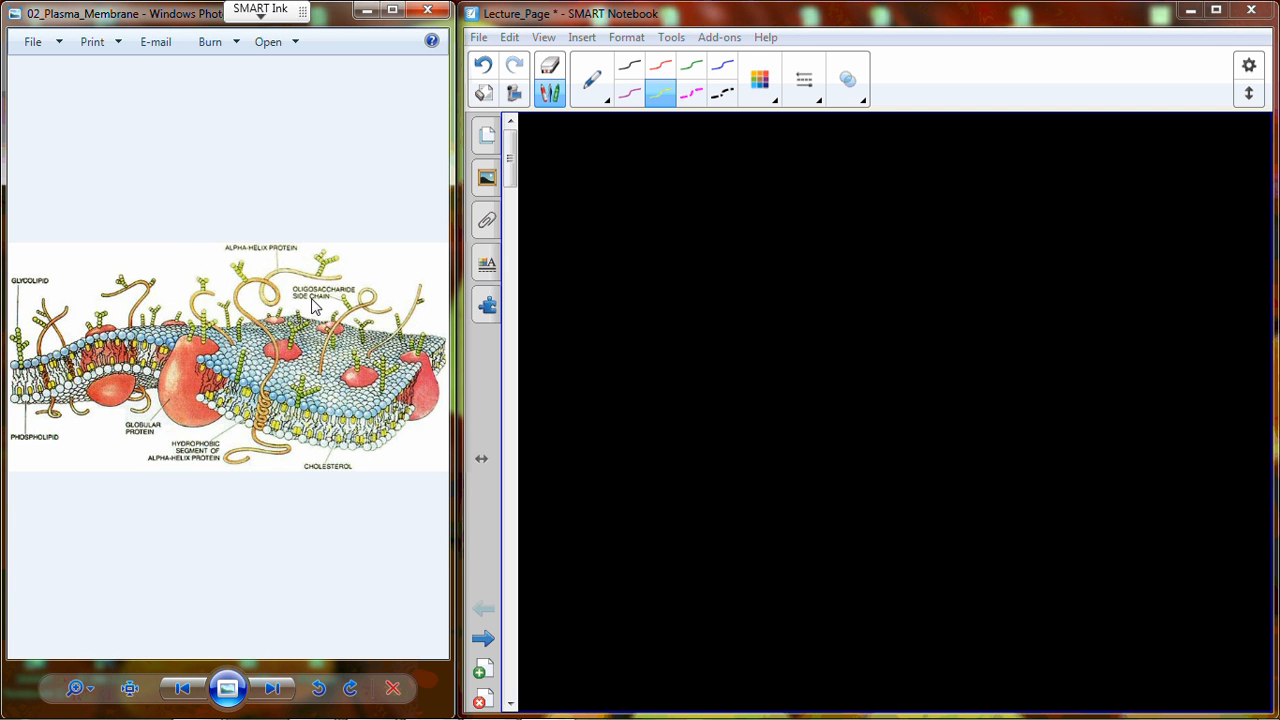
mouse_move(298, 318)
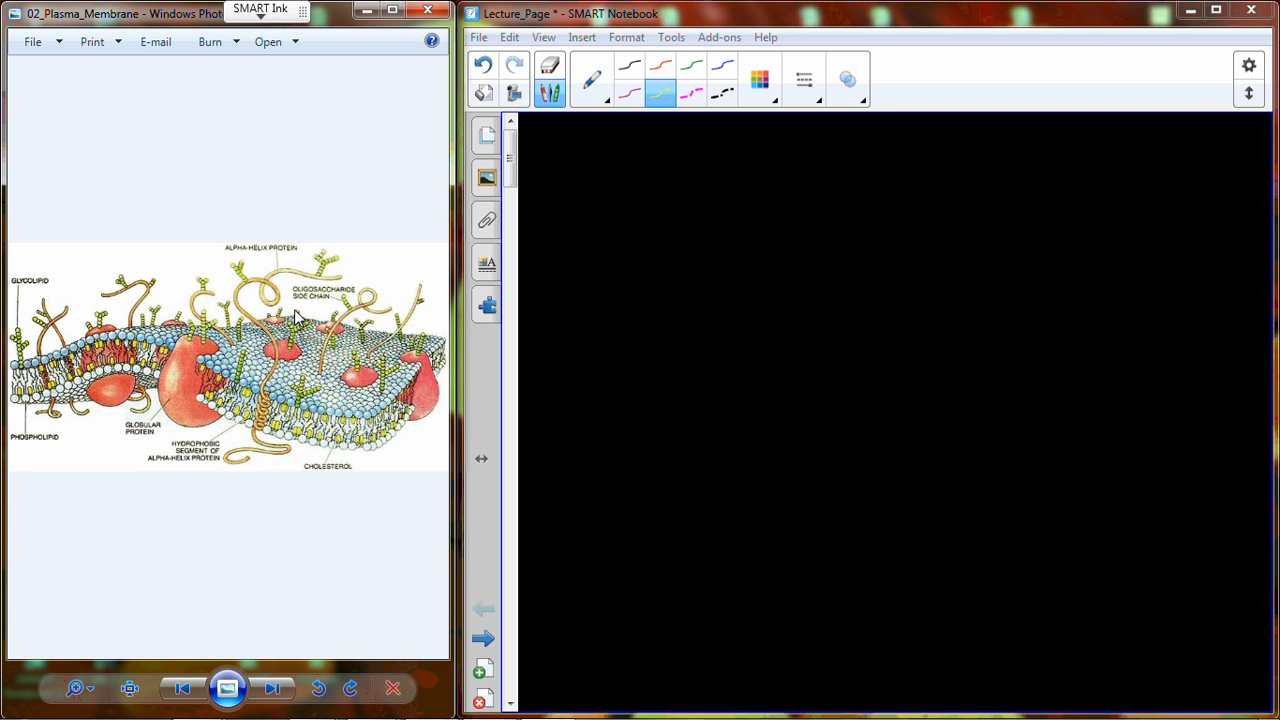
mouse_move(313, 301)
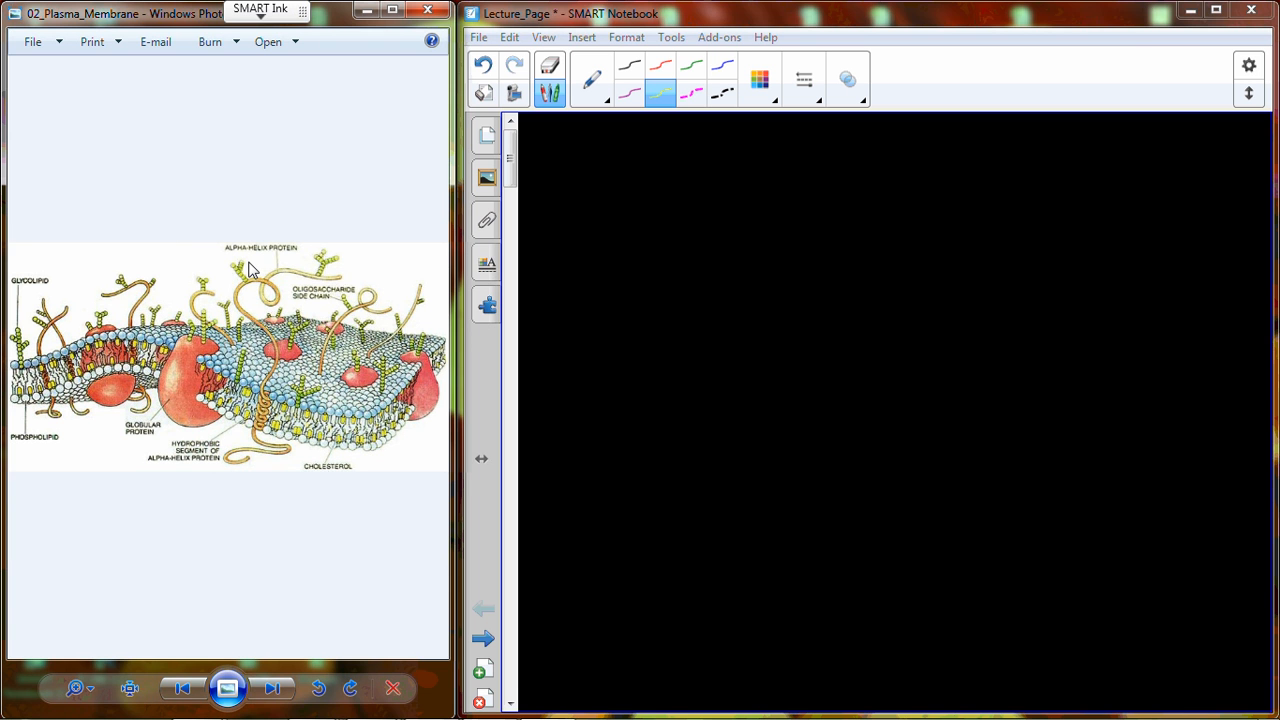
Step: Handwrite '1) Identify the cell' in yellow pen near the top of the page
drag(625, 145, 665, 195)
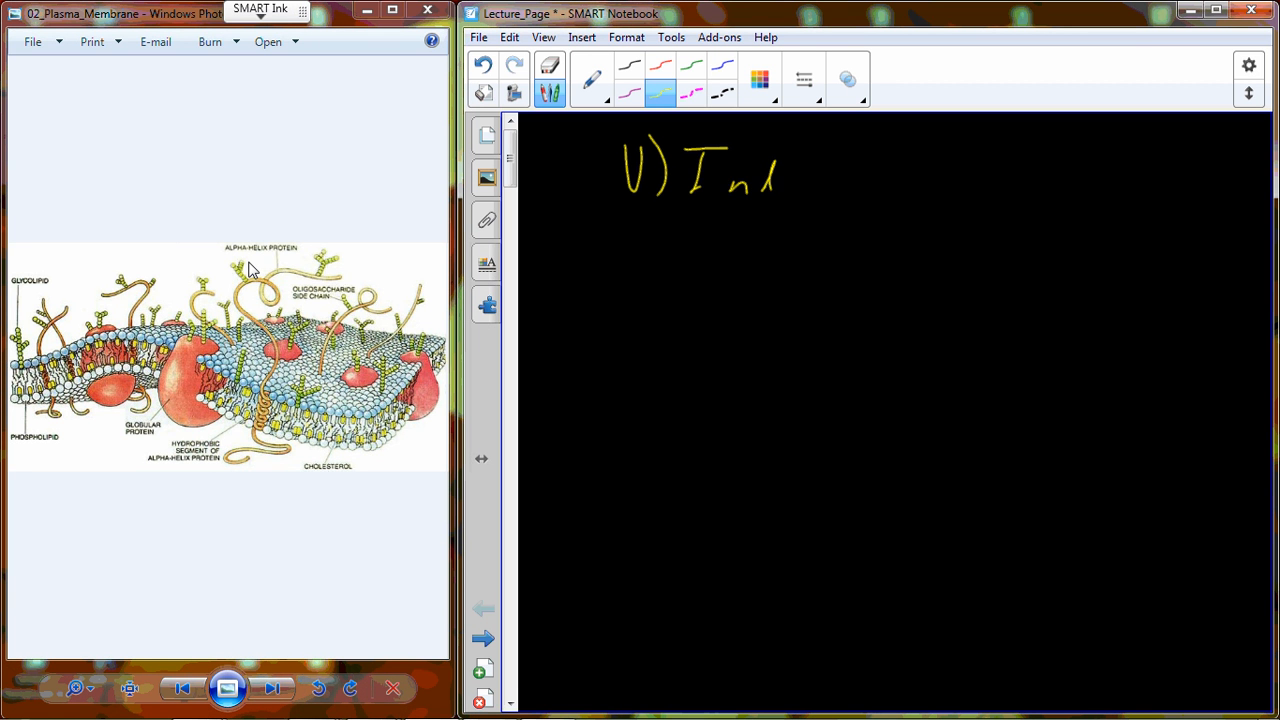
click(470, 78)
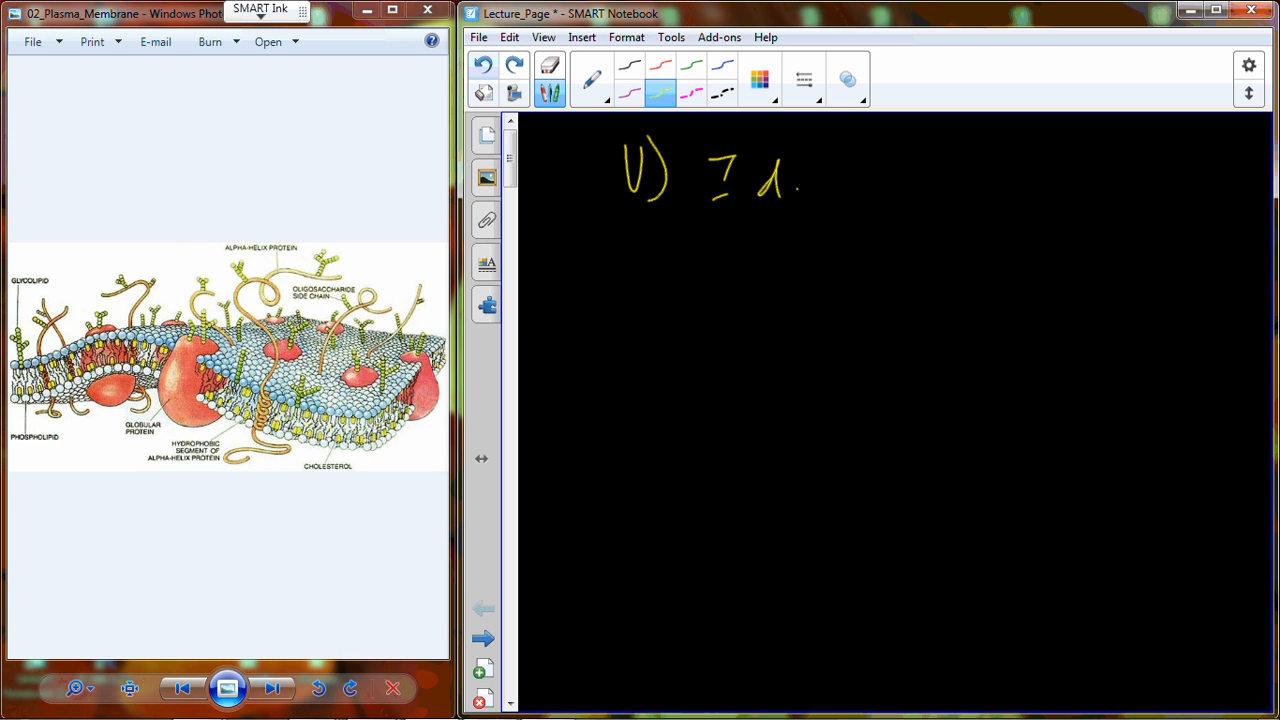
drag(800, 185, 910, 190)
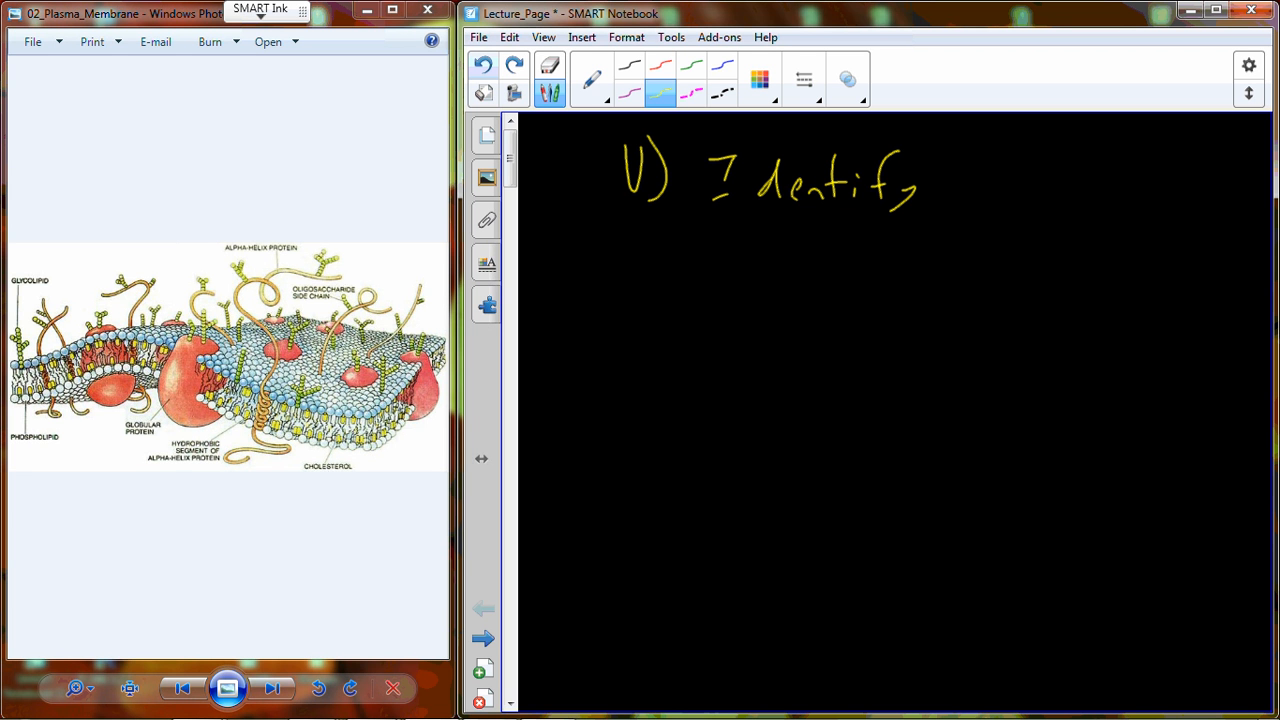
drag(985, 160, 1000, 200)
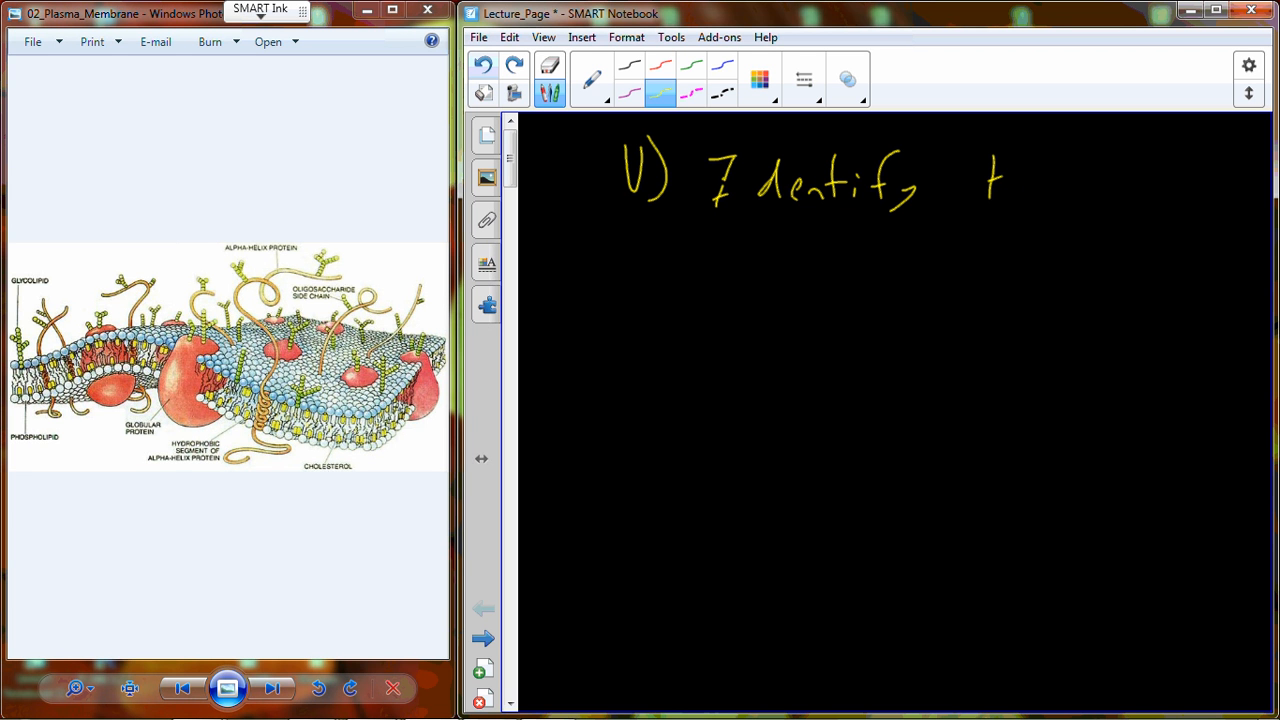
drag(990, 185, 1160, 200)
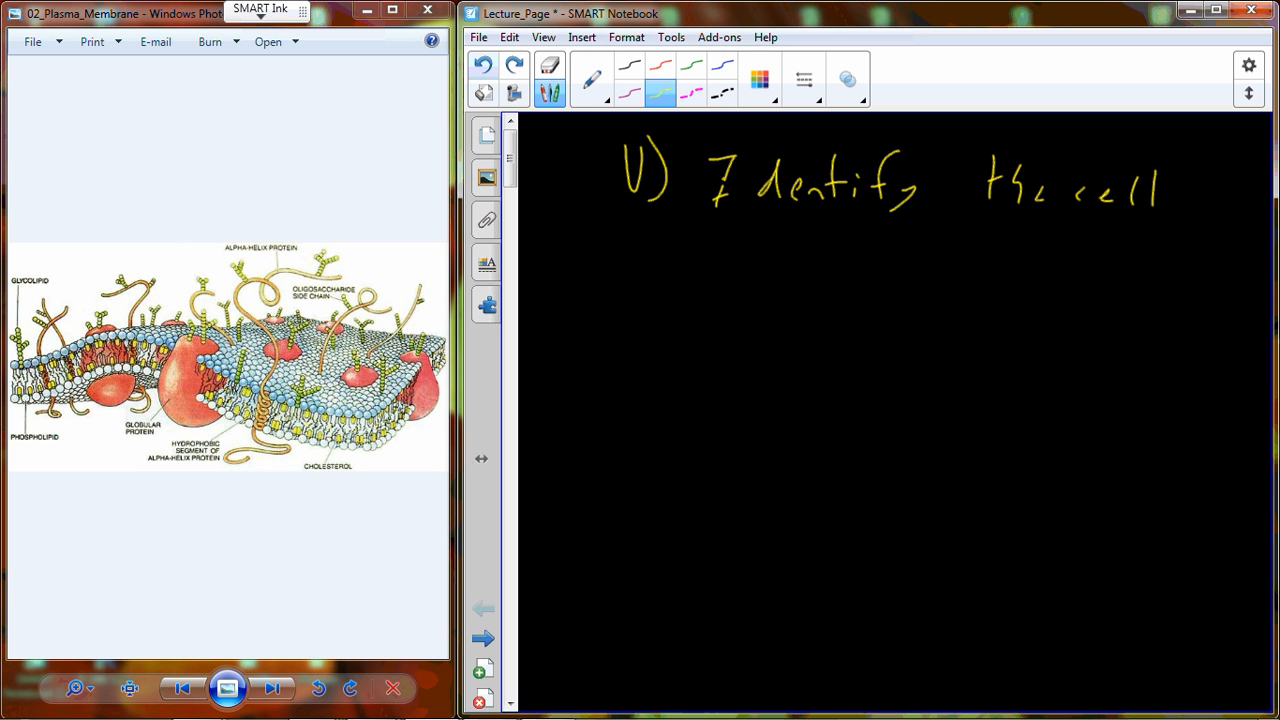
Step: Add the dashed sub-note '- maintained by sugars' beneath it
drag(735, 258, 765, 258)
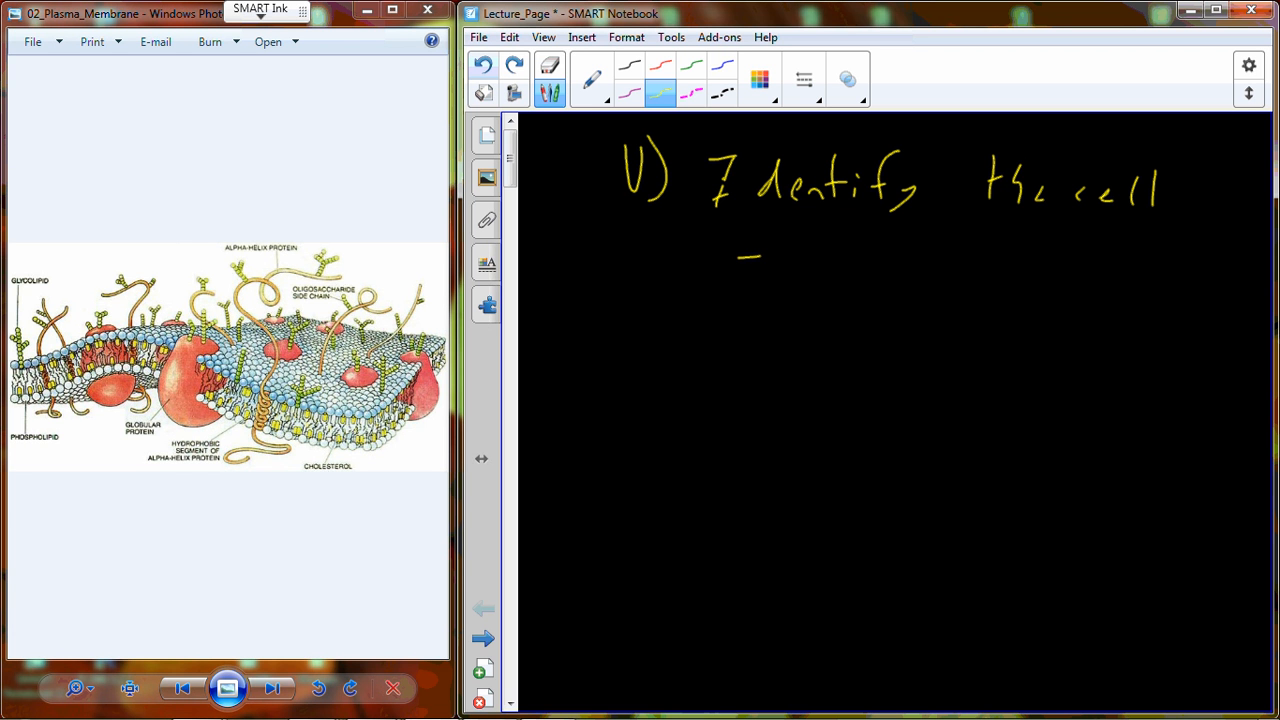
drag(770, 260, 940, 265)
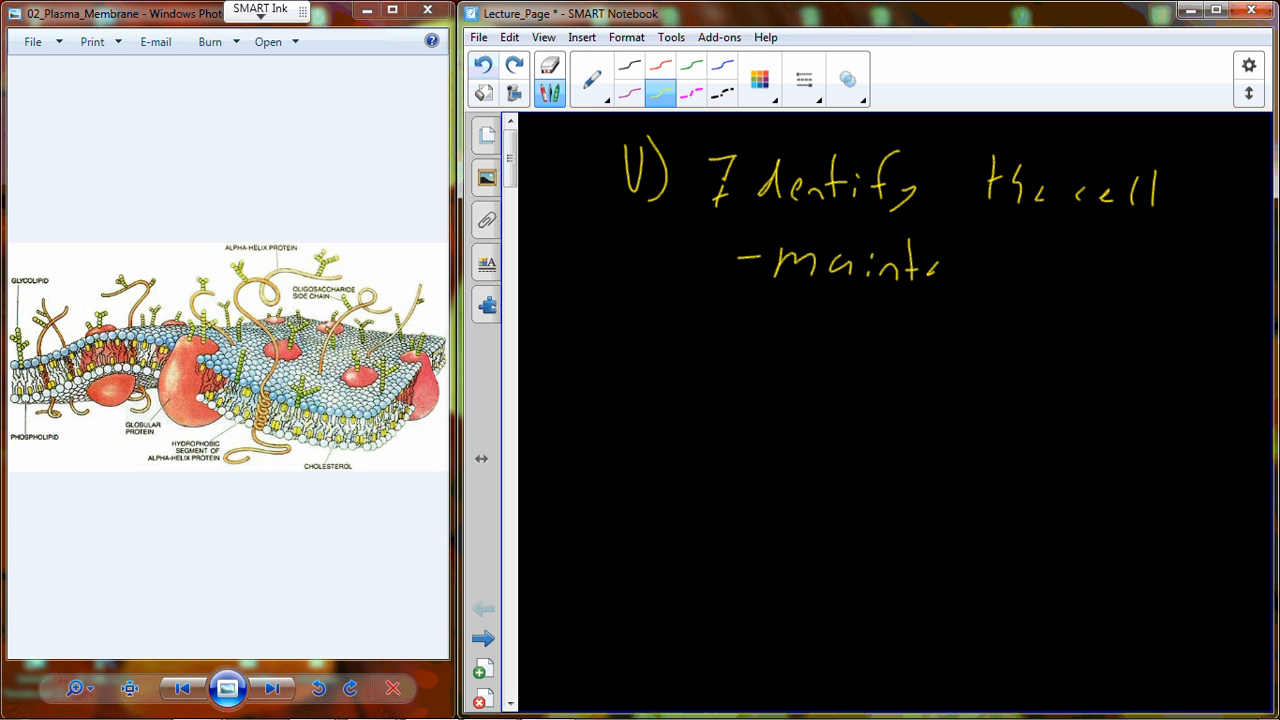
drag(940, 265, 1065, 275)
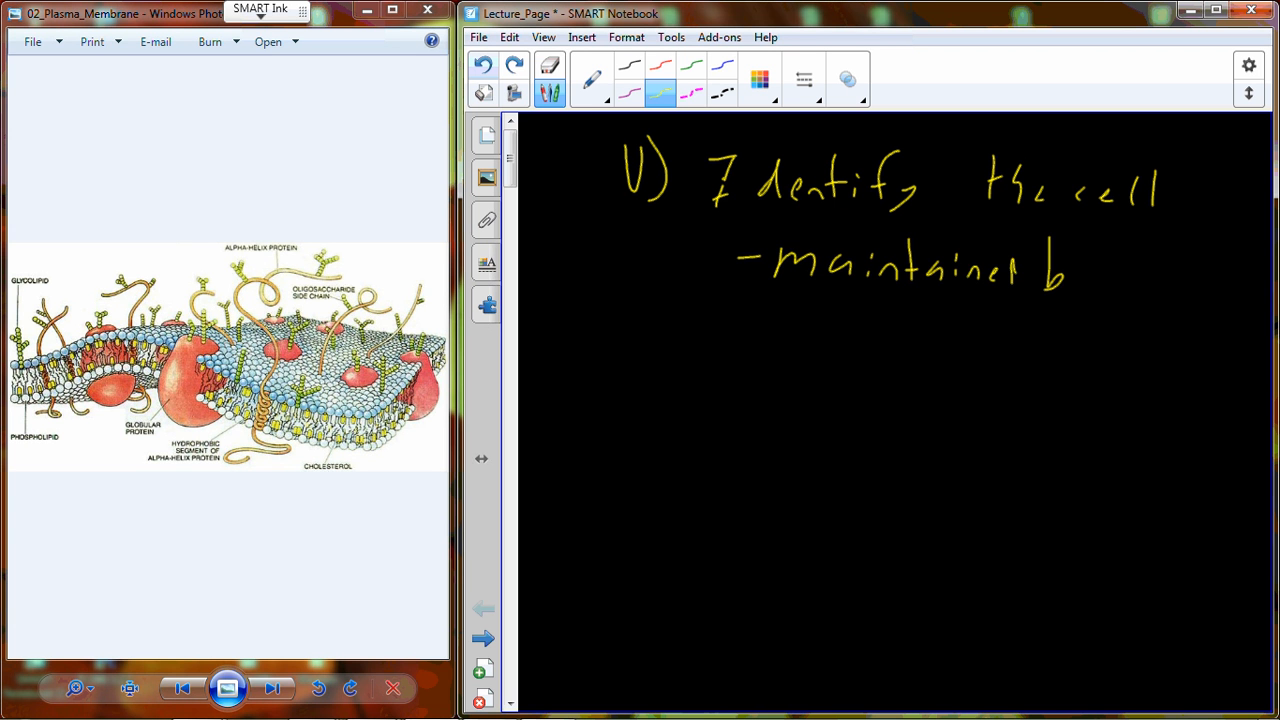
drag(1060, 270, 1190, 280)
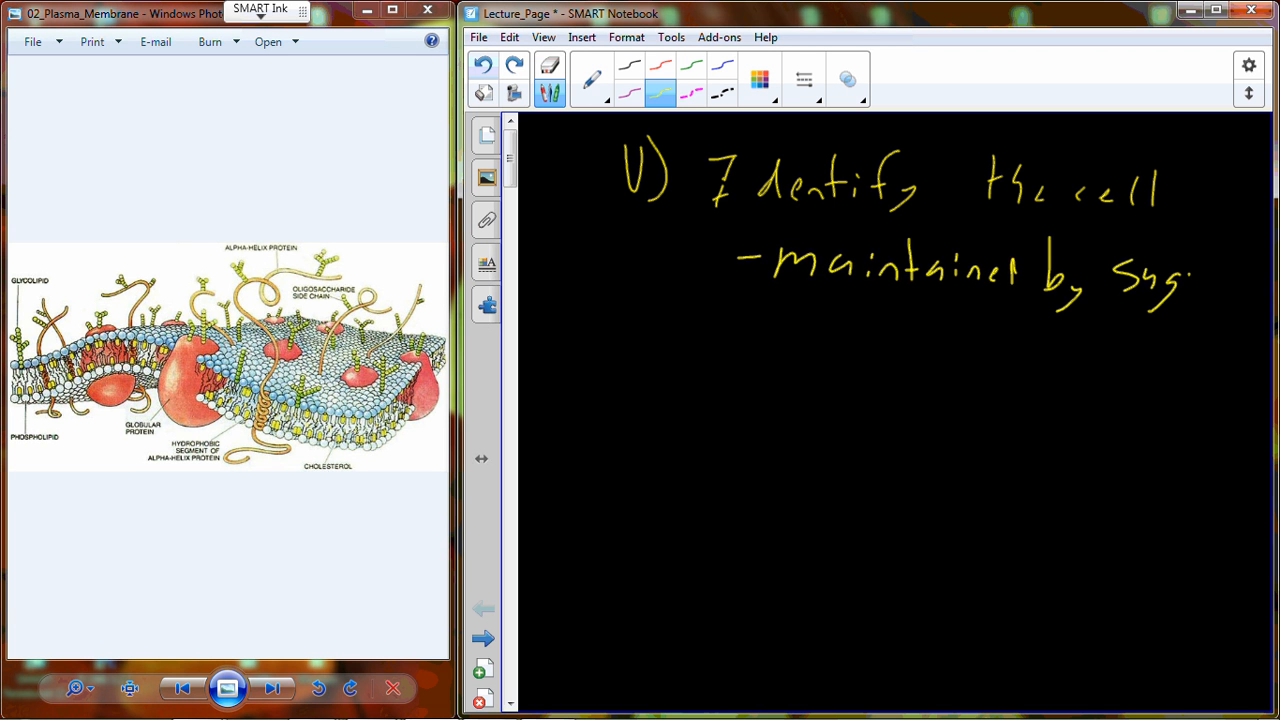
drag(1150, 280, 1230, 290)
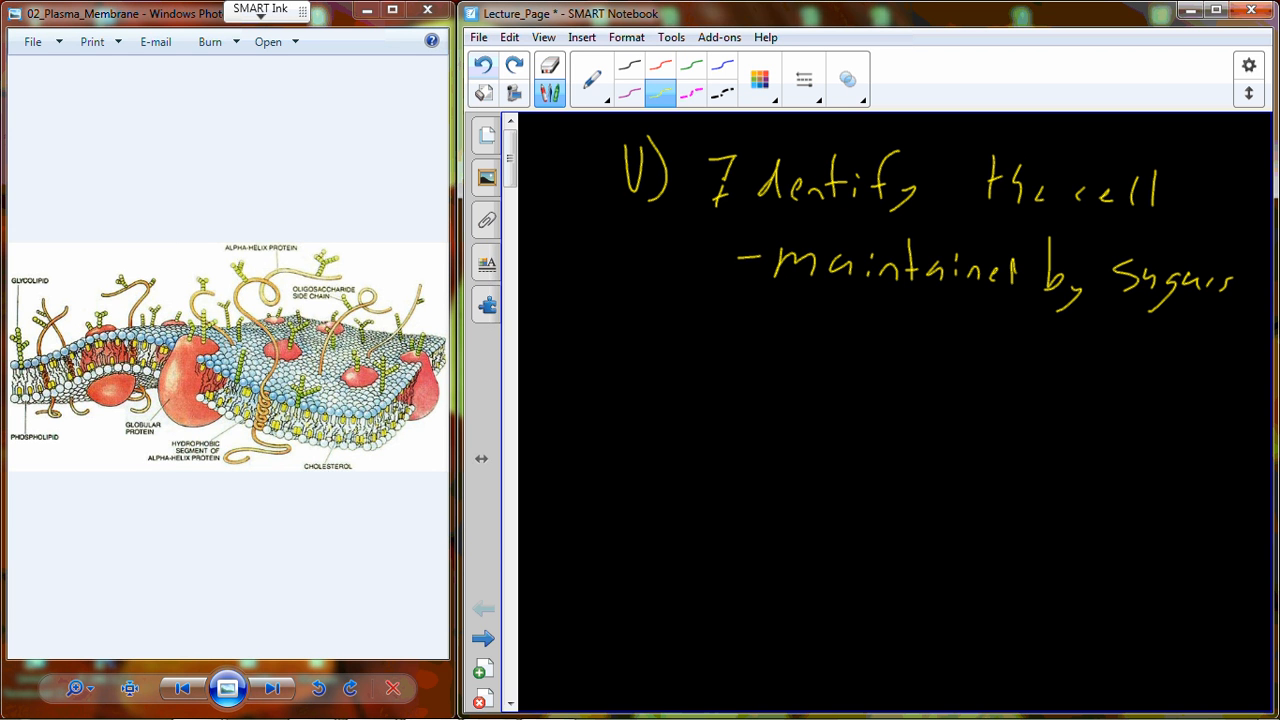
Step: Write the underlined heading 'b) Cytosol' with point 'i) Cell solution' below it
click(273, 688)
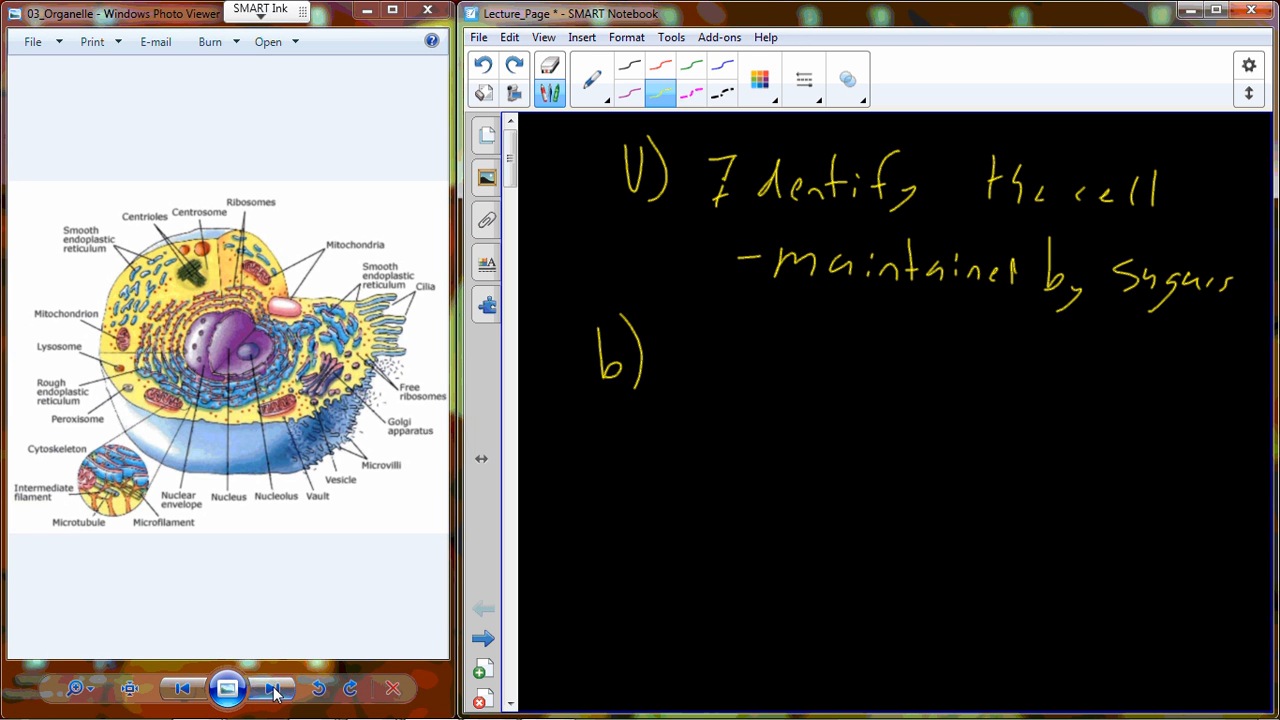
text(Cytosol)
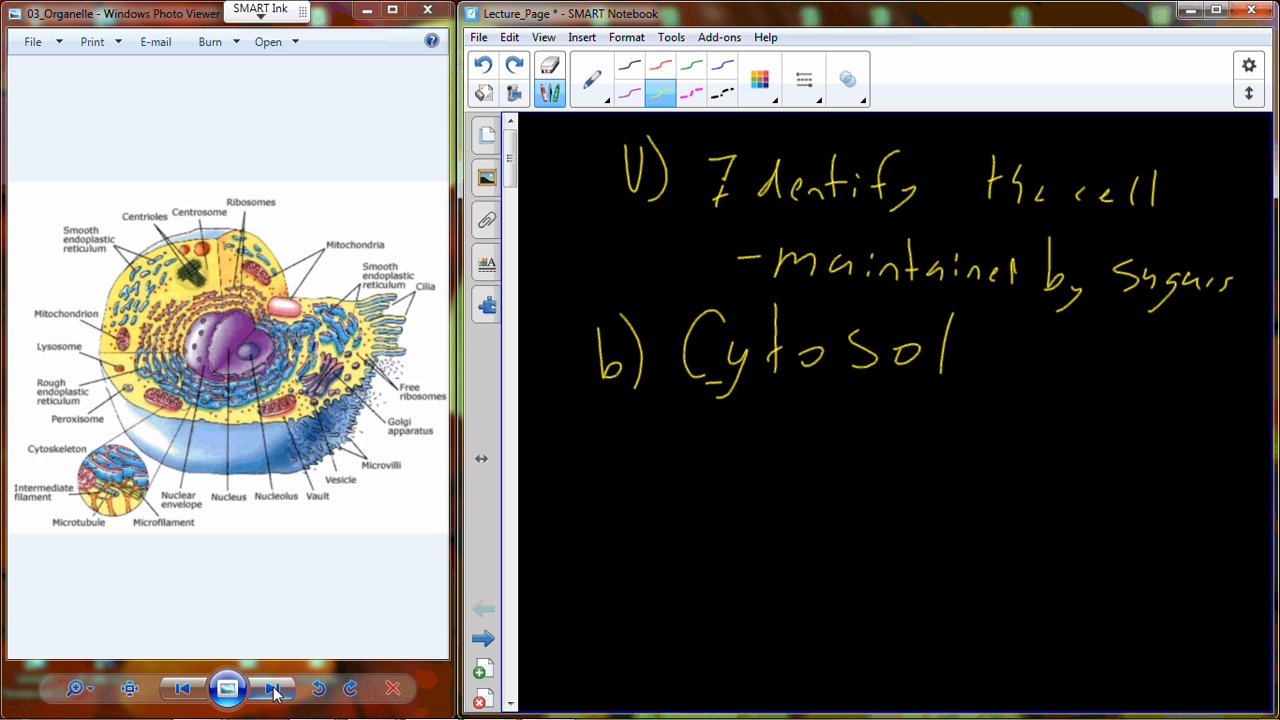
drag(705, 385, 920, 380)
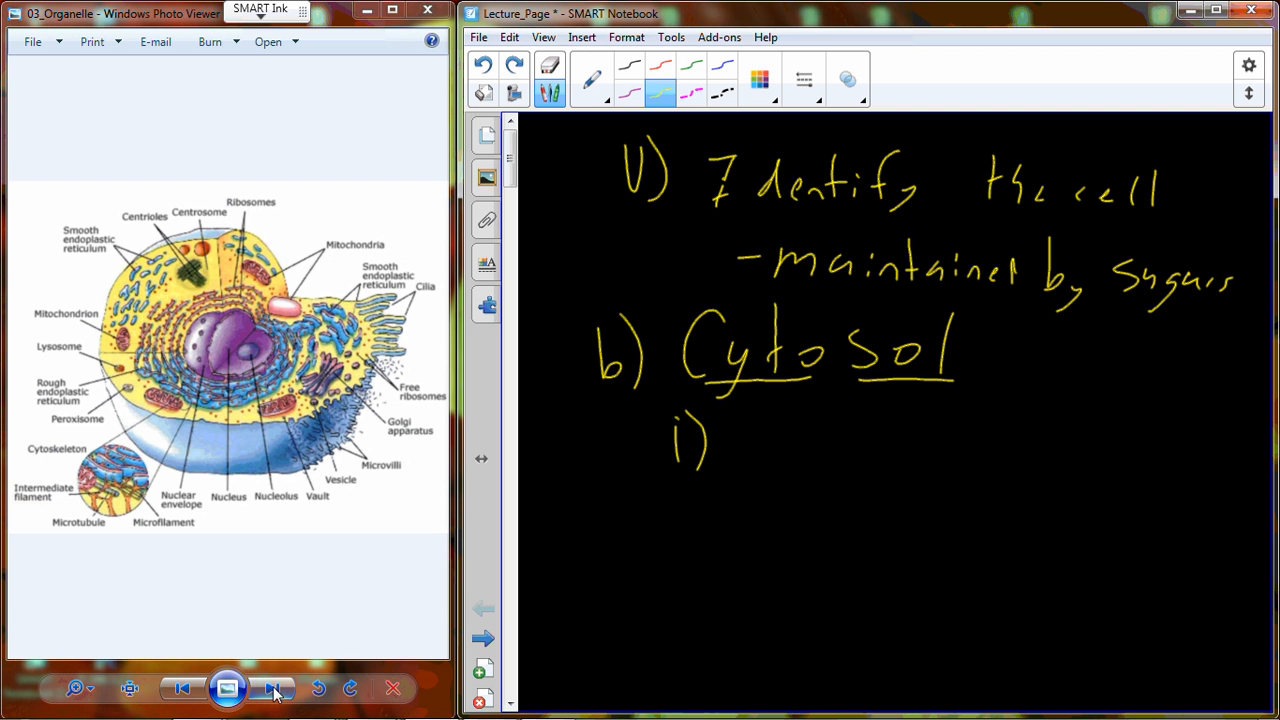
text(Cell S)
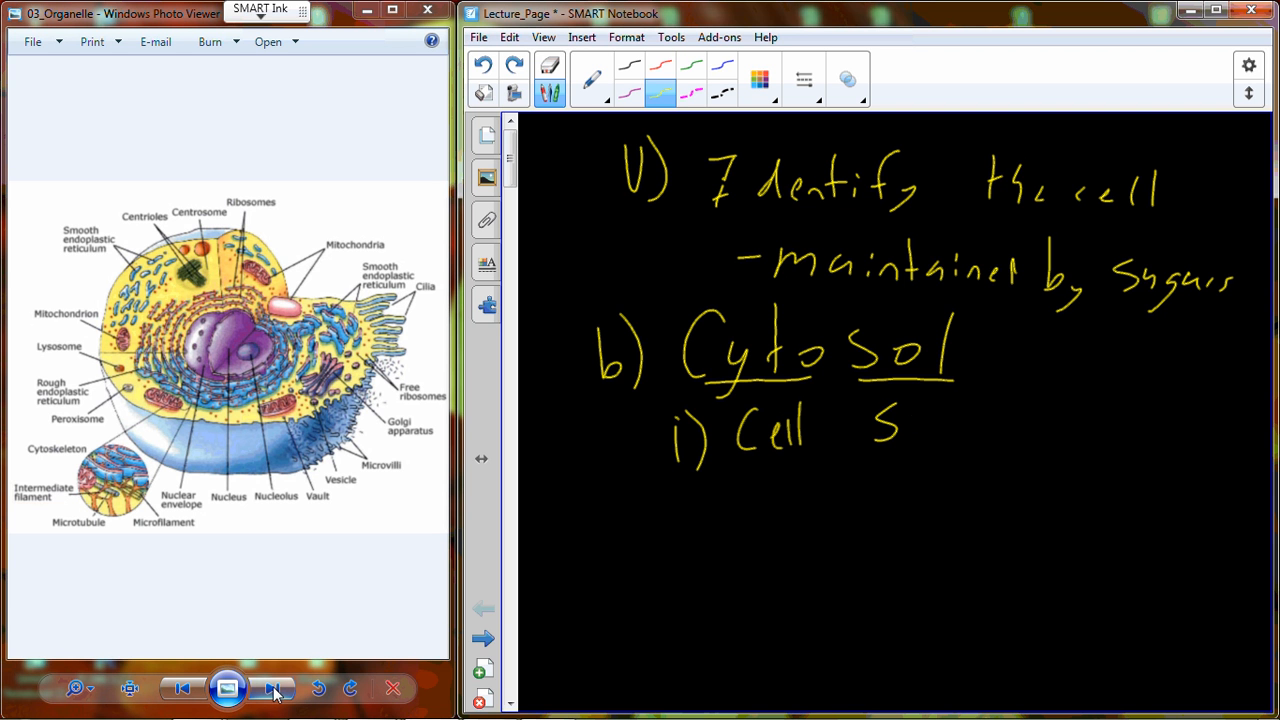
drag(875, 420, 1045, 420)
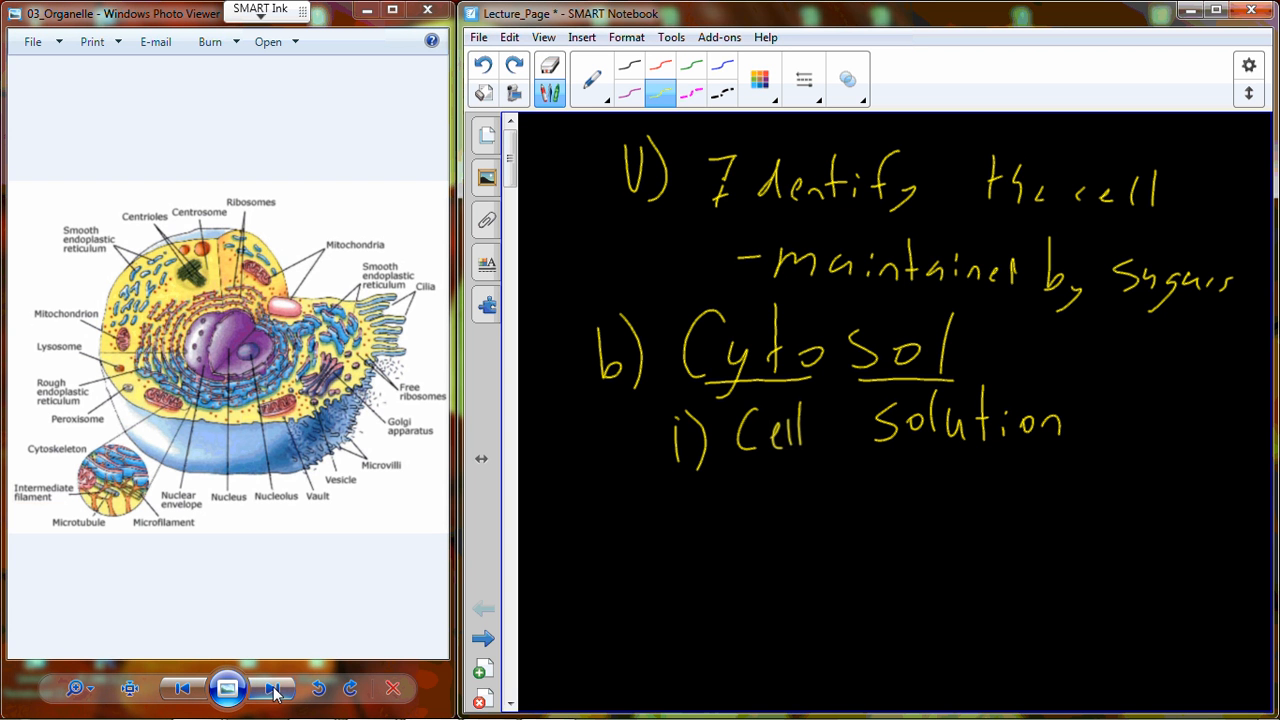
drag(680, 510, 715, 510)
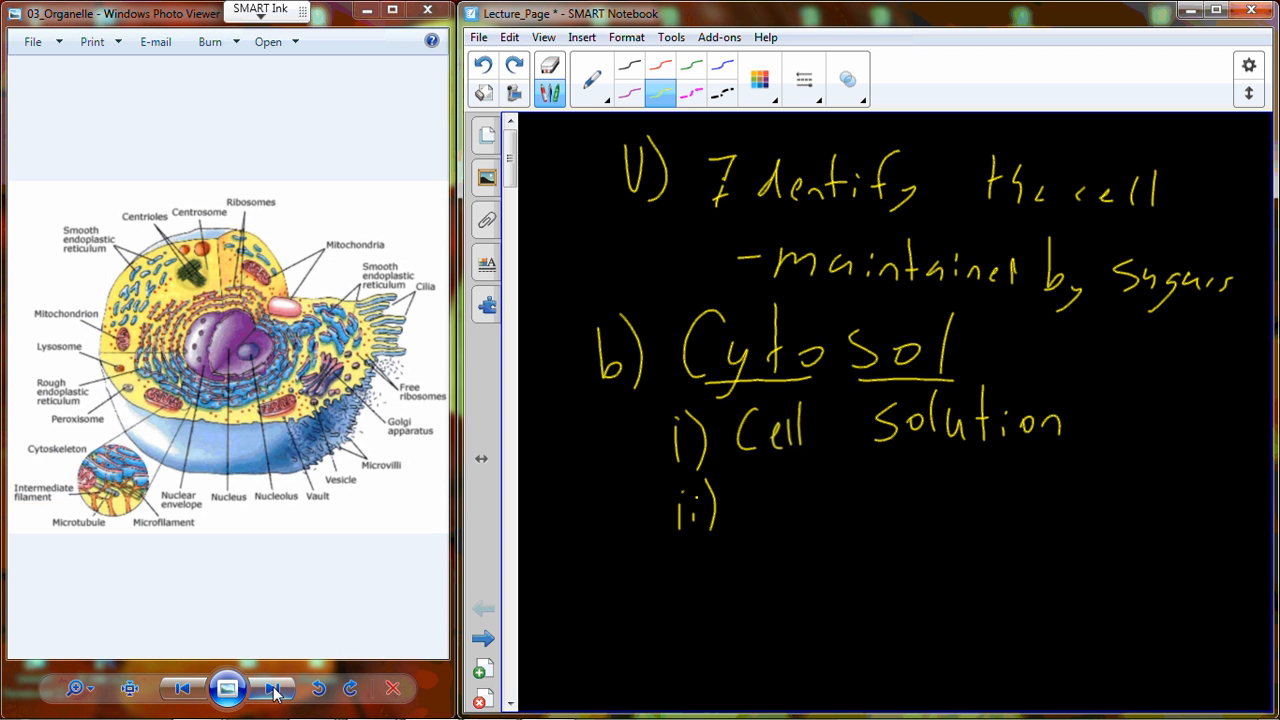
Step: Add 'ii) watery (aqueous)', undoing and rewriting the stray 'a' in the parenthesis
text(Watery)
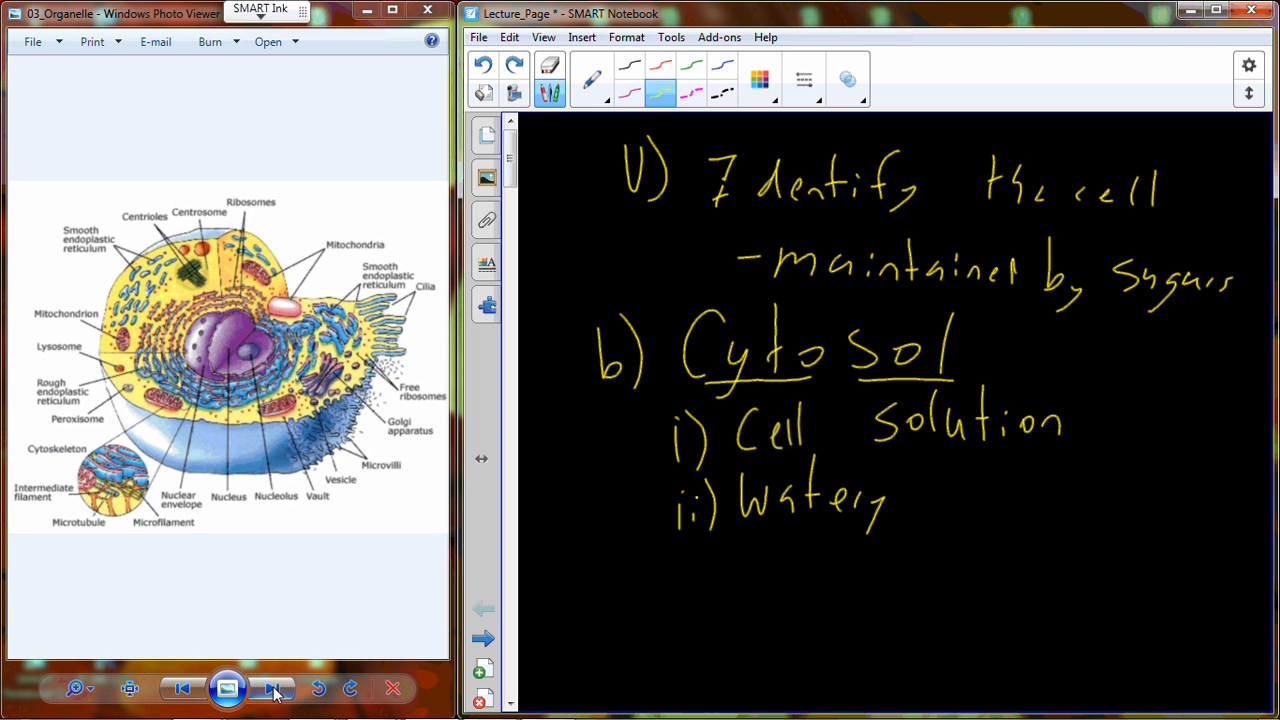
text((a)
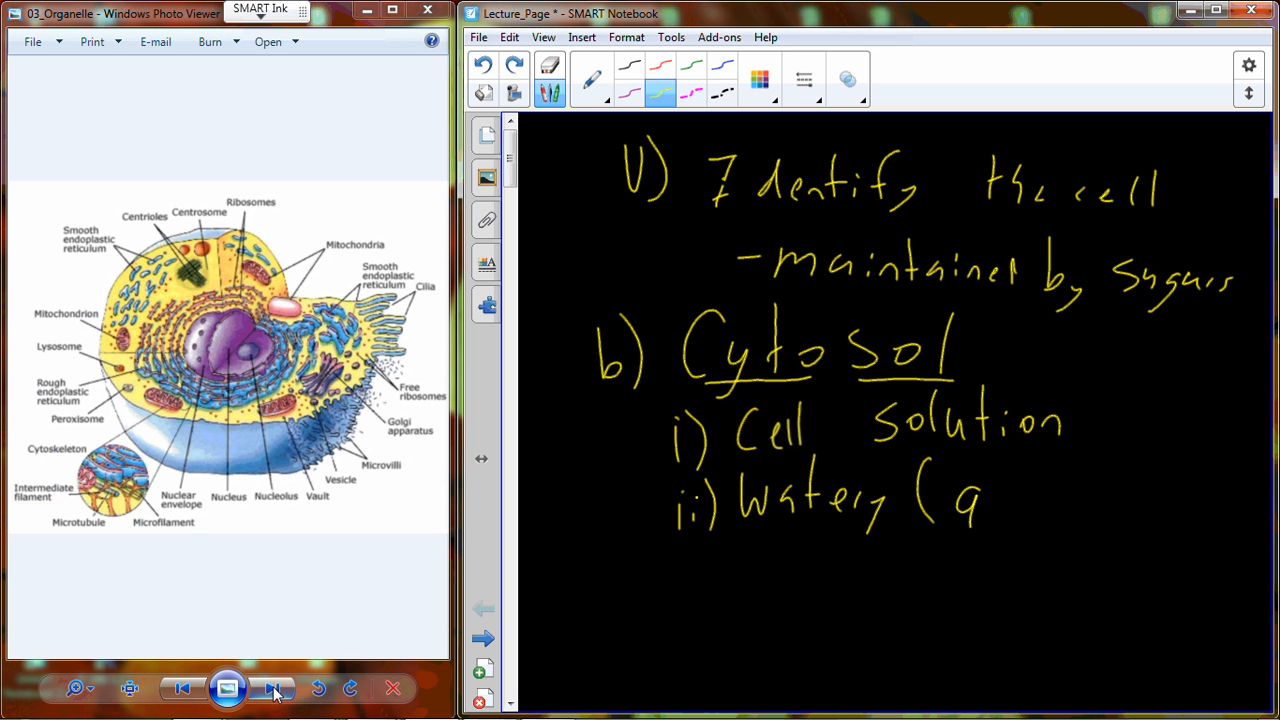
click(482, 67)
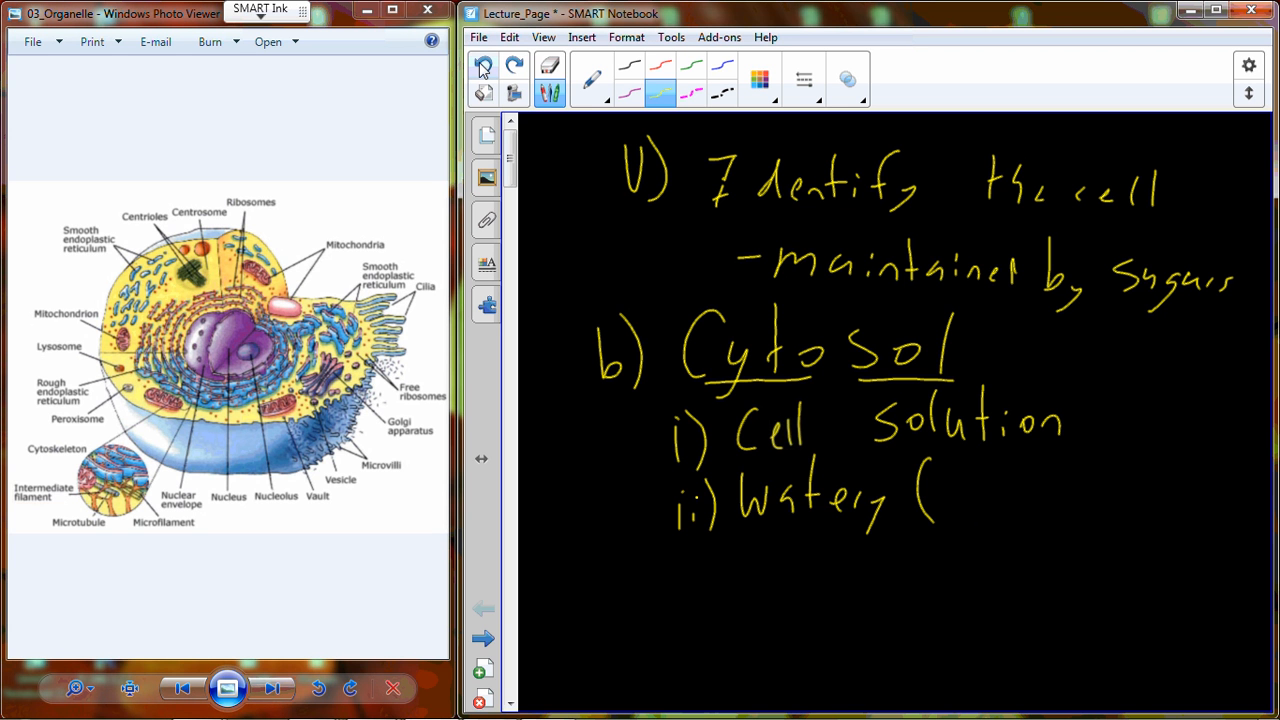
drag(955, 490, 985, 500)
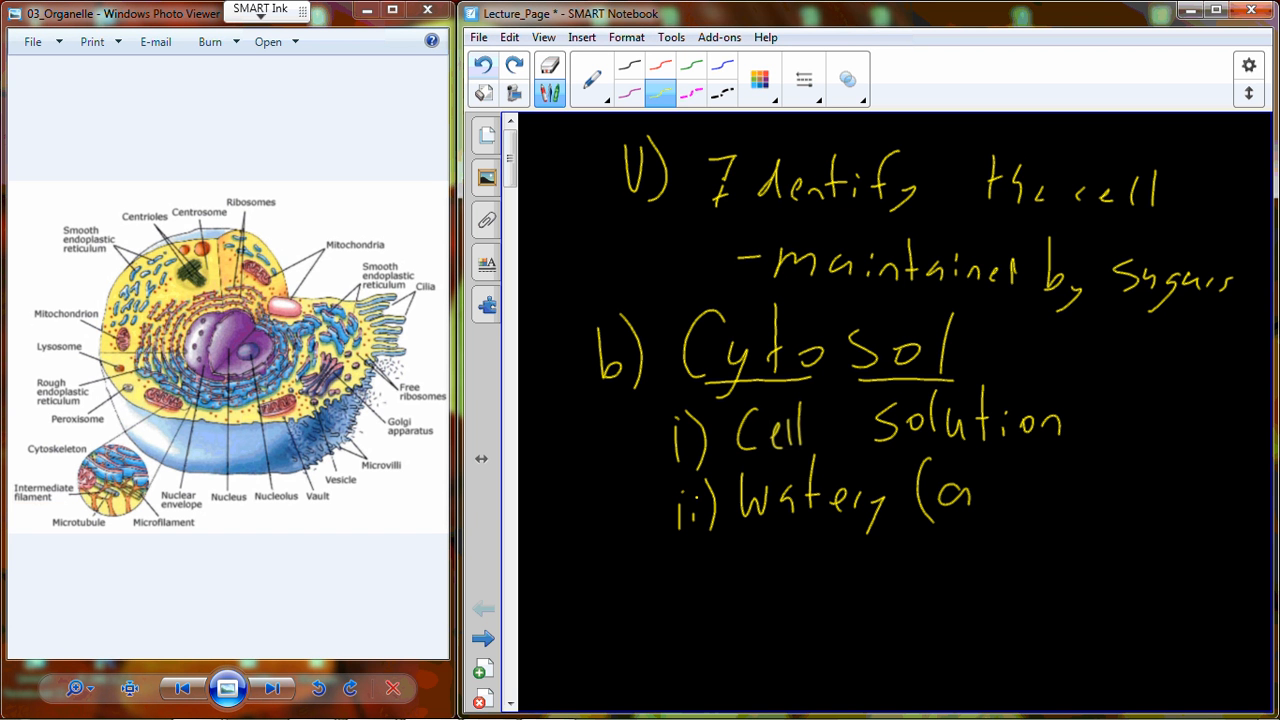
text(queous))
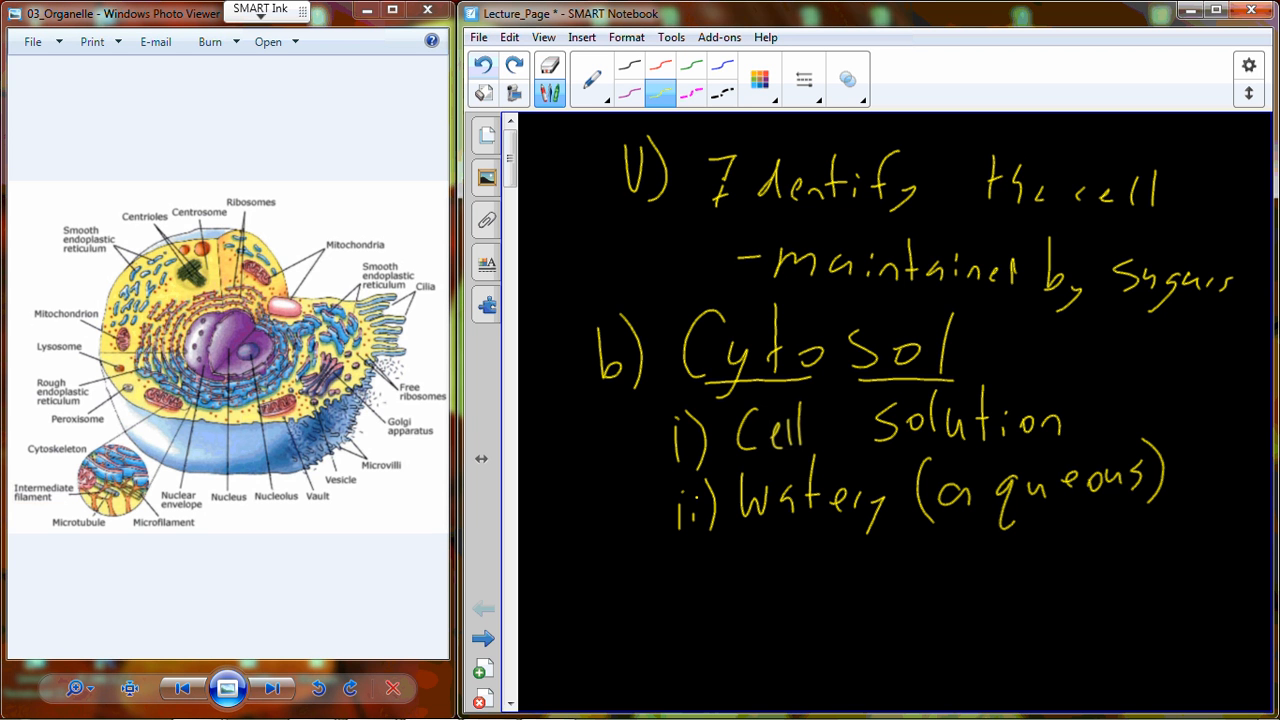
Step: Handwrite 'iii) Contains stuff' with sub-point '(1) Equipment (Organelle)' below the watery line
scroll(down, 3)
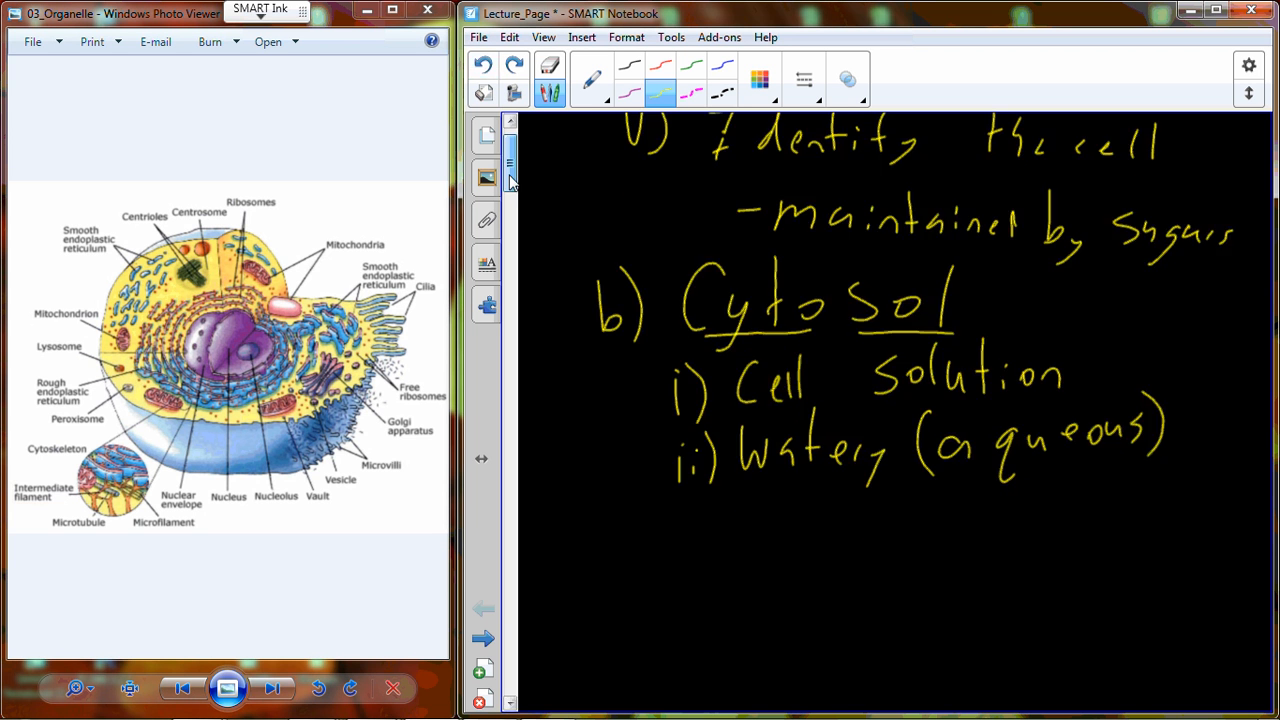
scroll(down, 3)
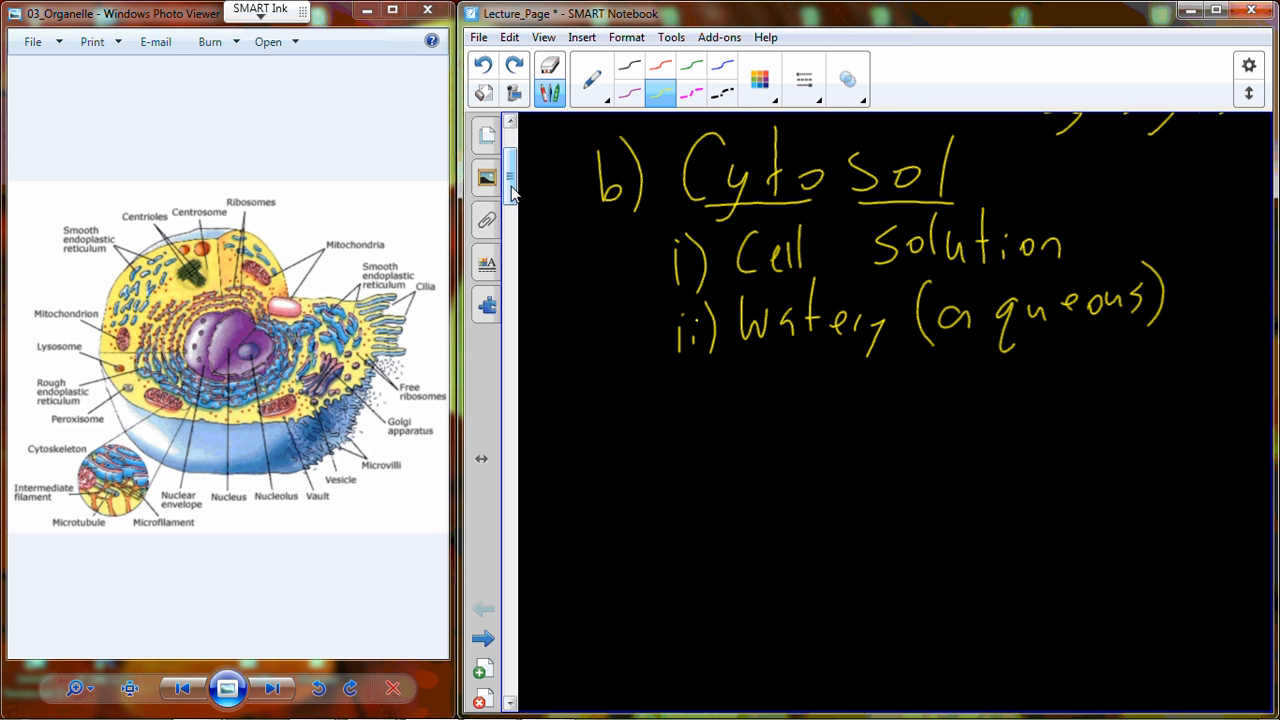
drag(685, 395, 730, 420)
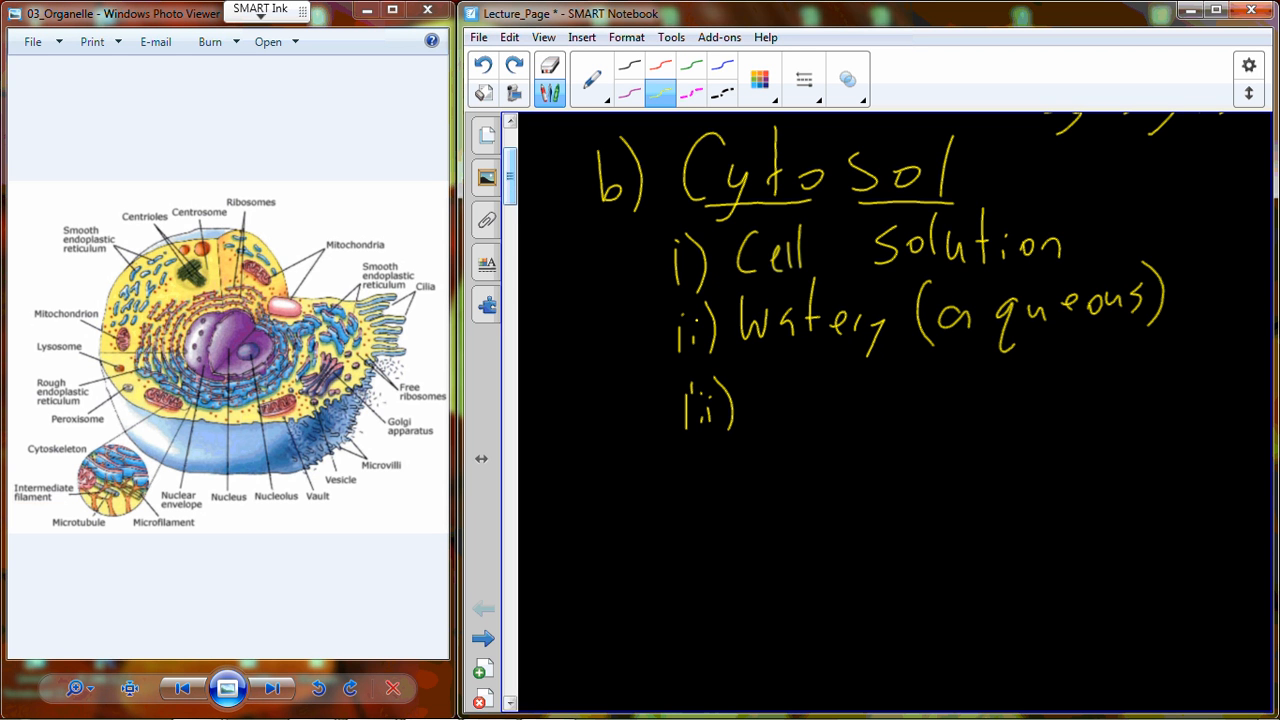
text(Contai)
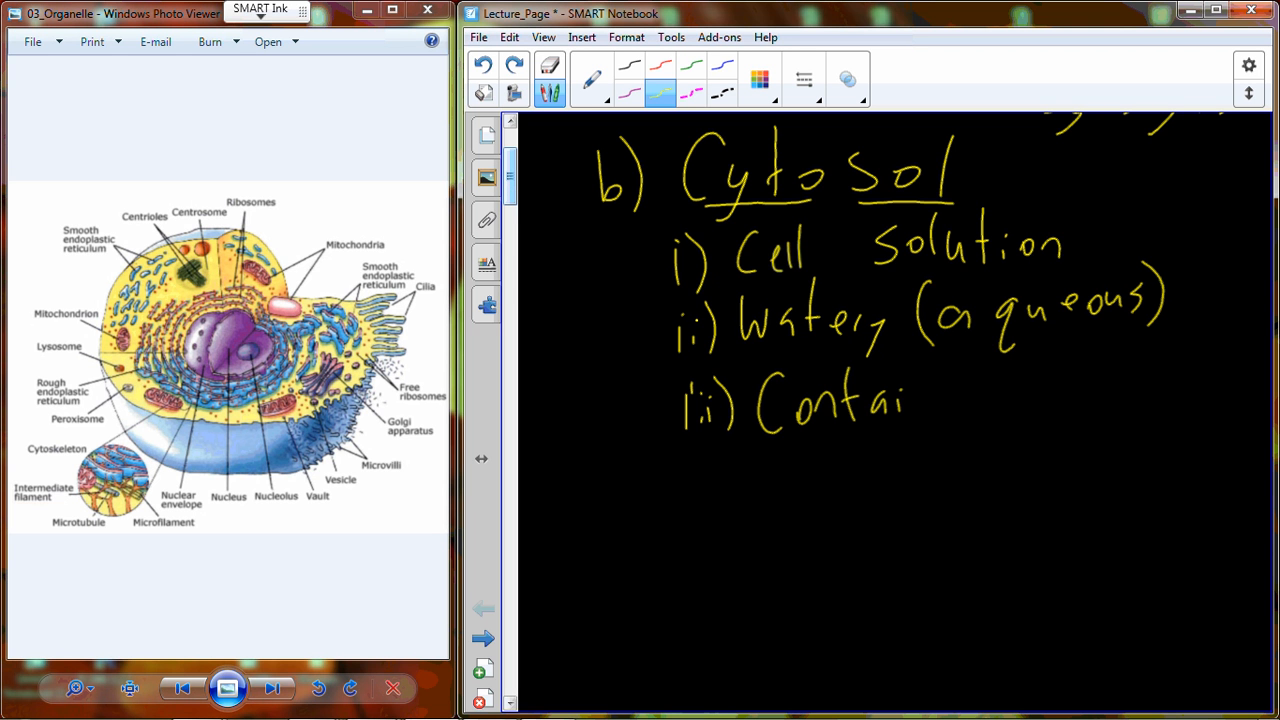
drag(900, 400, 1040, 390)
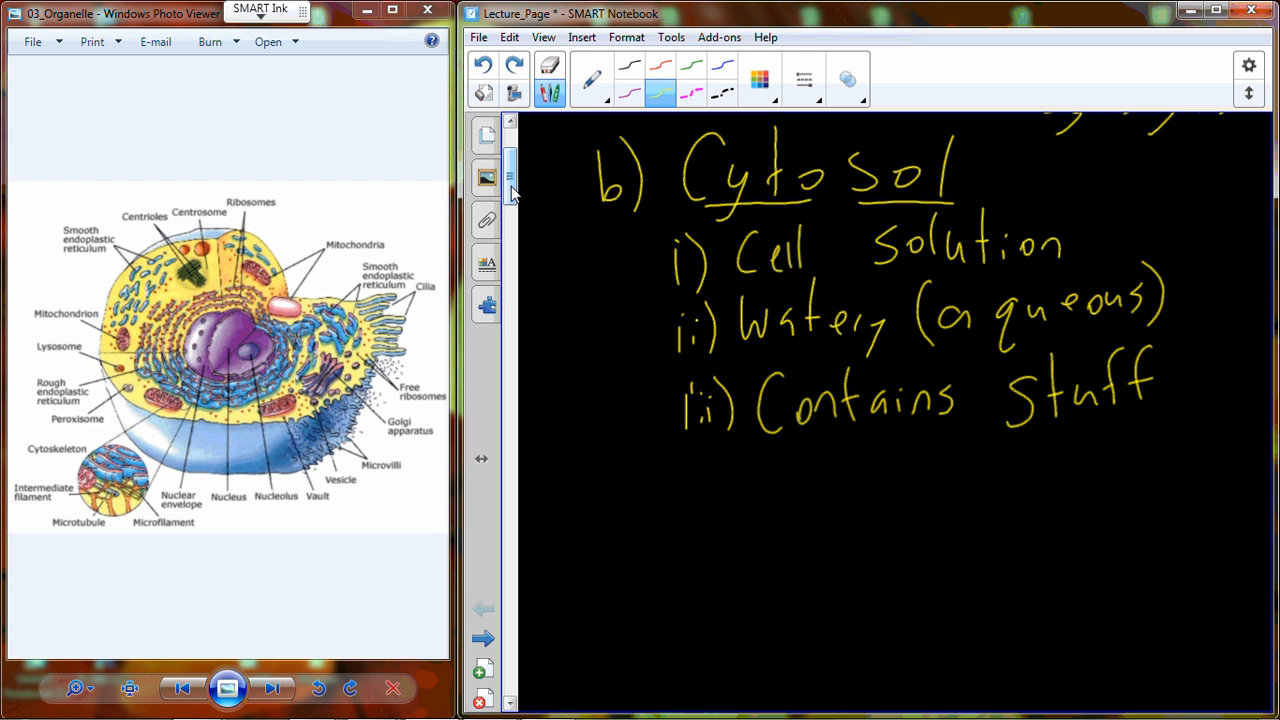
drag(775, 450, 805, 480)
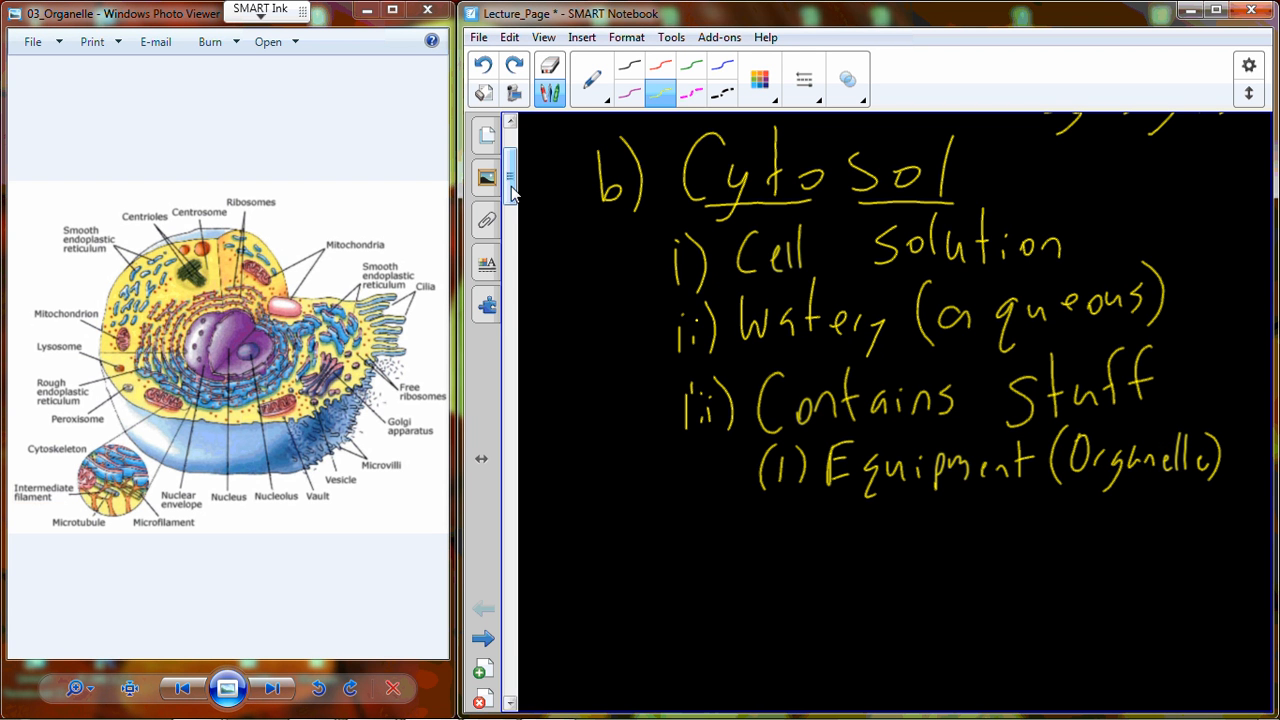
Step: Write '(2) Ions' listing Na+, Ca2+, K+ and Cl- in a column
scroll(down, 3)
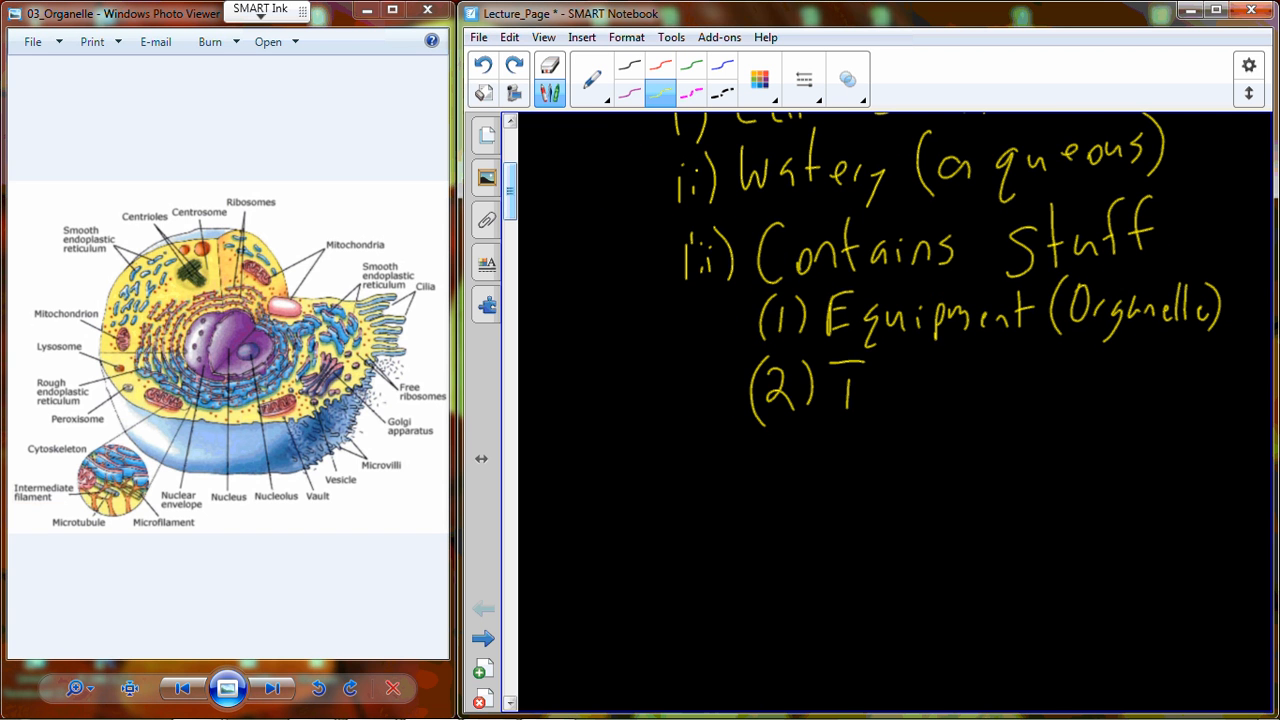
drag(840, 390, 970, 390)
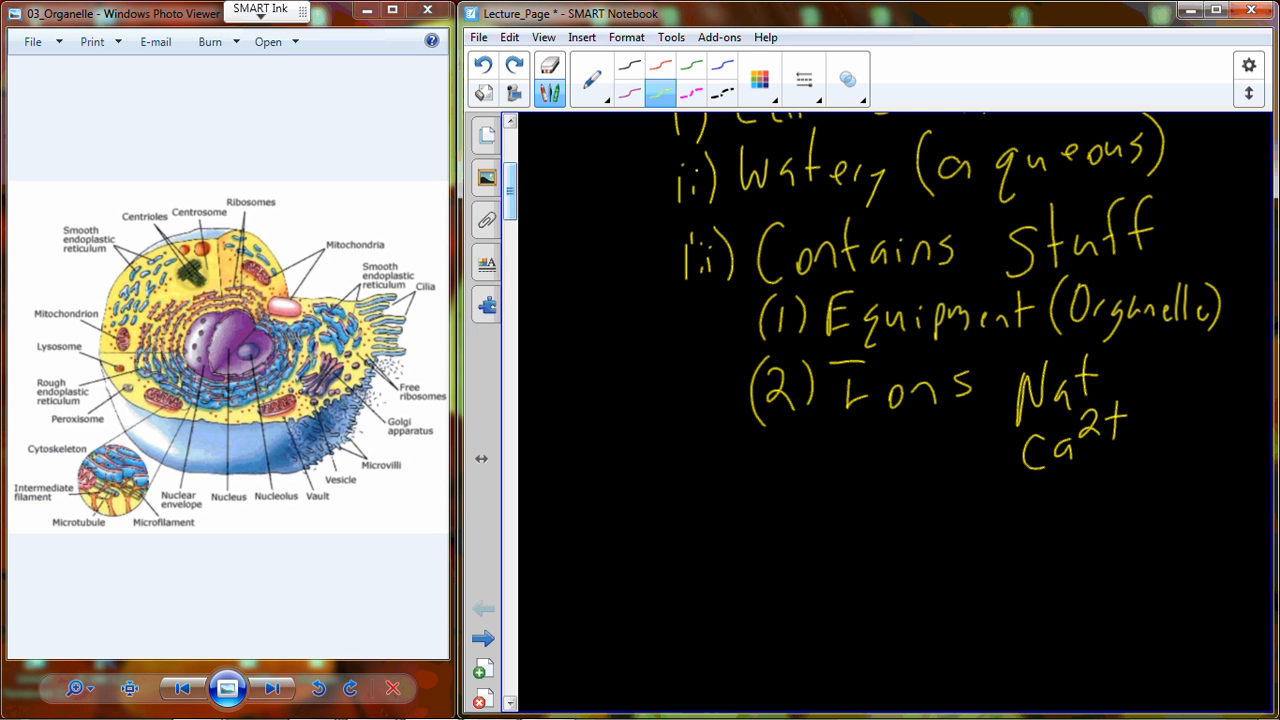
text(K+ C)
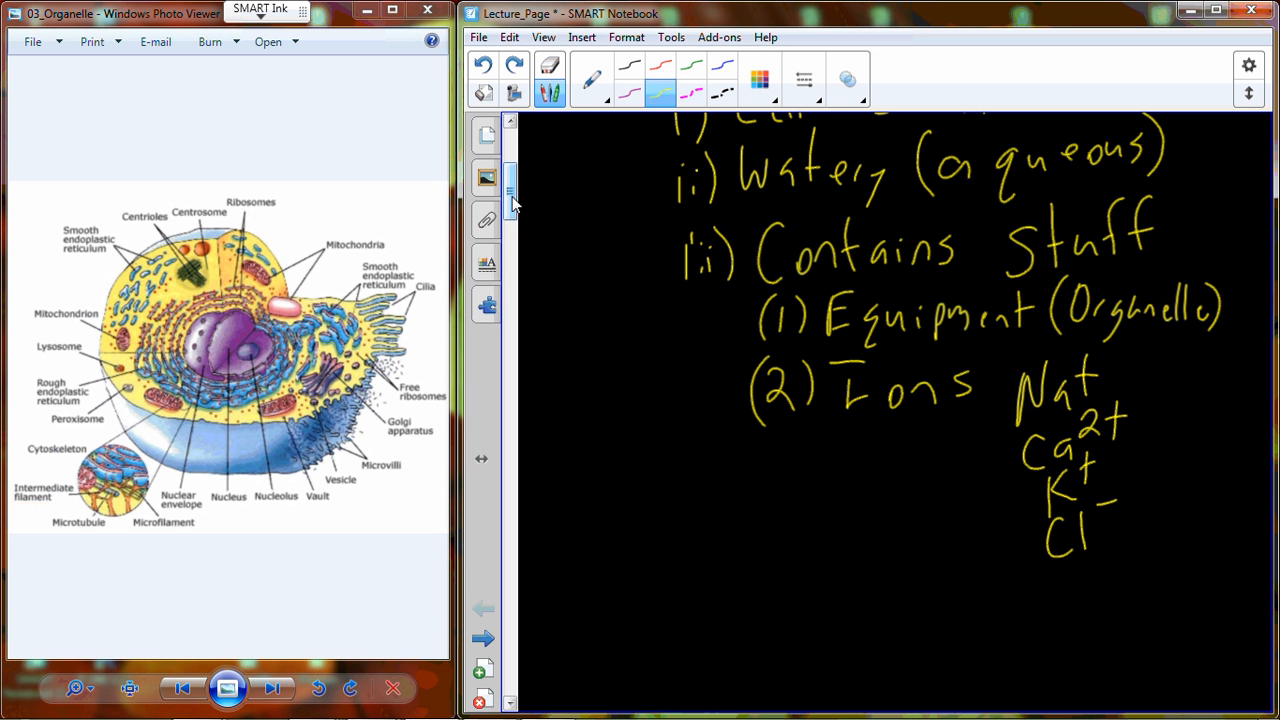
Step: Label 'Ex:' at the left margin and sketch two parallel horizontal lines under it
drag(540, 385, 715, 410)
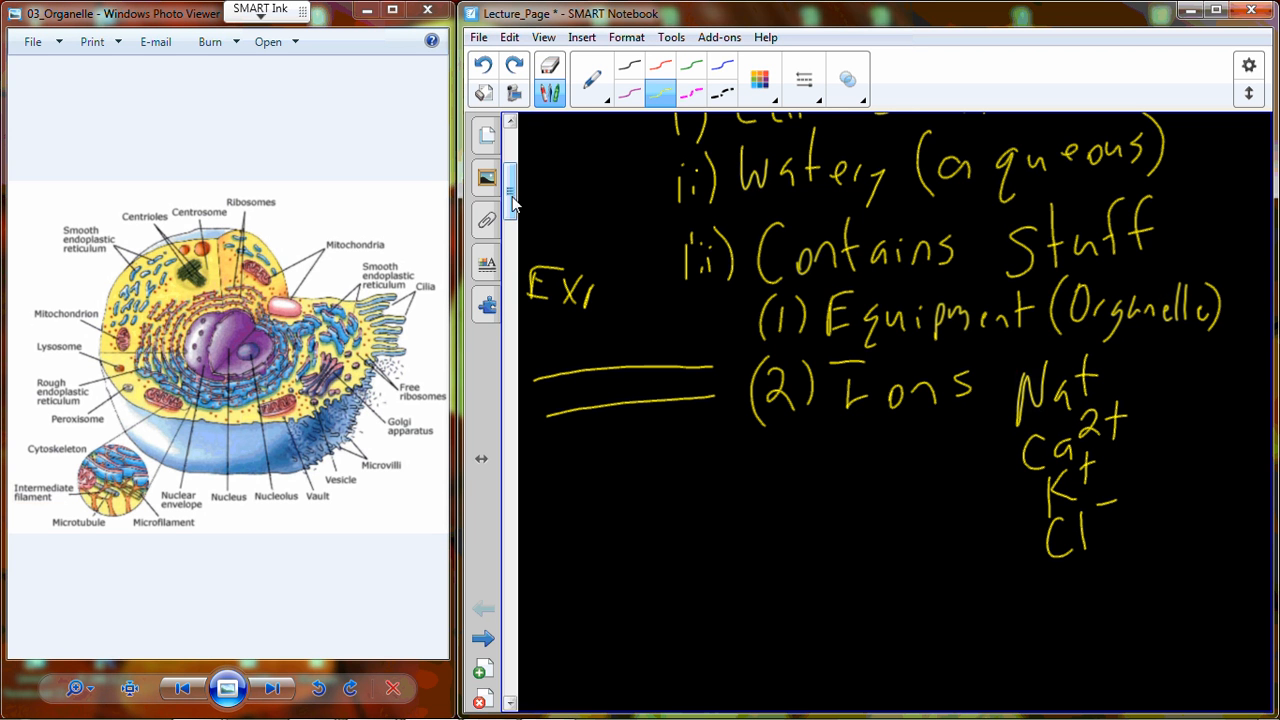
drag(595, 290, 615, 290)
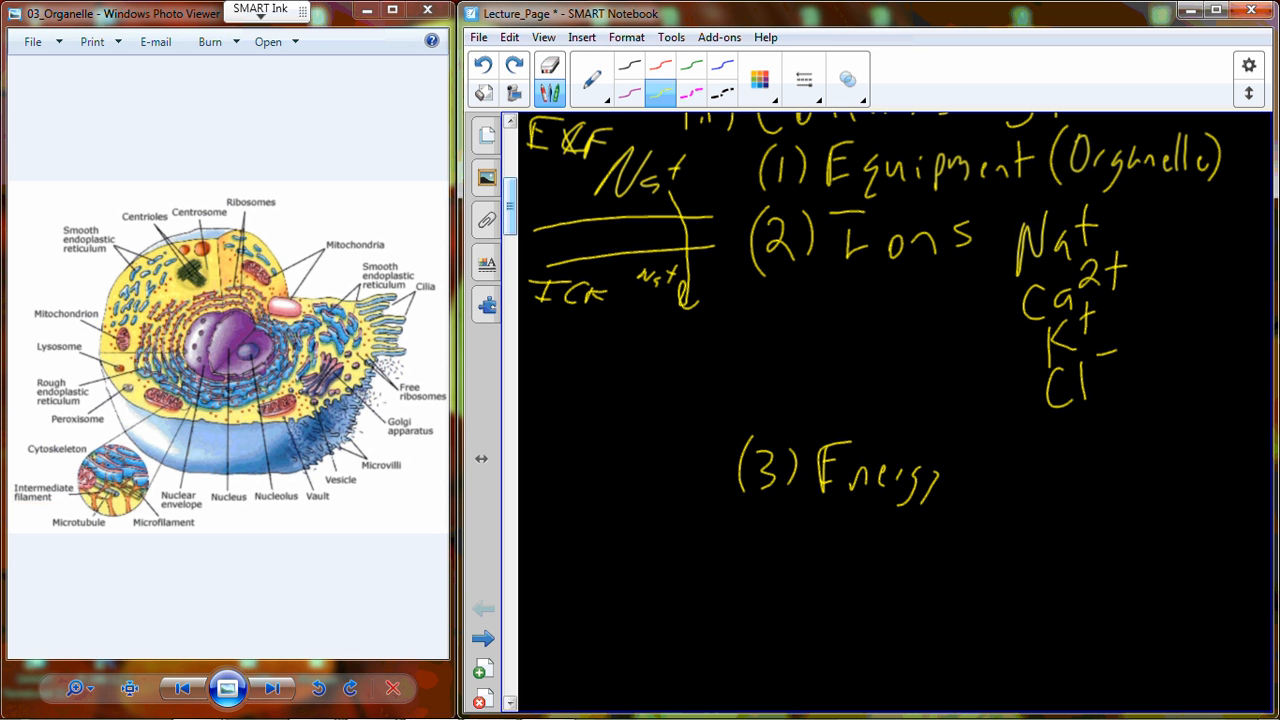
Step: Complete '(3) Energy Sources' and start the 'c) Org' heading beneath it
text(Sources)
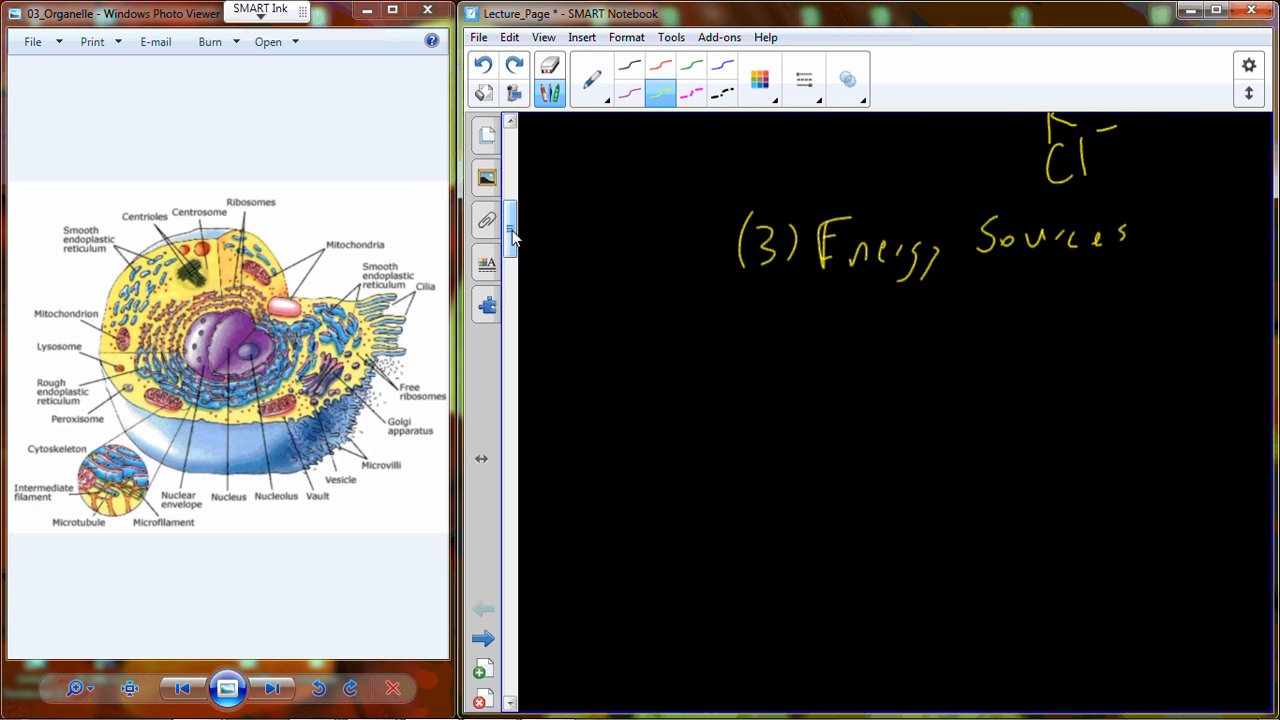
drag(650, 310, 700, 370)
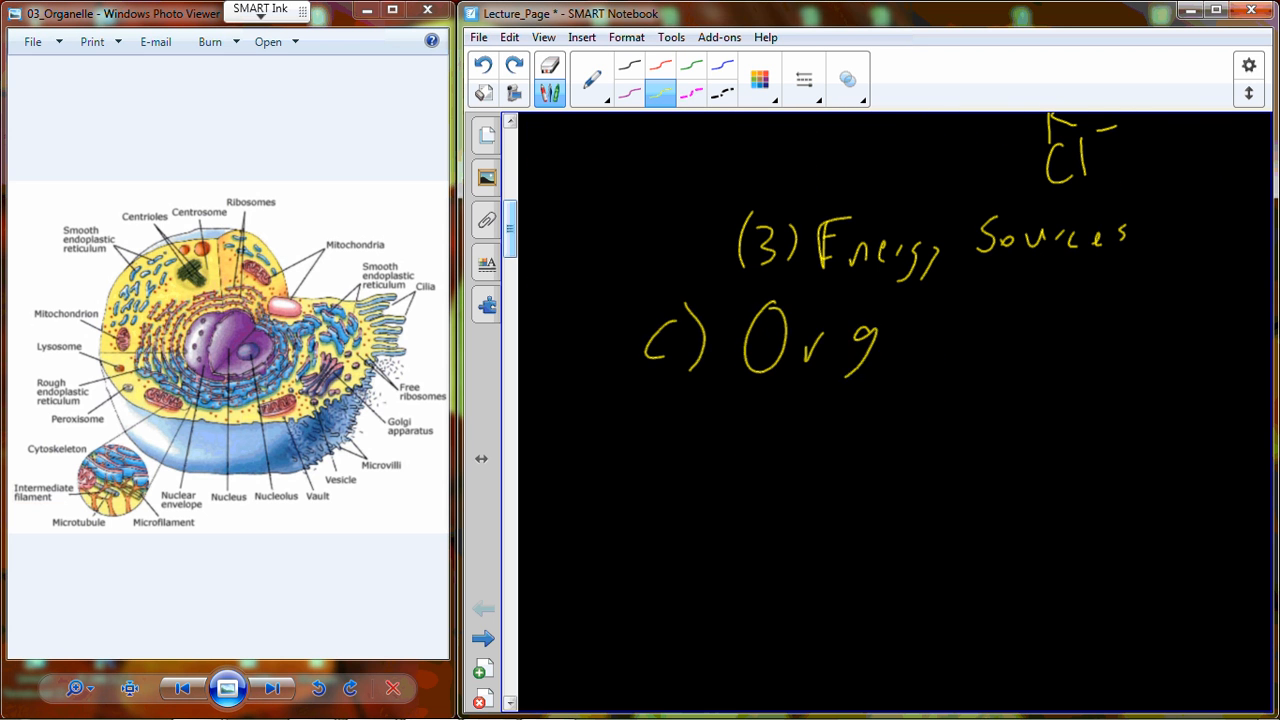
drag(880, 340, 995, 340)
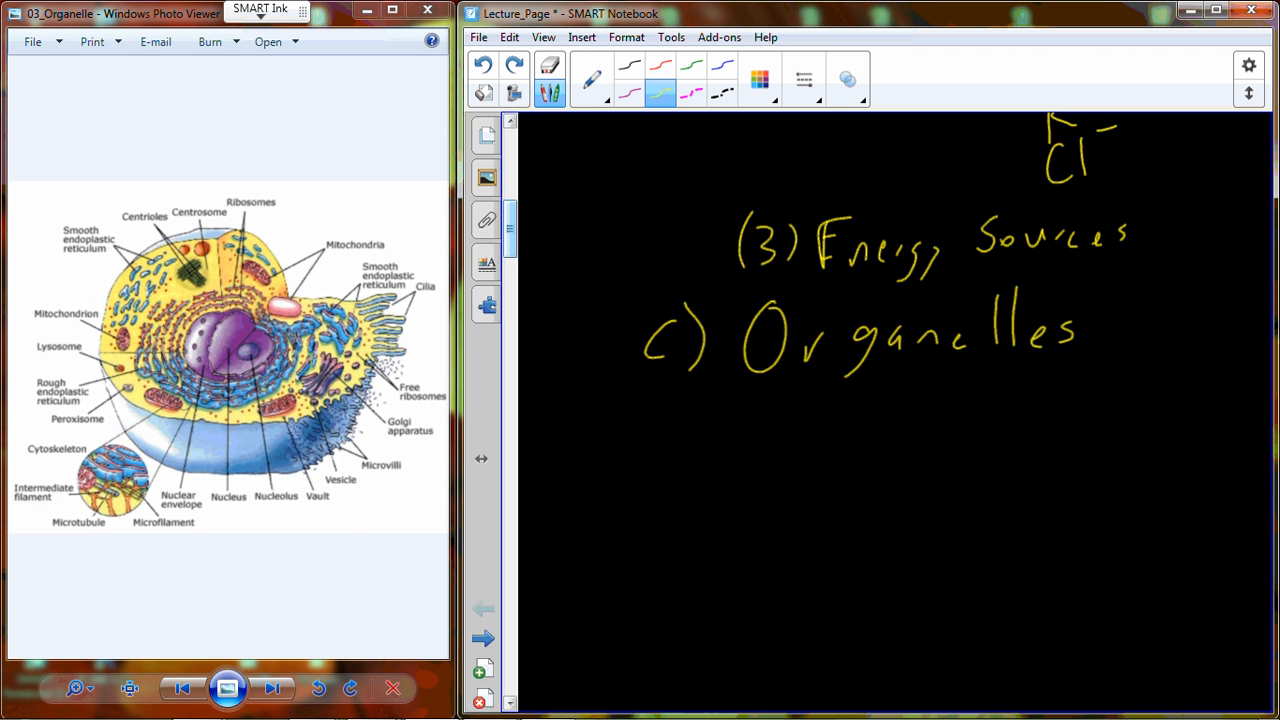
click(276, 688)
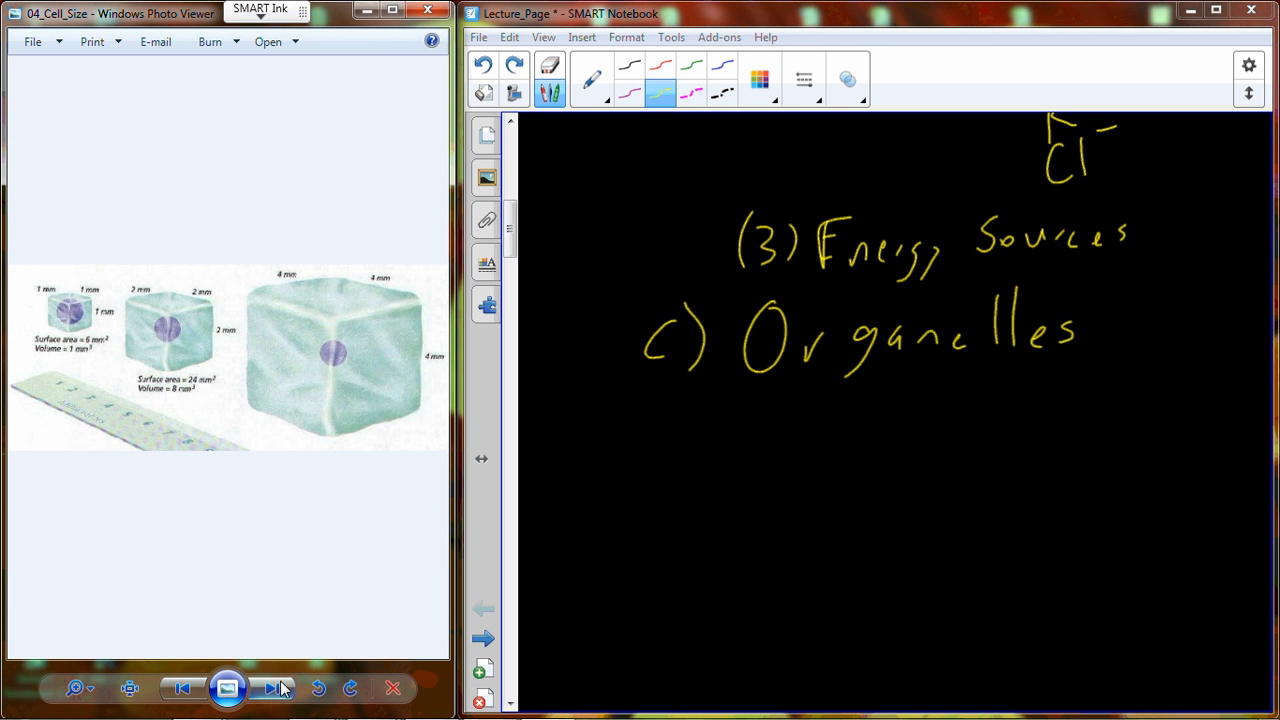
click(182, 688)
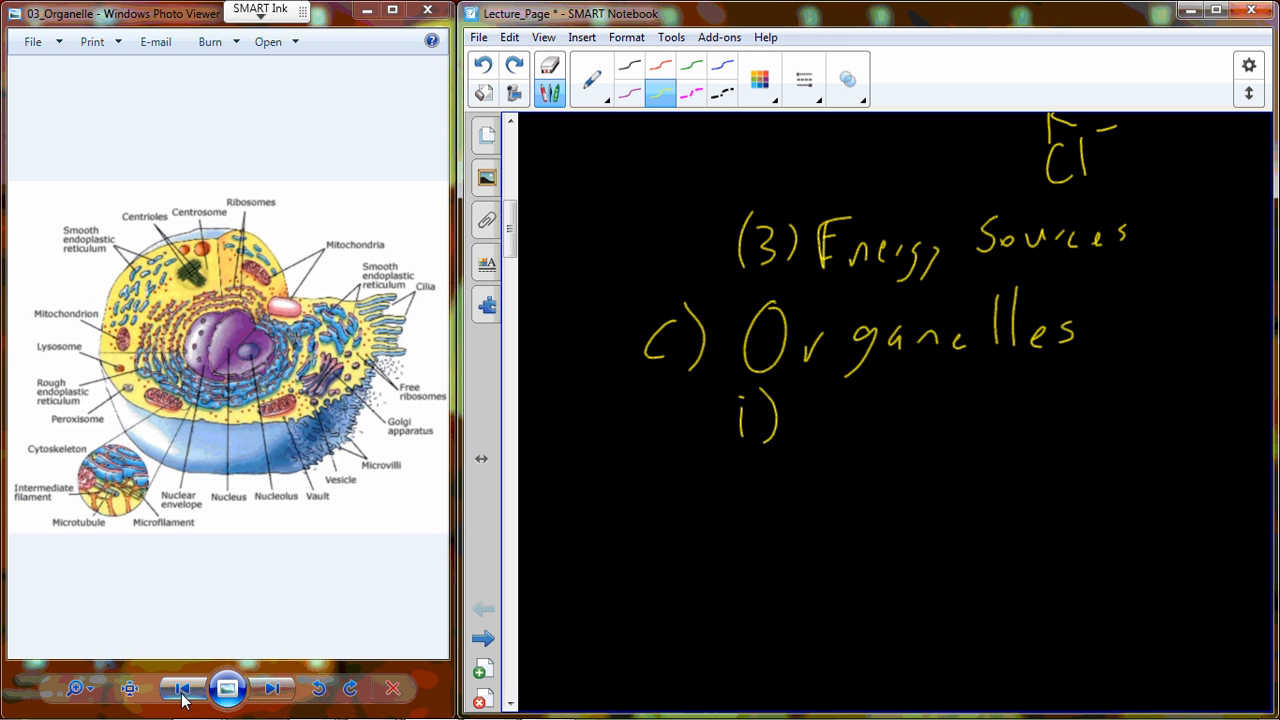
Step: Write 'i) Provide working capacity' under the Organelles heading
text(Prou)
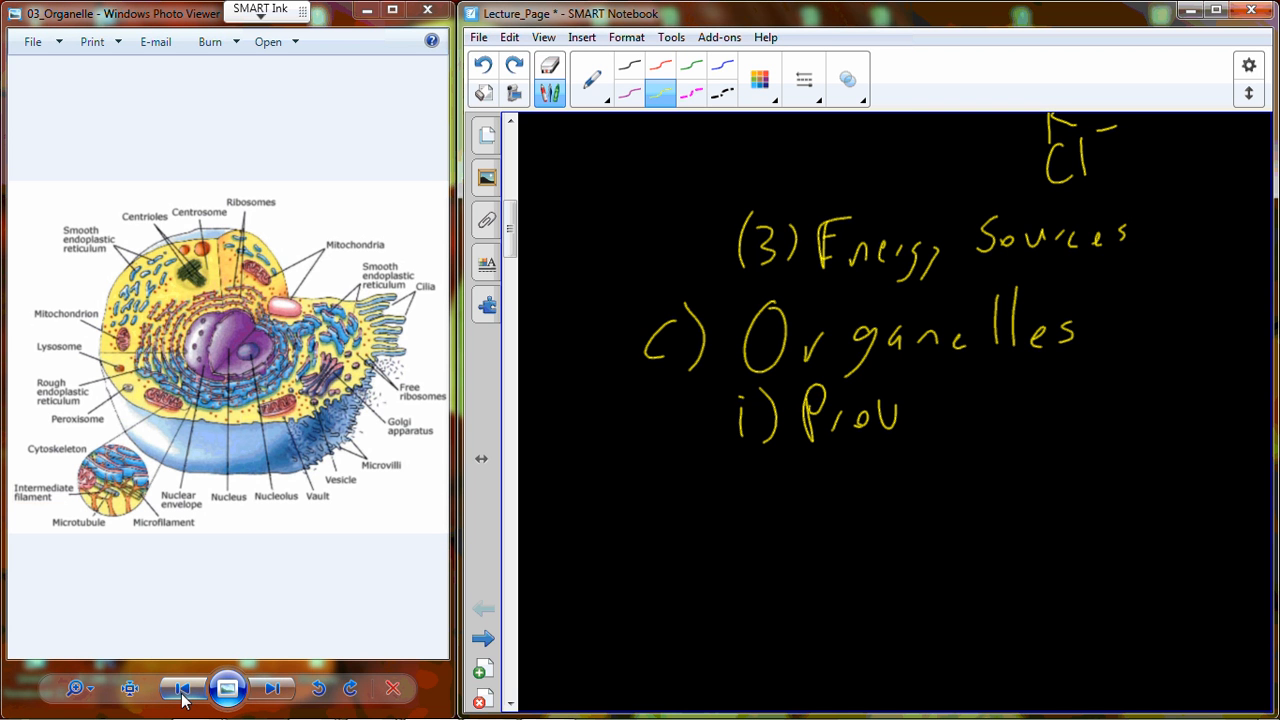
drag(900, 415, 965, 420)
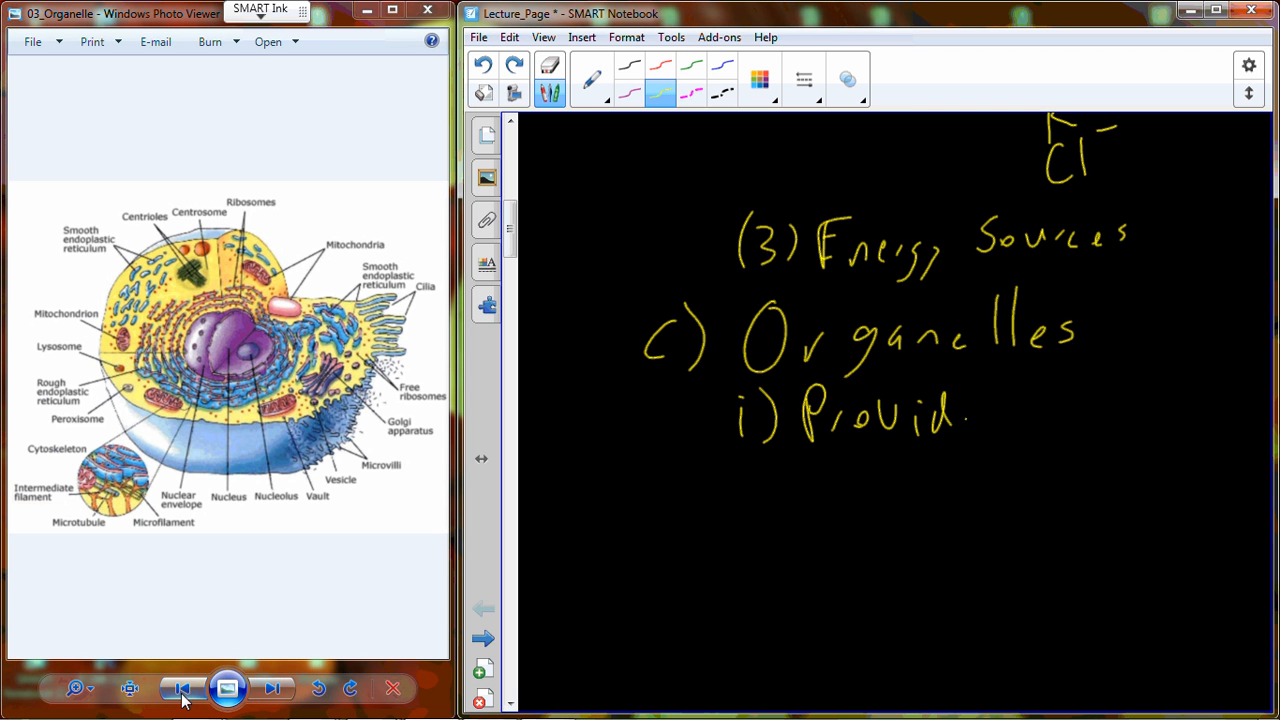
drag(1000, 410, 1180, 410)
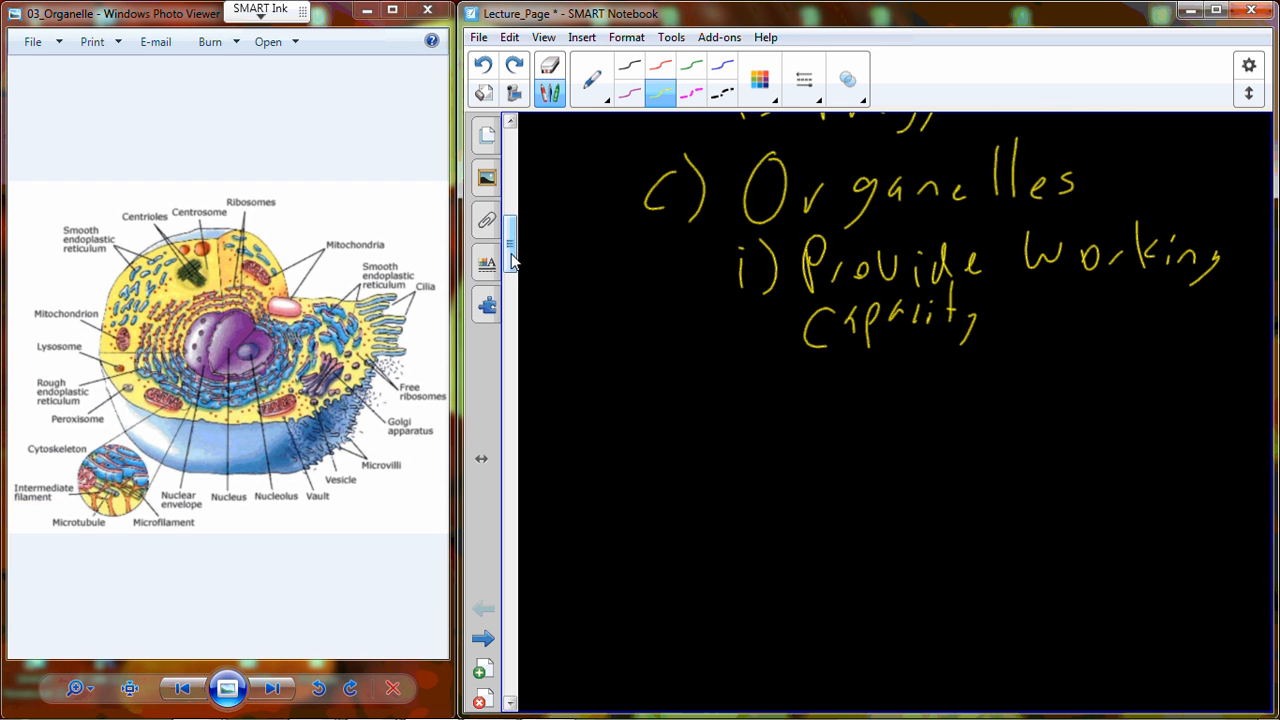
Step: Write the second point 'ii) Mitochondria' below working capacity
drag(745, 360, 785, 400)
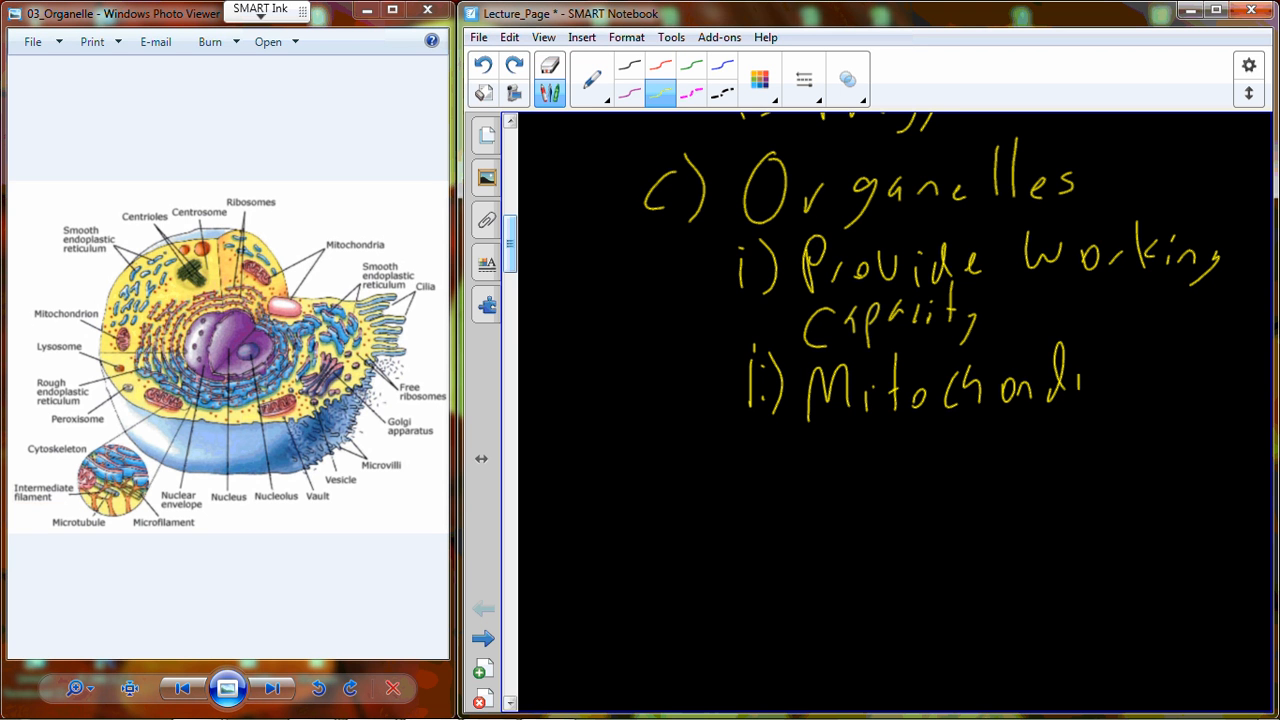
drag(1080, 385, 1150, 385)
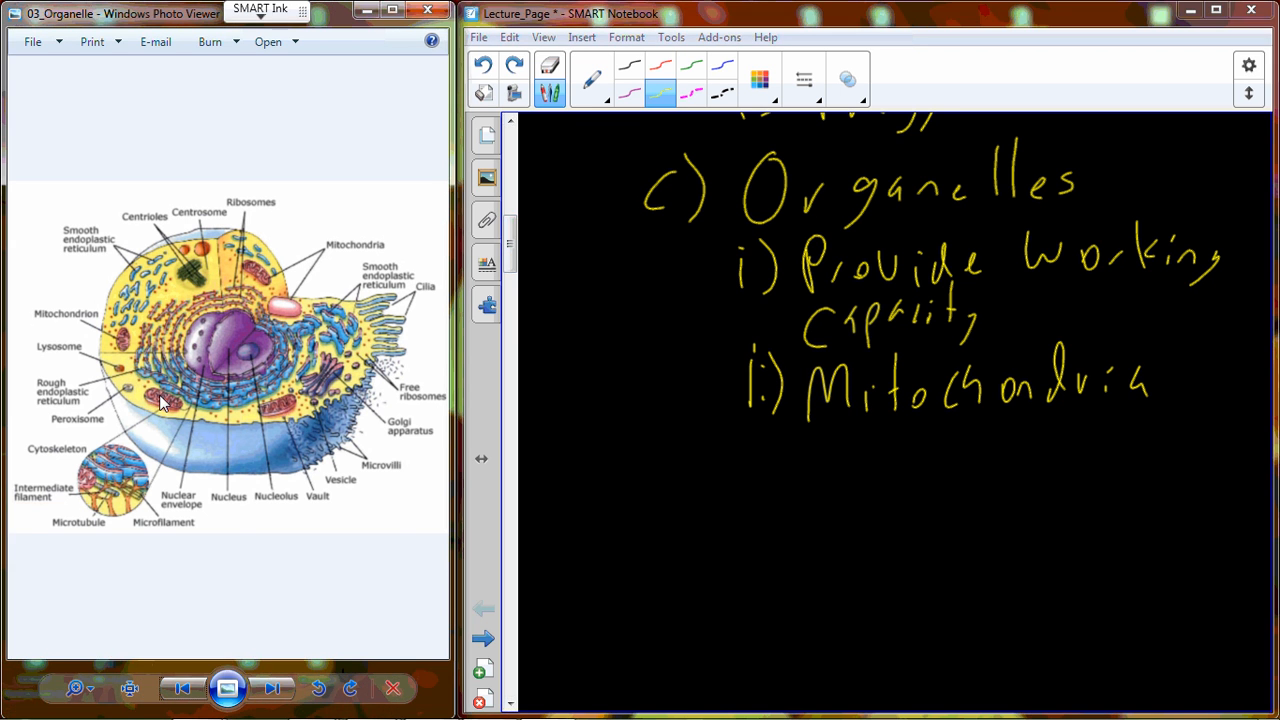
mouse_move(258, 283)
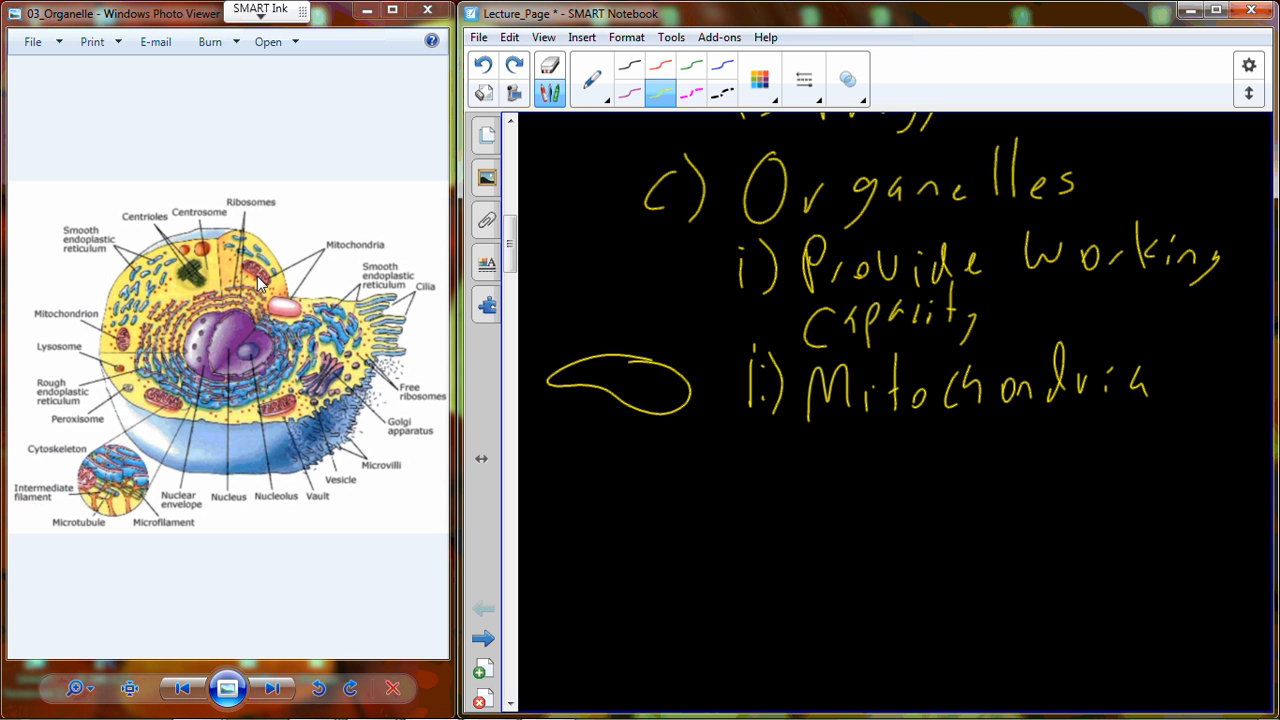
Step: Add '=' after Mitochondria and write 'NRG P' on the line below
drag(1170, 380, 1205, 380)
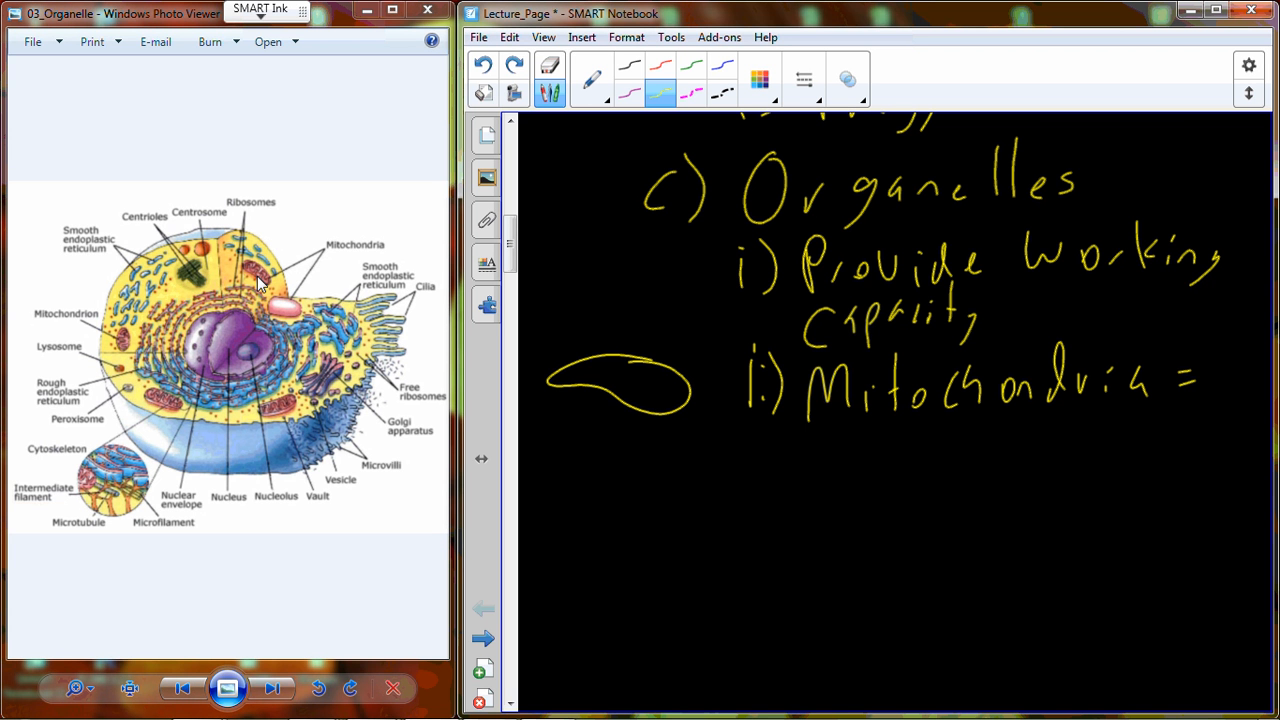
drag(820, 440, 880, 480)
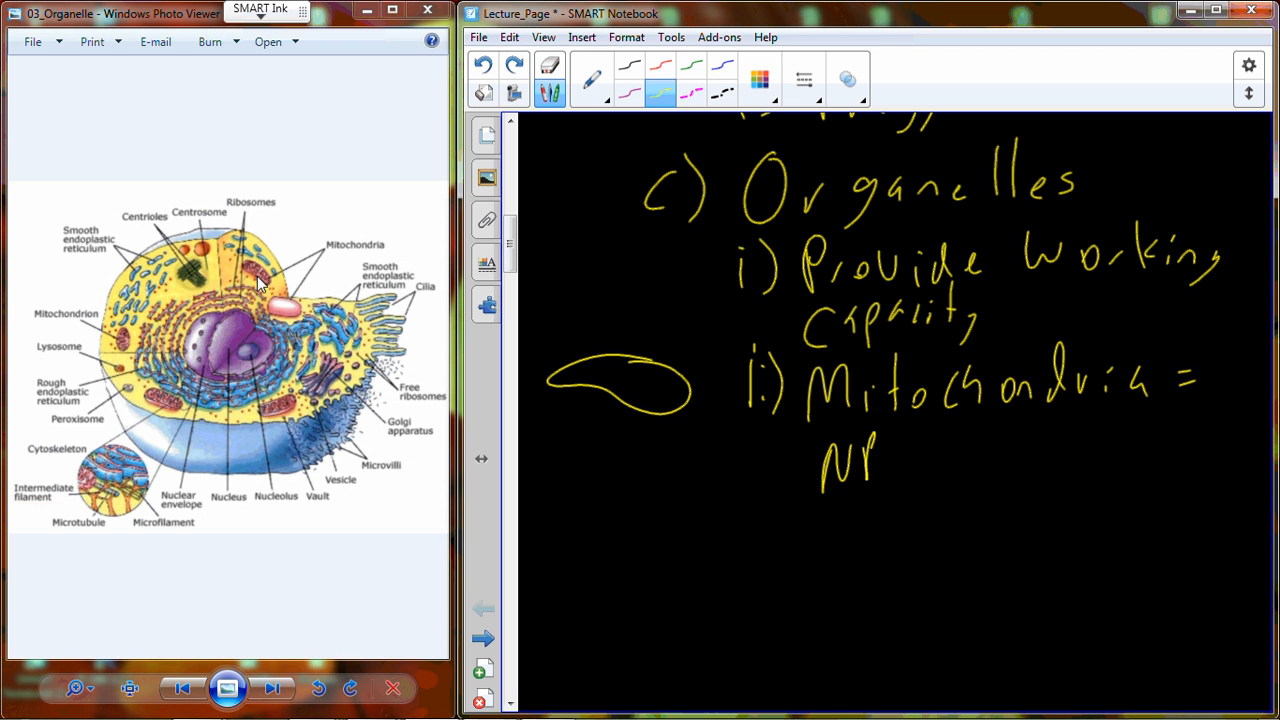
drag(870, 460, 1000, 460)
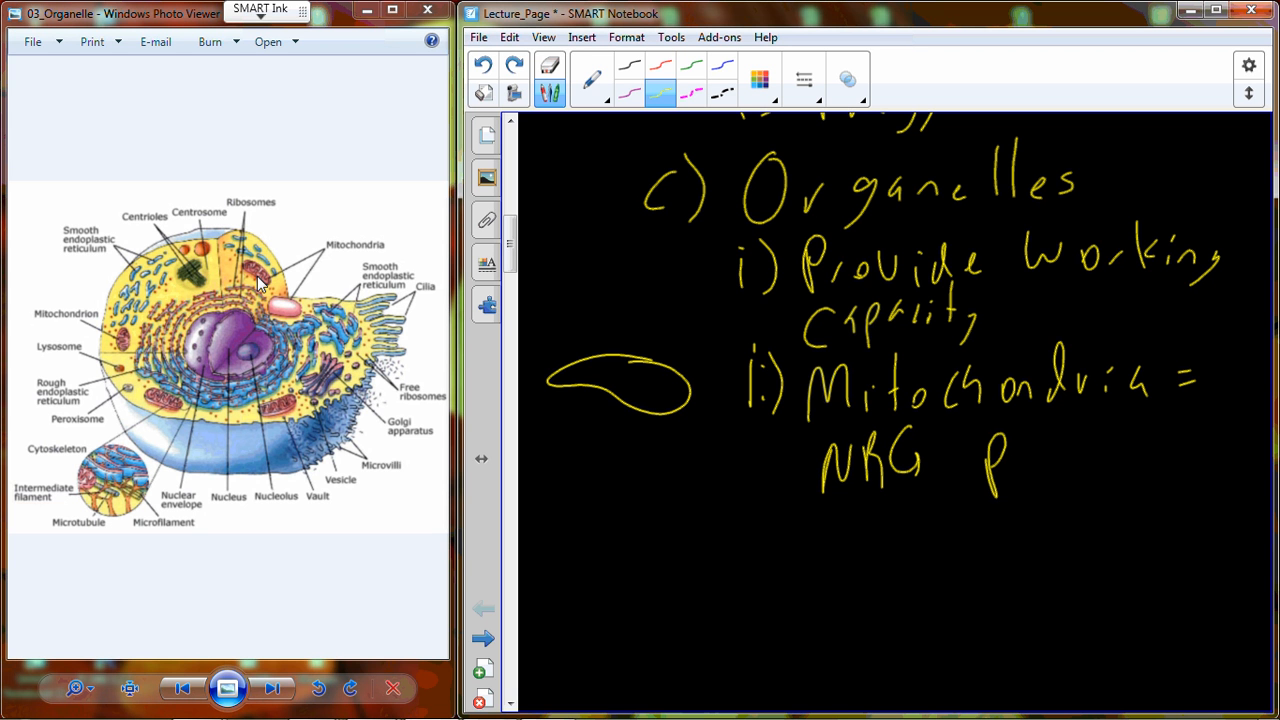
drag(820, 505, 965, 505)
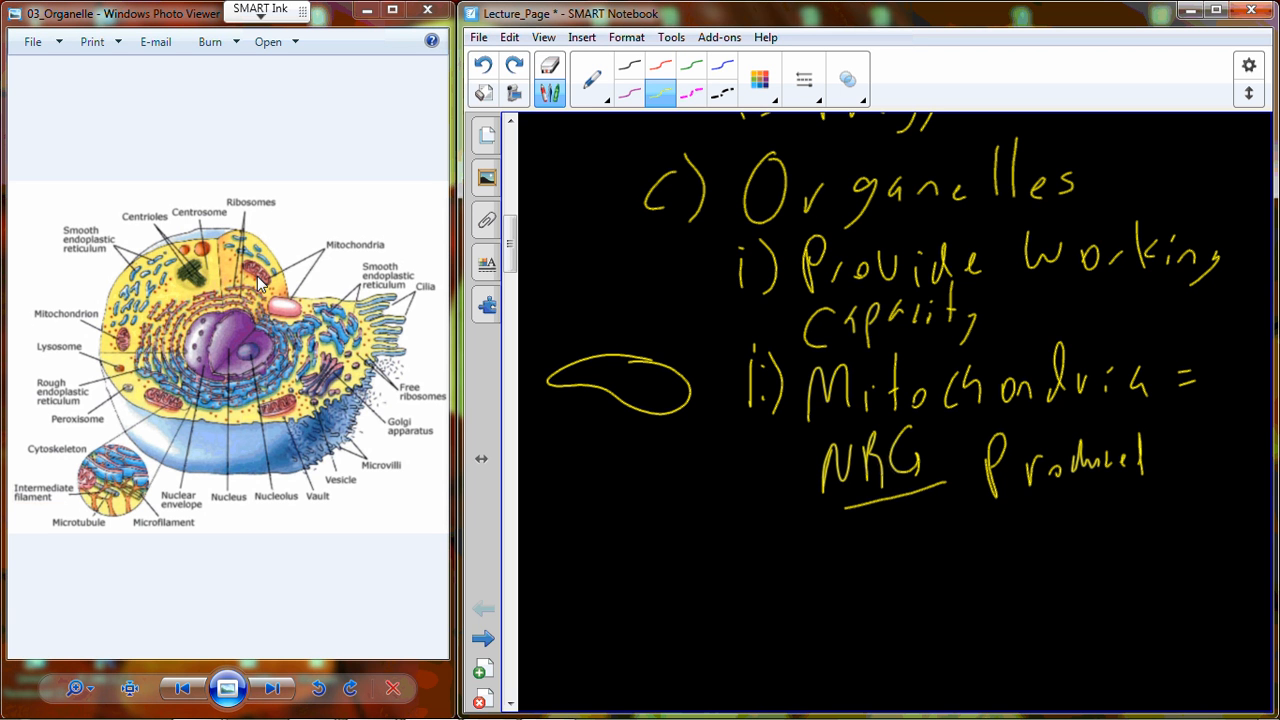
Step: Scroll the page down to make room below the ribosomes note
scroll(down, 3)
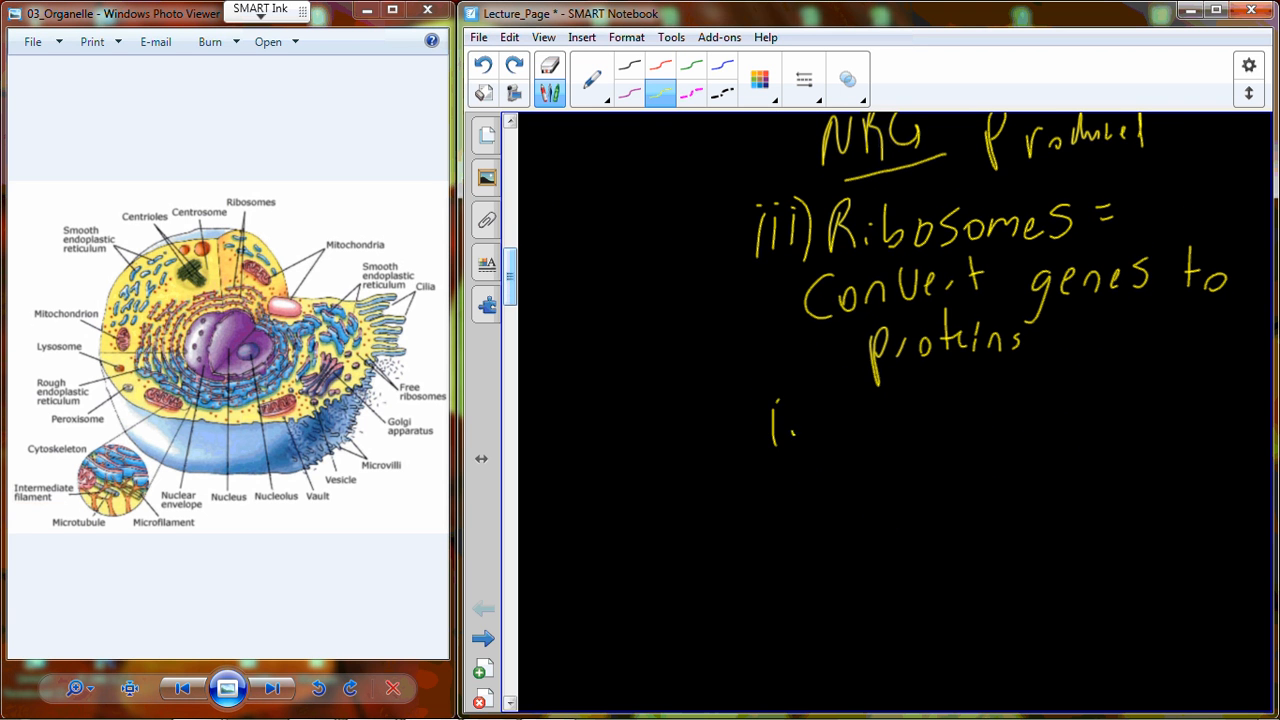
Step: Handwrite 'iv) Endoplasmic Reticulum = modifies proteins' in yellow pen
drag(790, 430, 950, 440)
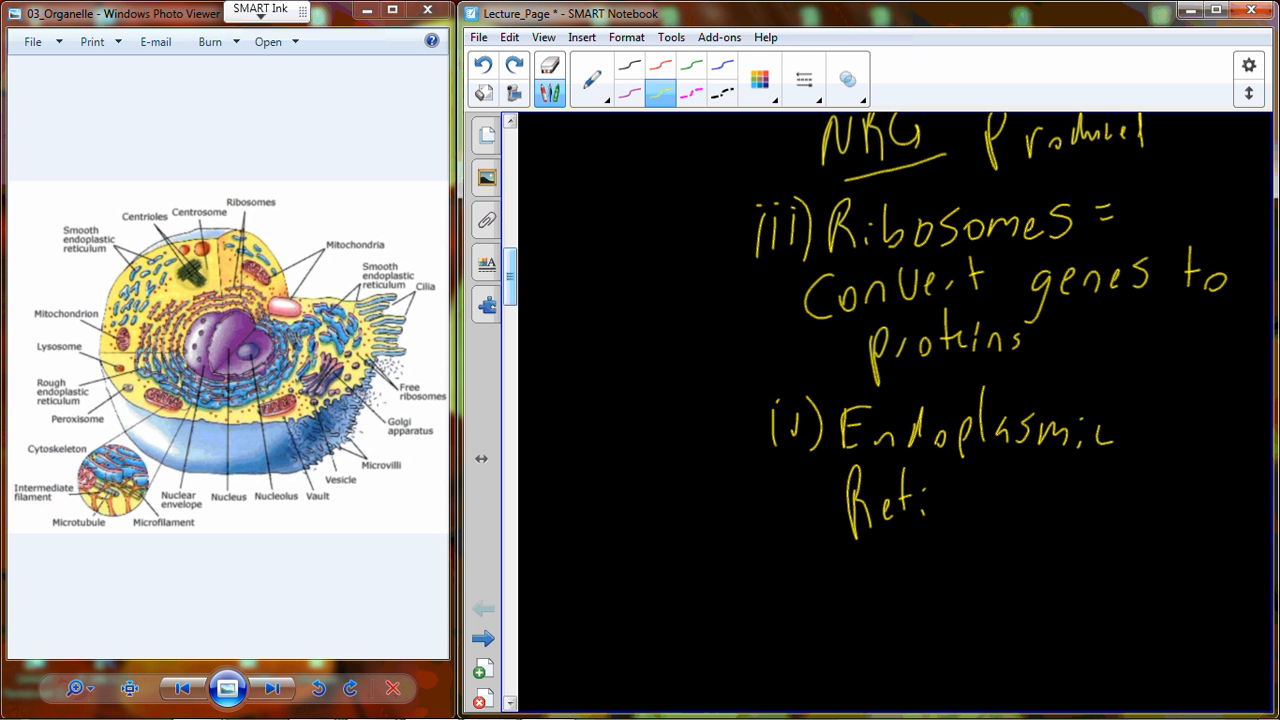
drag(920, 500, 1050, 500)
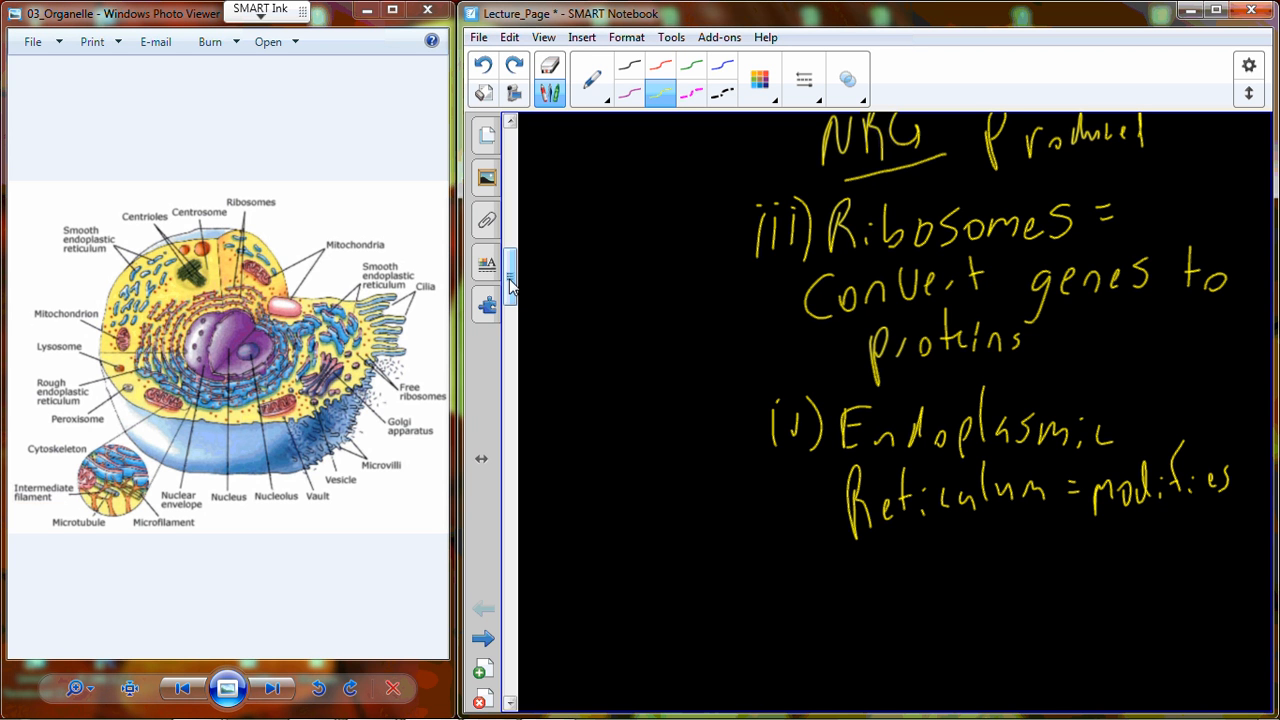
drag(970, 530, 1035, 560)
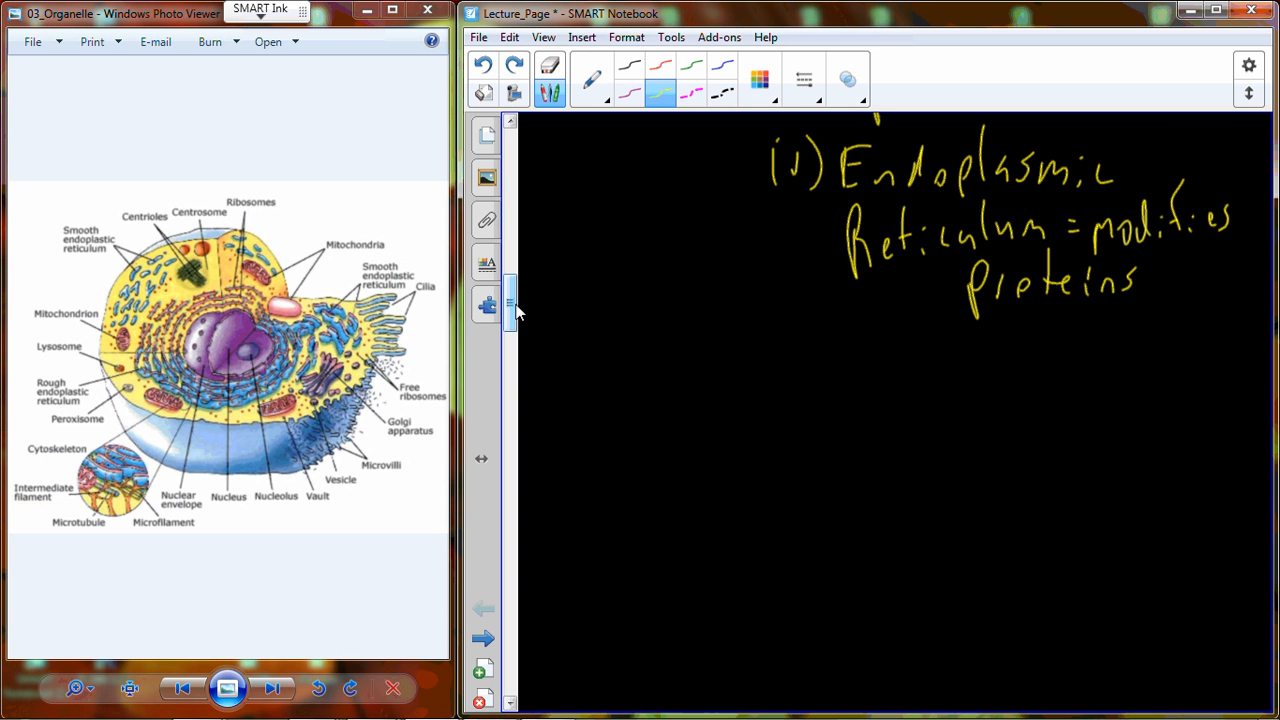
Step: Handwrite the sub-point '(1) Smooth = without ribosomes' under endoplasmic reticulum
drag(845, 335, 880, 370)
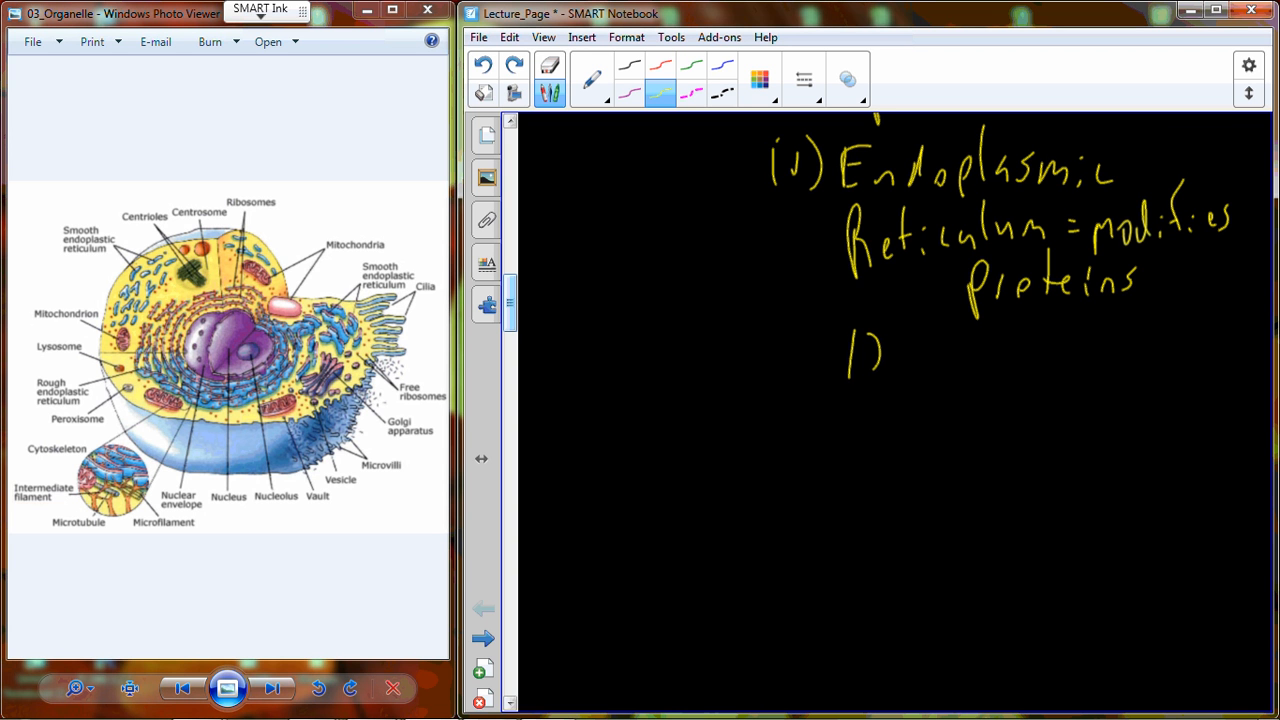
drag(895, 340, 1010, 370)
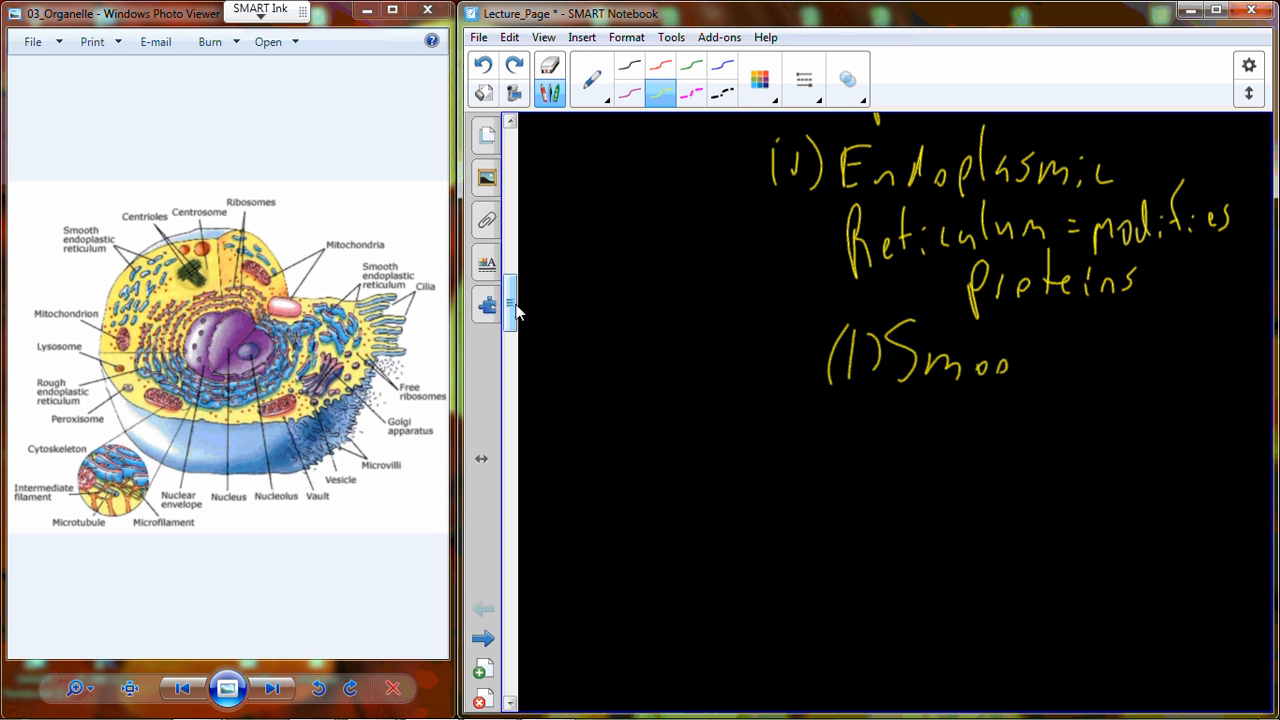
drag(1010, 360, 1100, 355)
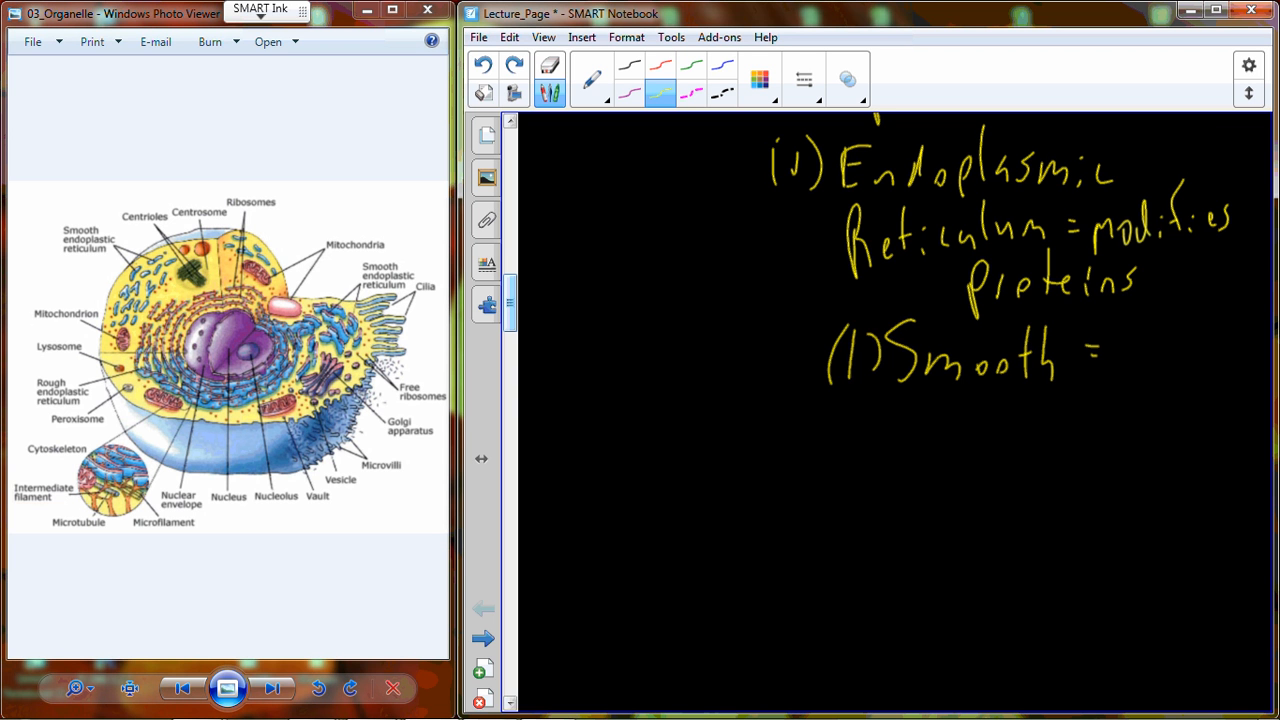
drag(945, 405, 975, 440)
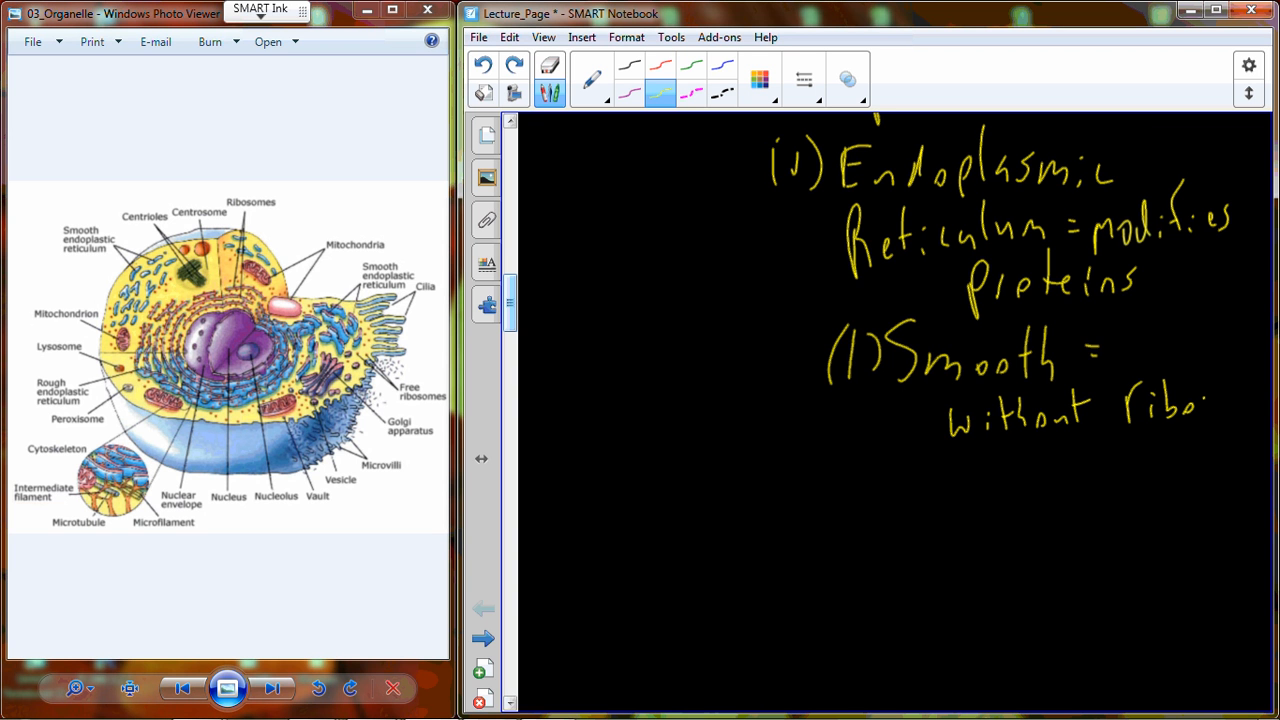
drag(1205, 405, 1275, 410)
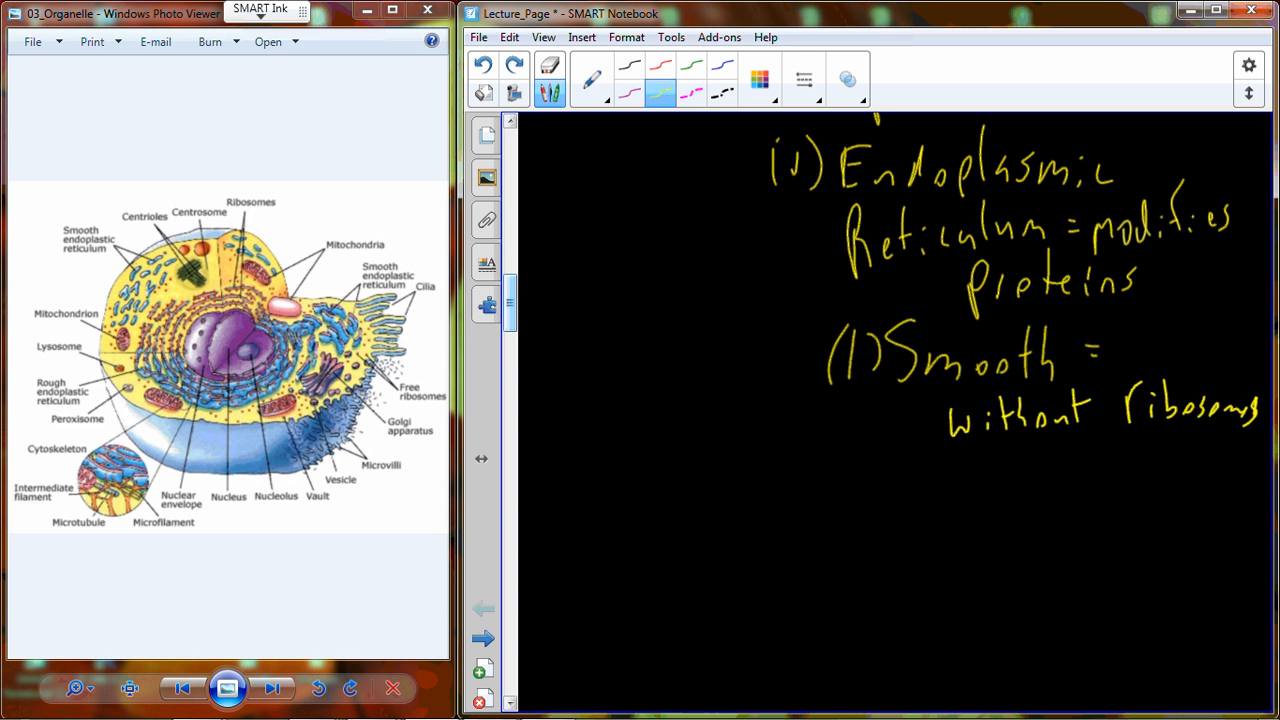
mouse_move(515, 308)
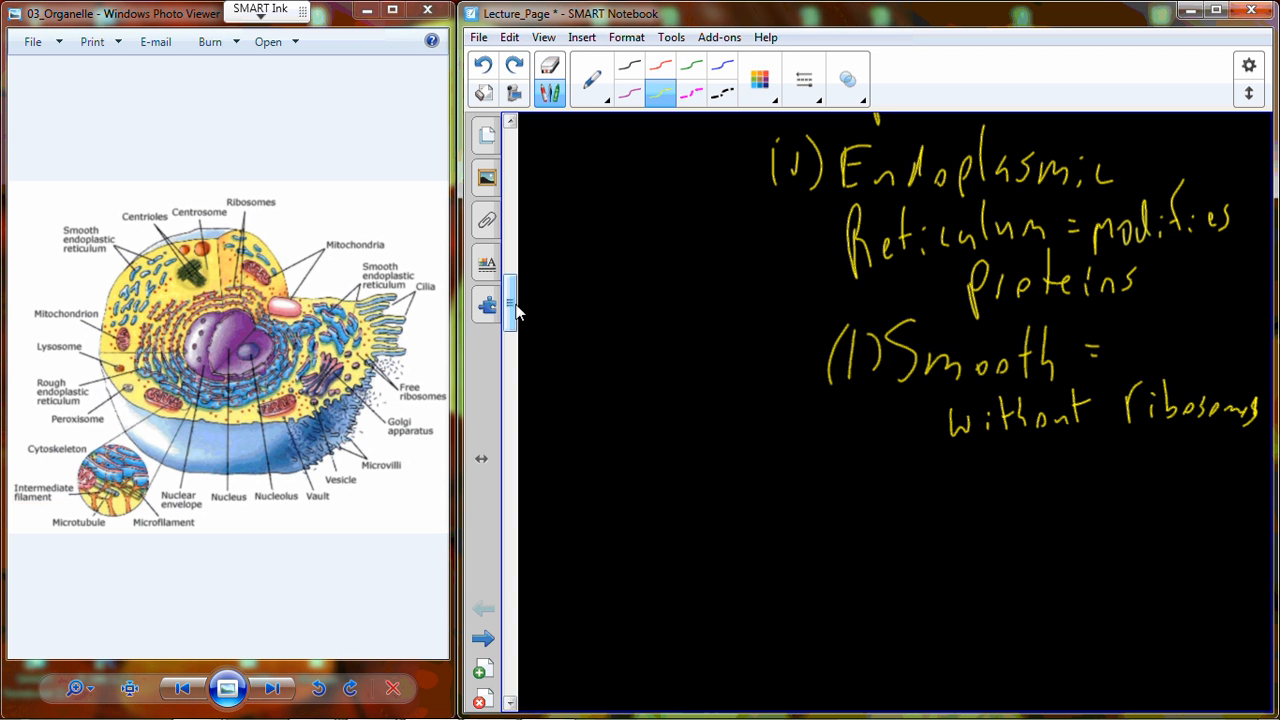
Step: Handwrite the second sub-point '(2) Rough = with ribosomes' below it
drag(830, 490, 880, 510)
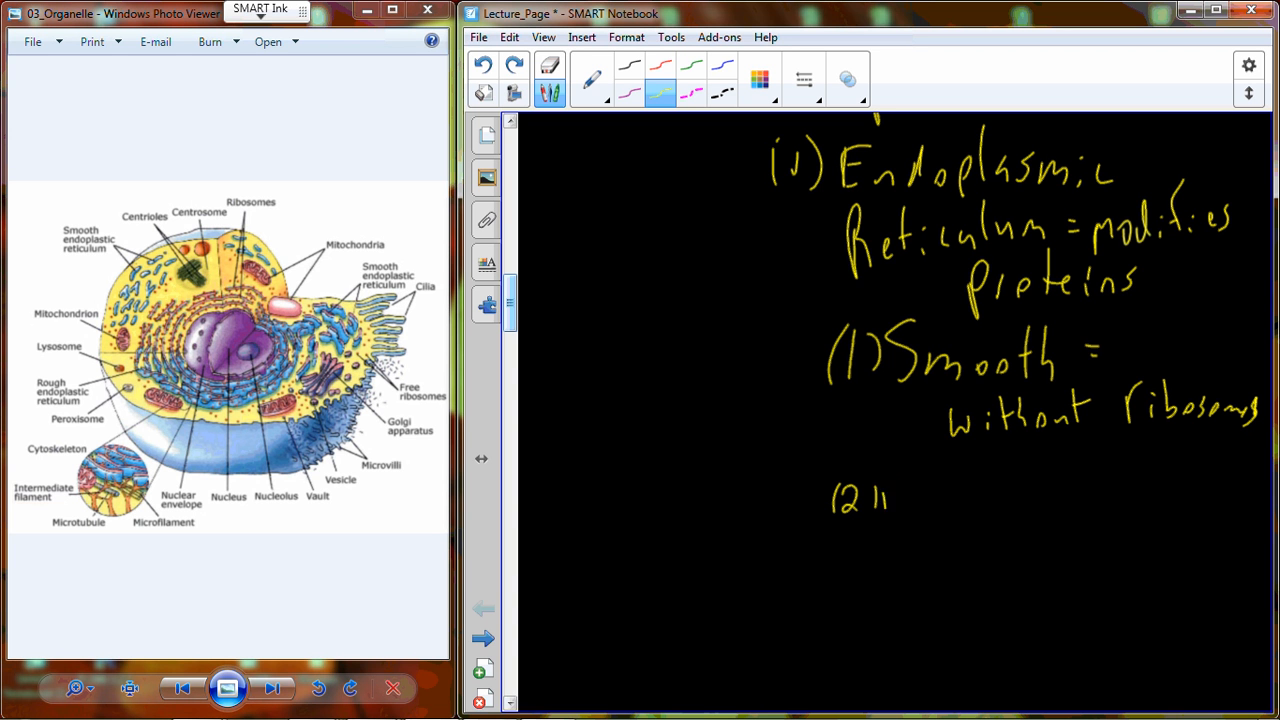
text(Rough)
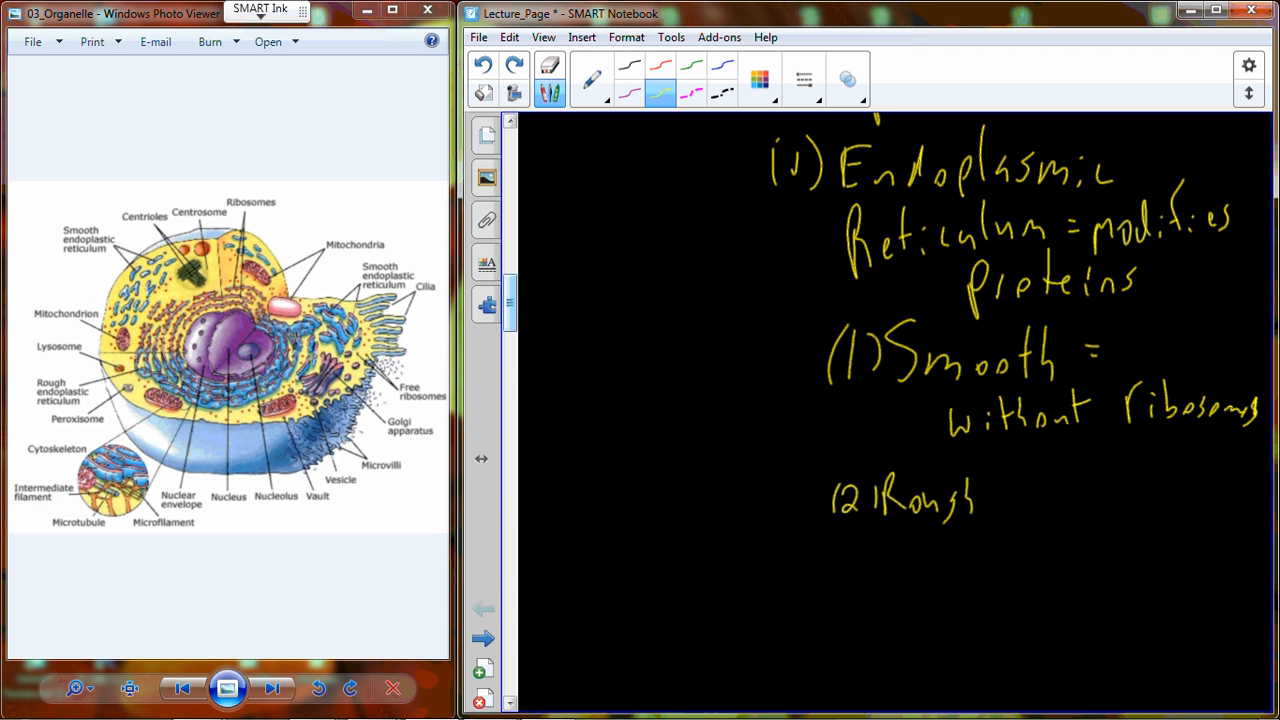
drag(990, 495, 1020, 495)
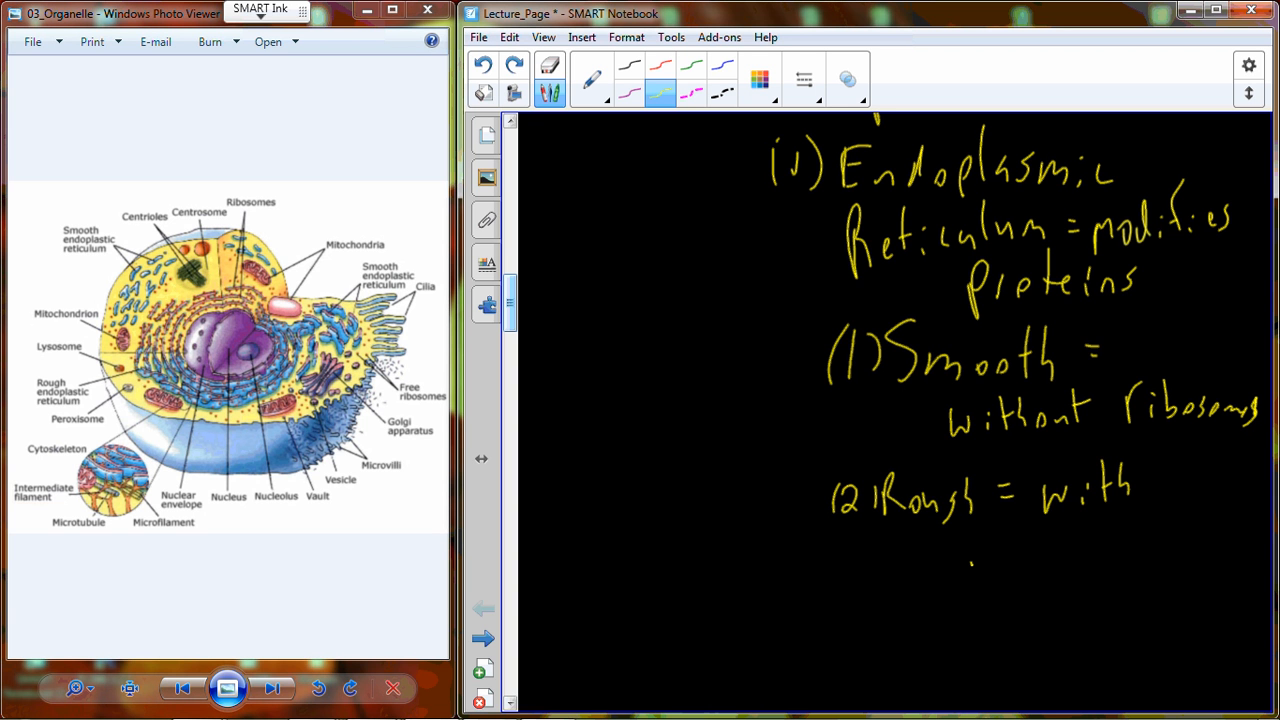
drag(970, 540, 1075, 545)
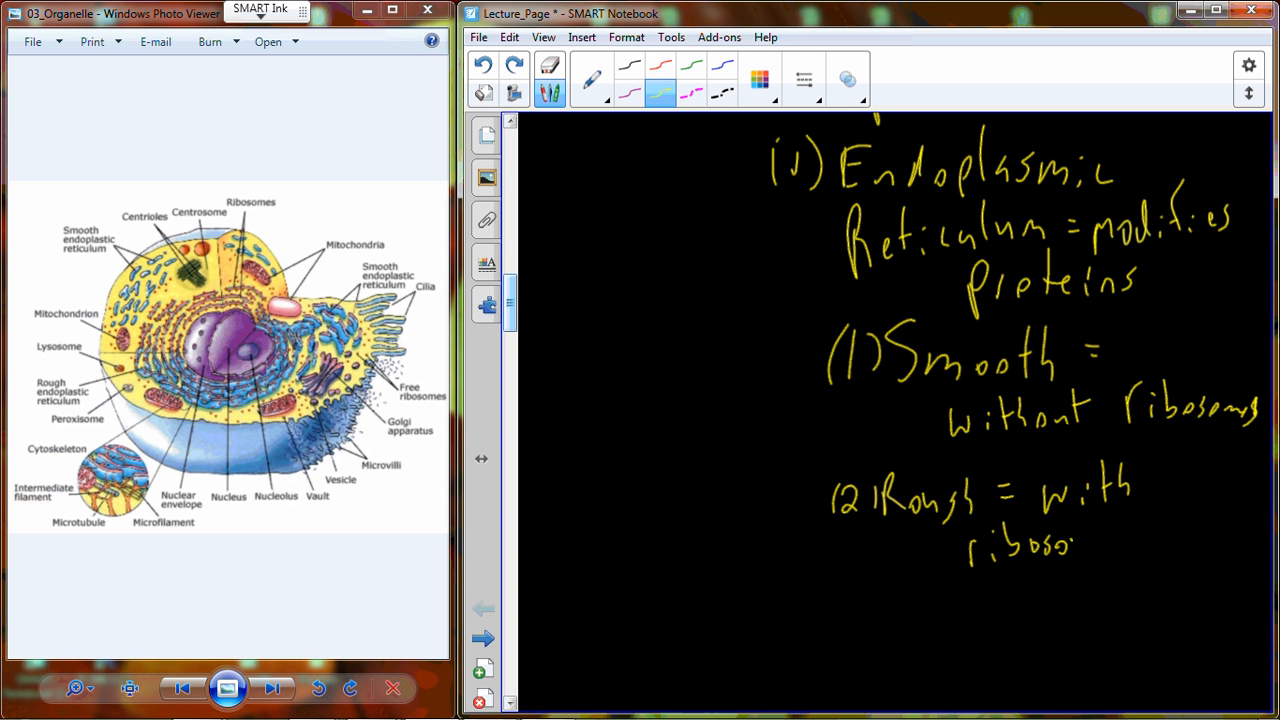
drag(1075, 545, 1120, 545)
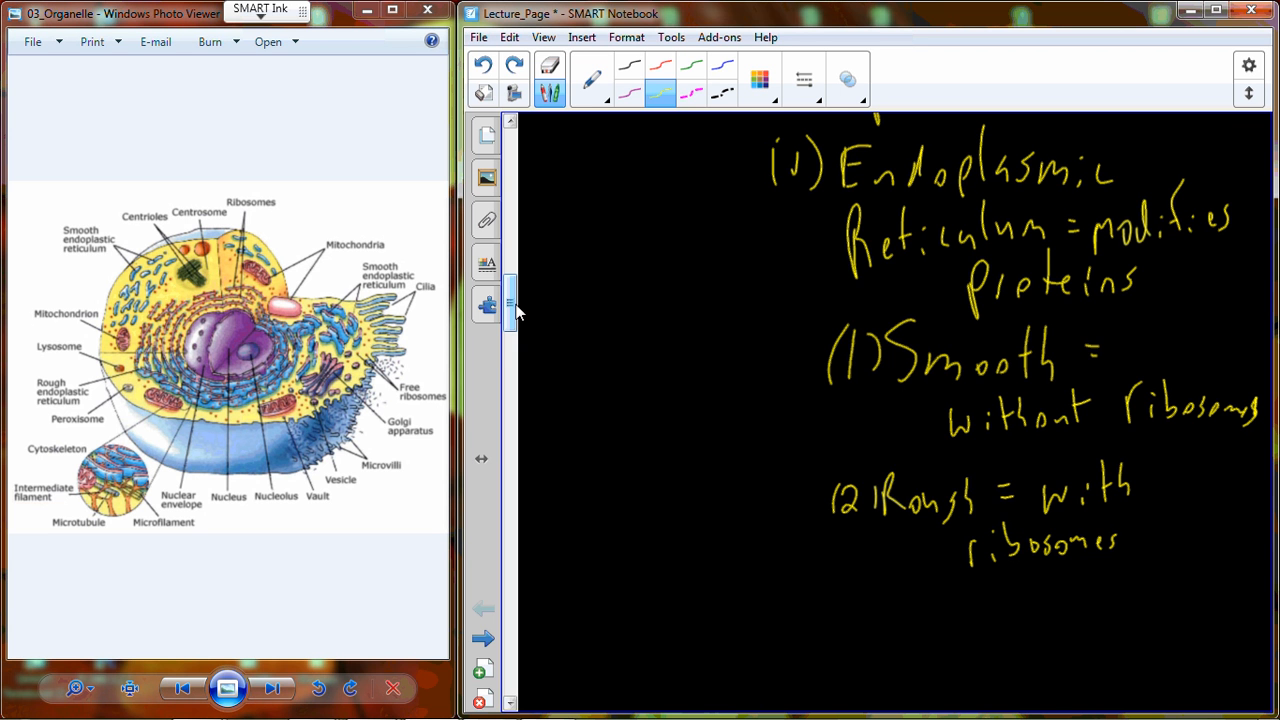
Step: Handwrite the heading 'v) Golgi Complex =' below the rough reticulum note
scroll(down, 3)
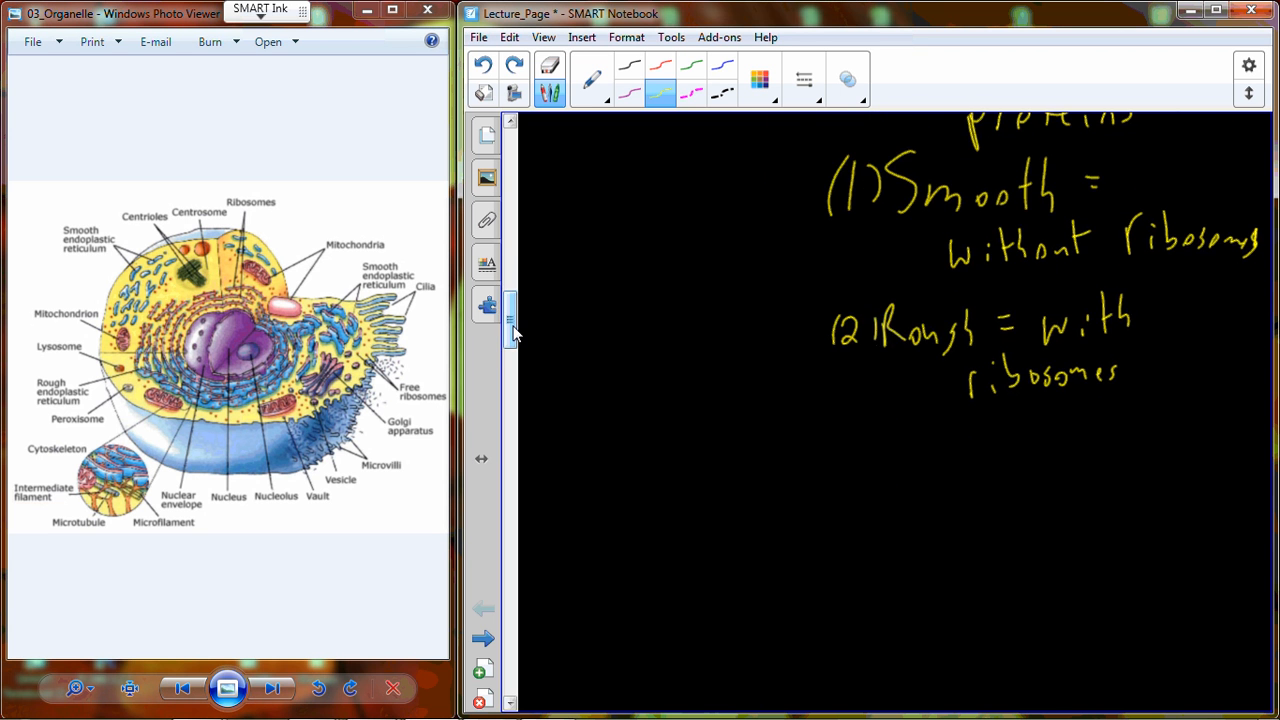
drag(765, 415, 800, 450)
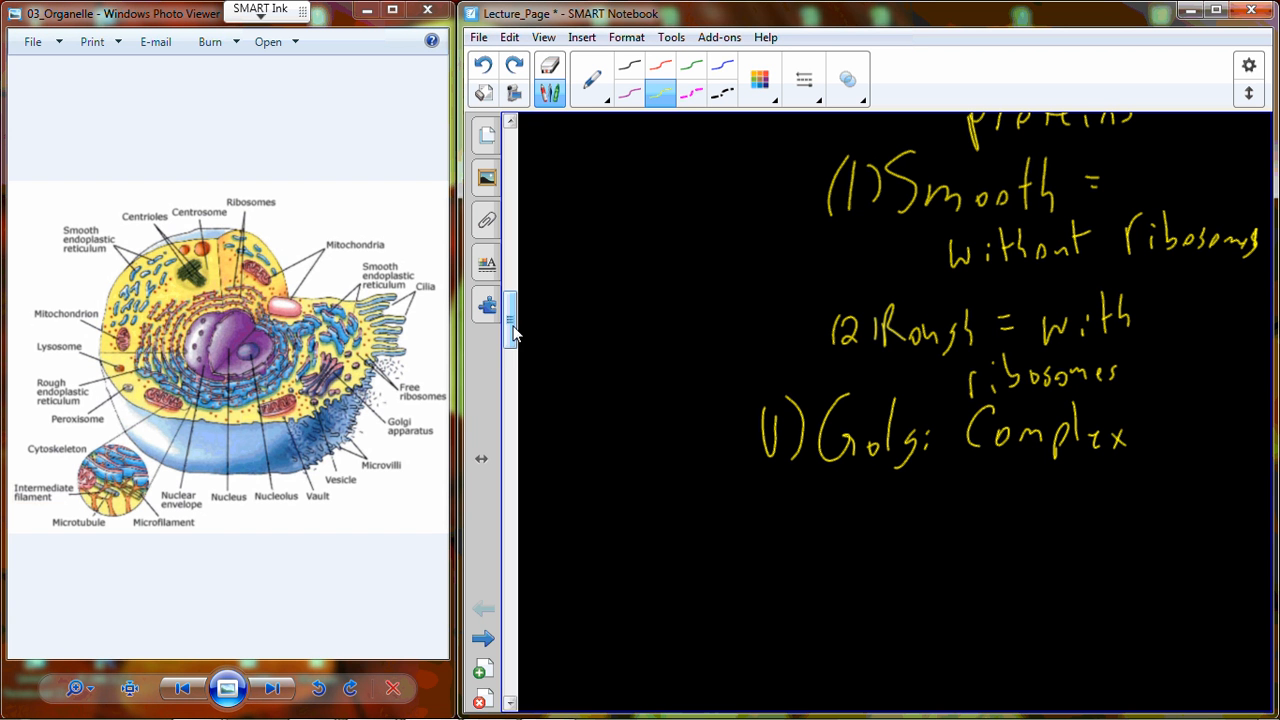
drag(1150, 440, 1185, 440)
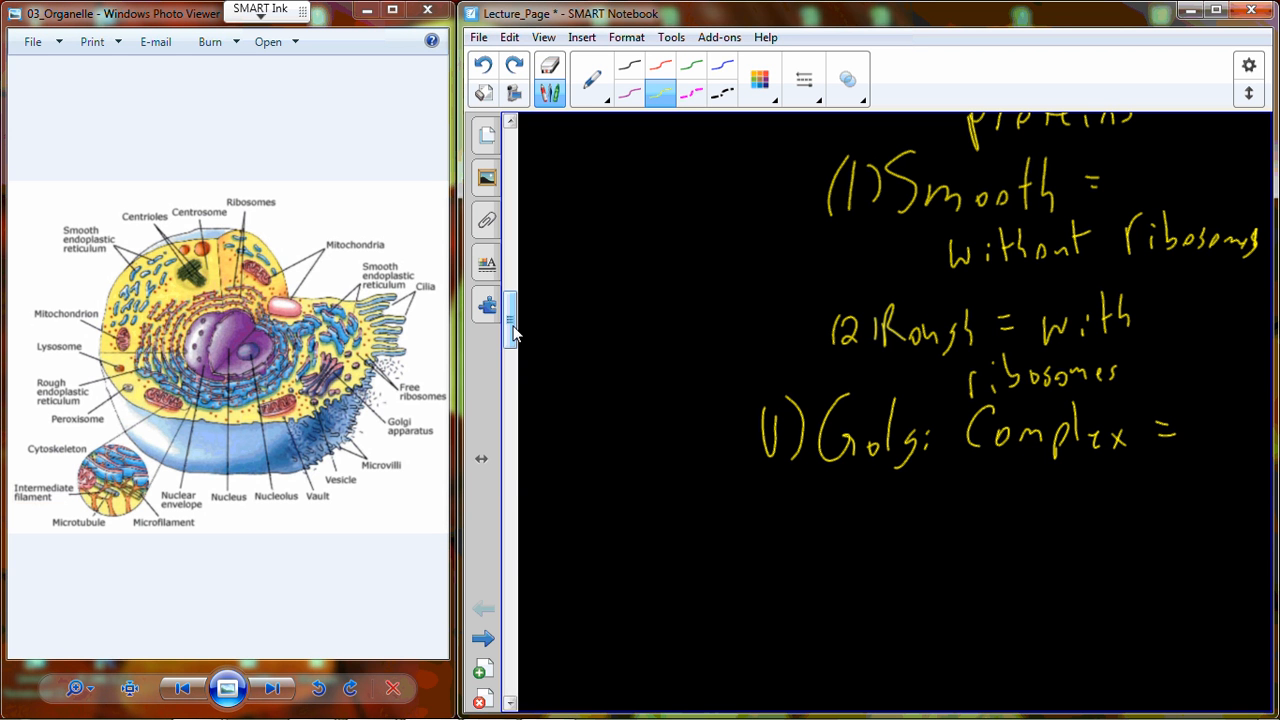
Step: Handwrite 'packages proteins' to complete the Golgi Complex note
drag(840, 510, 940, 505)
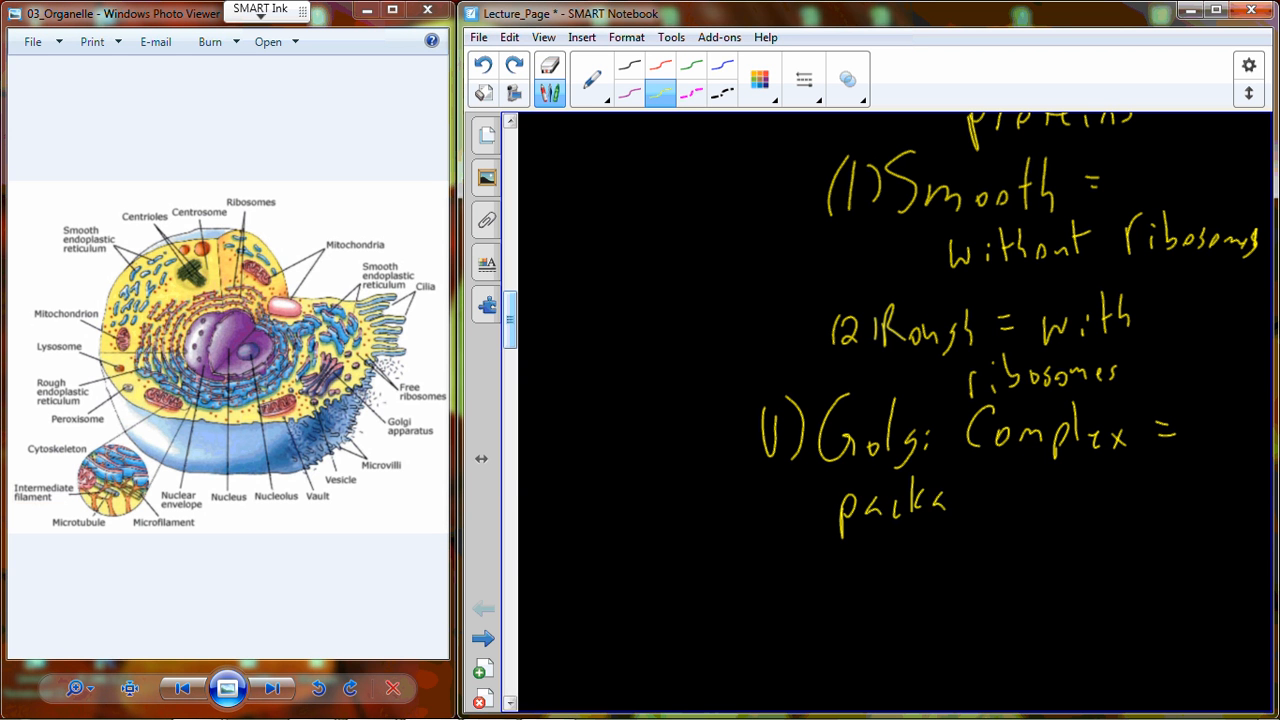
drag(940, 500, 1120, 490)
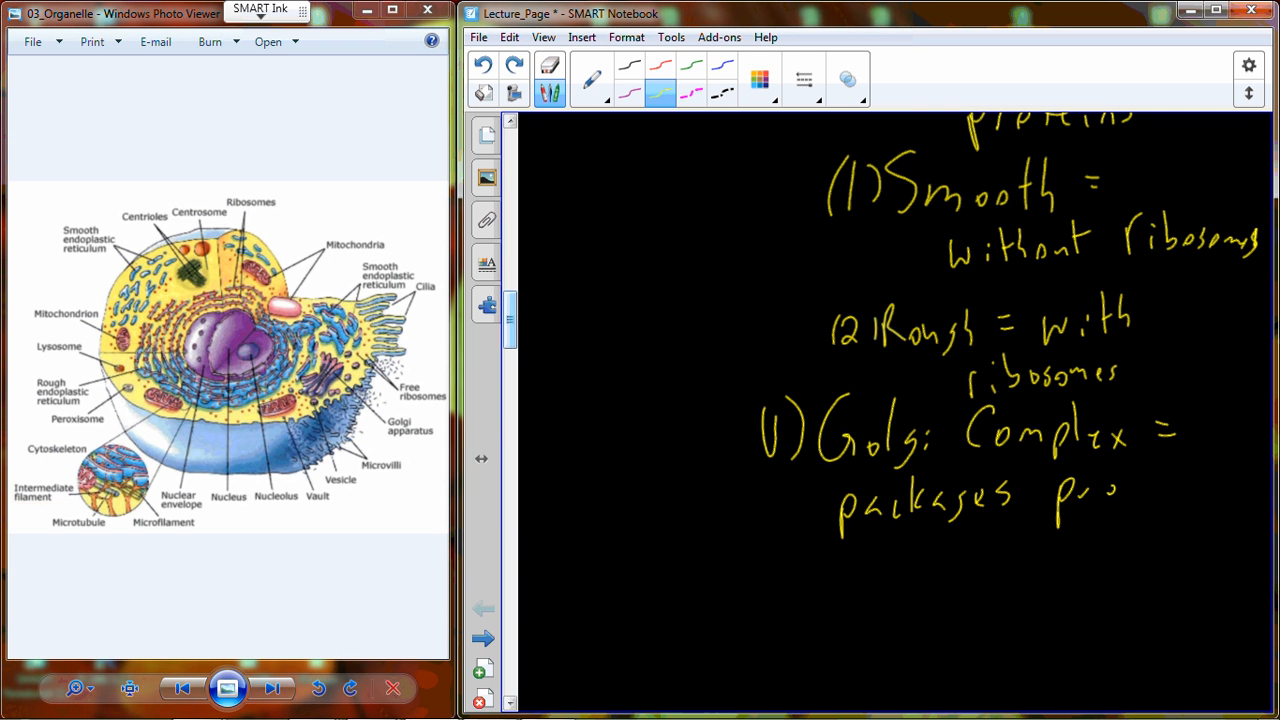
text(proteins)
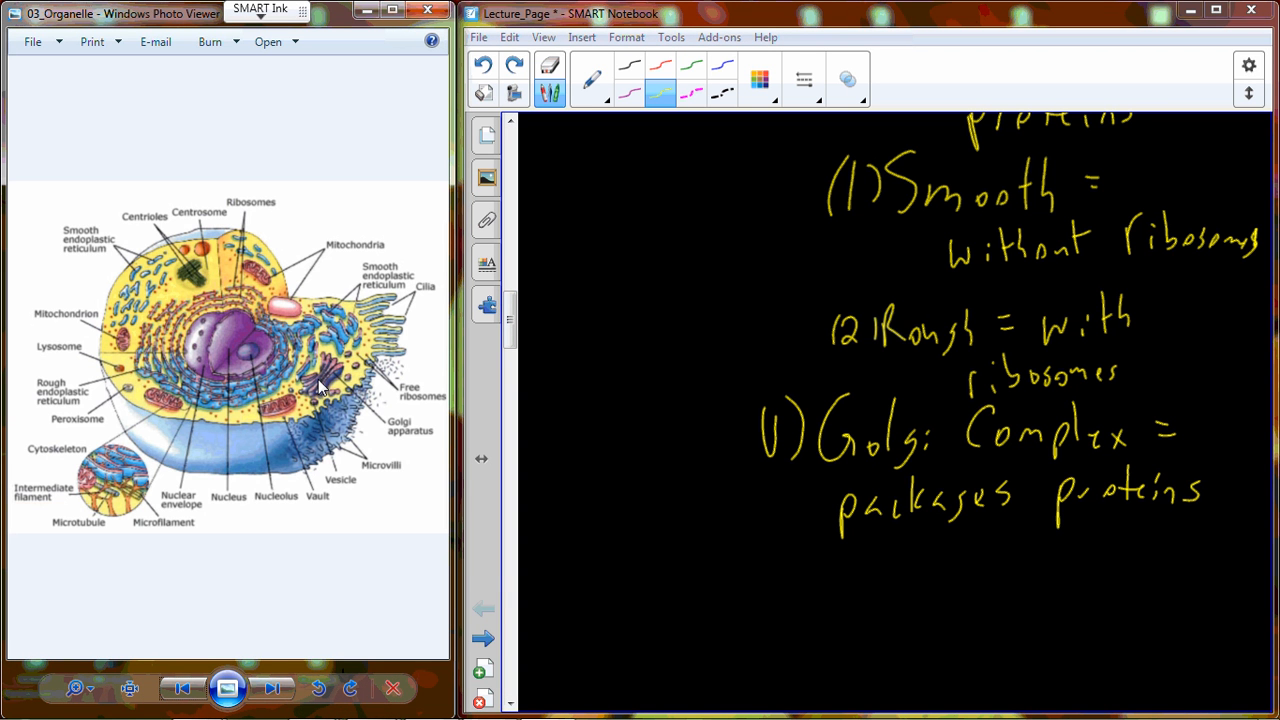
mouse_move(360, 380)
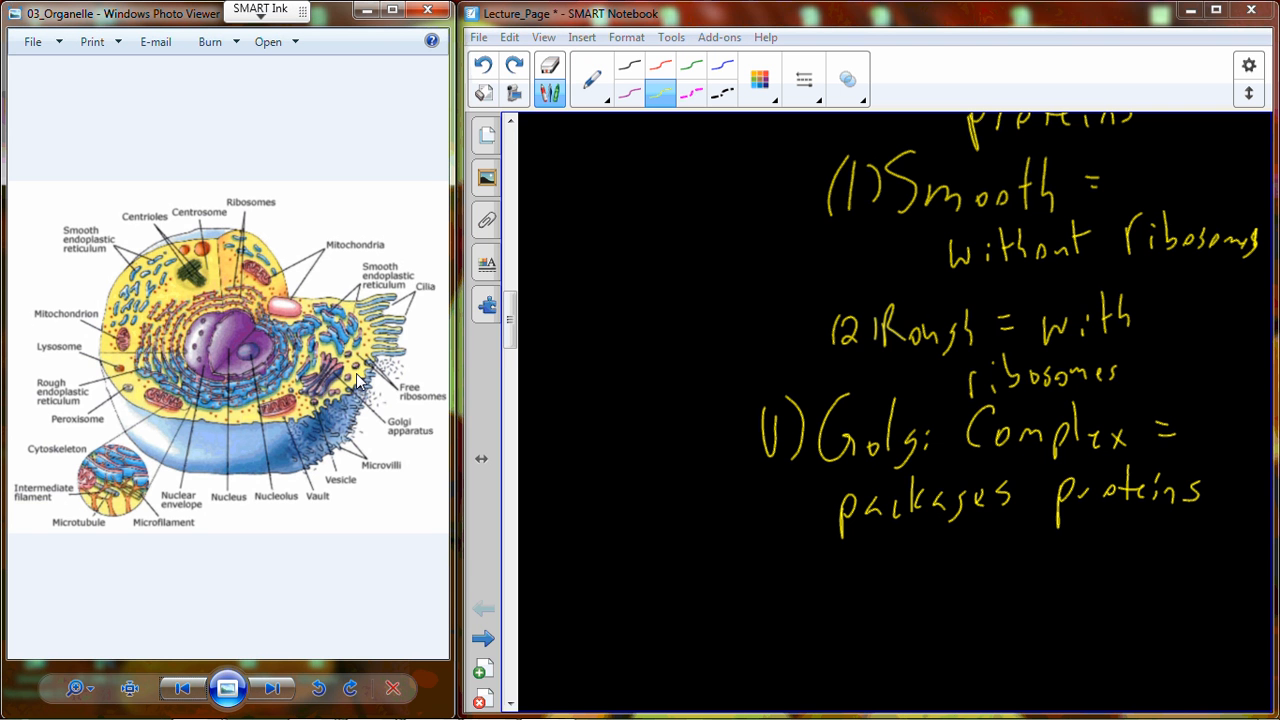
scroll(down, 3)
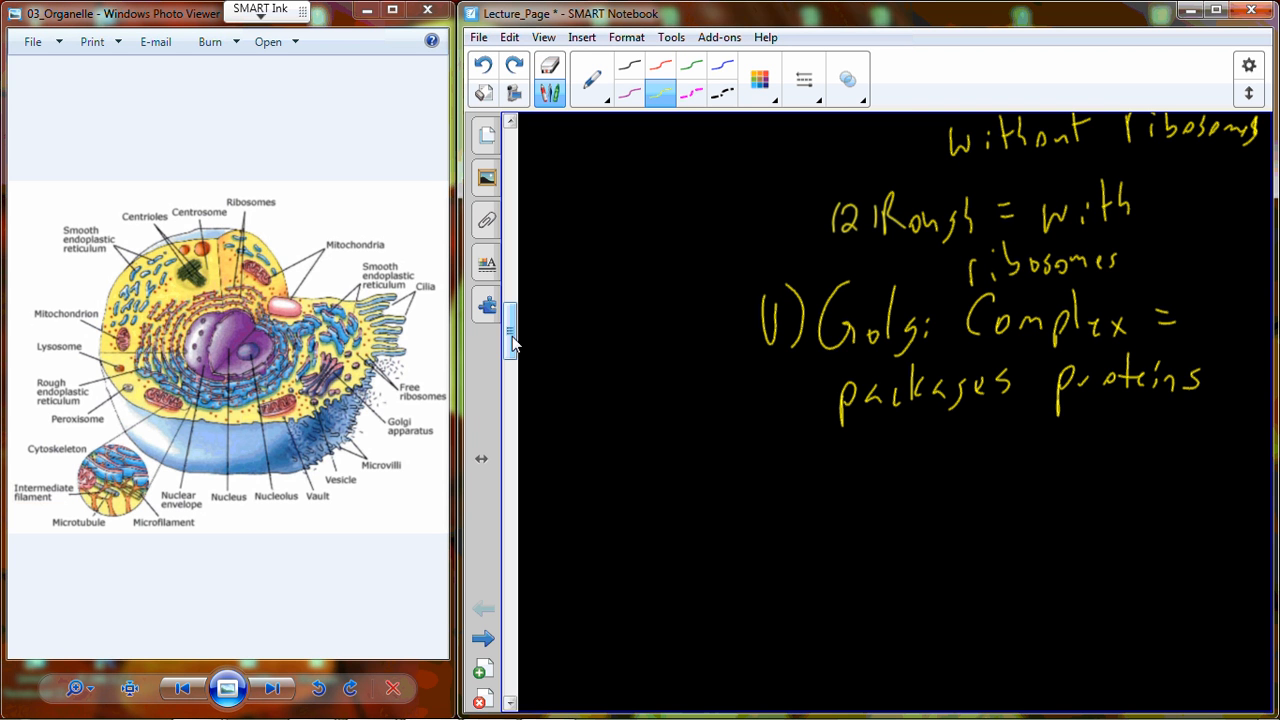
Step: Handwrite 'vi) Vesicles = Carry proteins and stuff' beneath the Golgi entry
drag(765, 450, 830, 490)
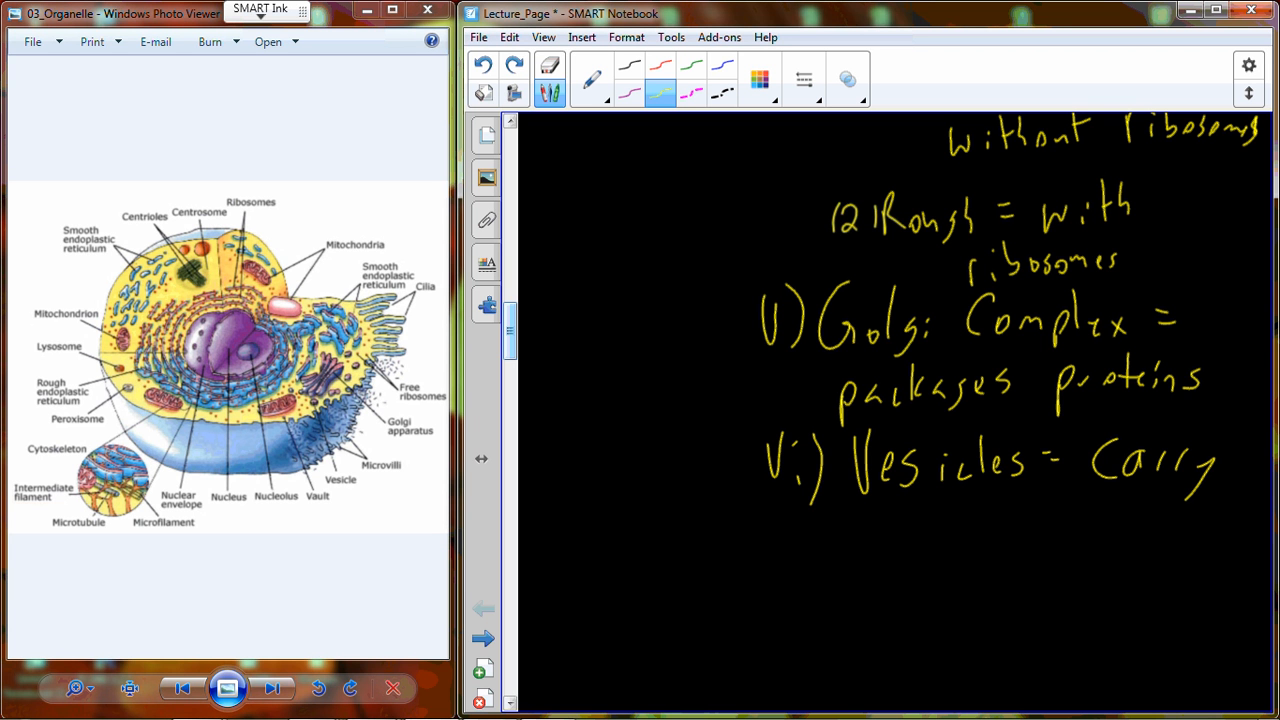
drag(870, 520, 965, 540)
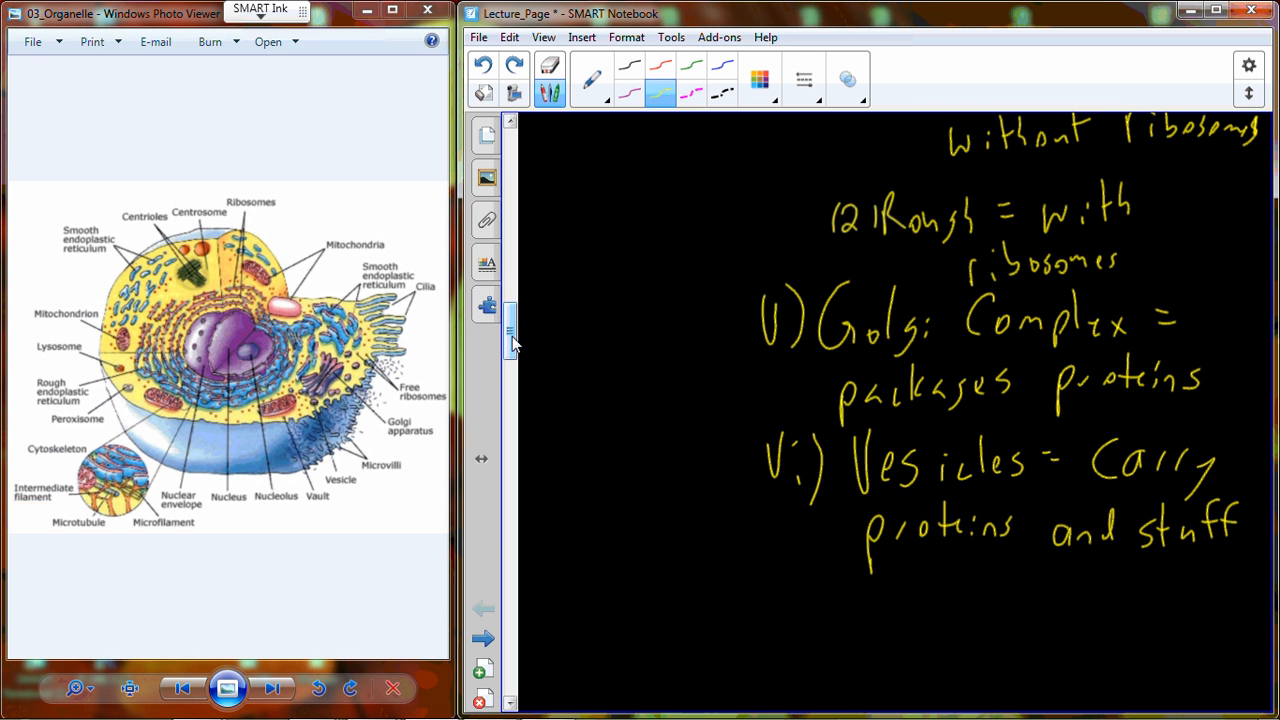
scroll(down, 3)
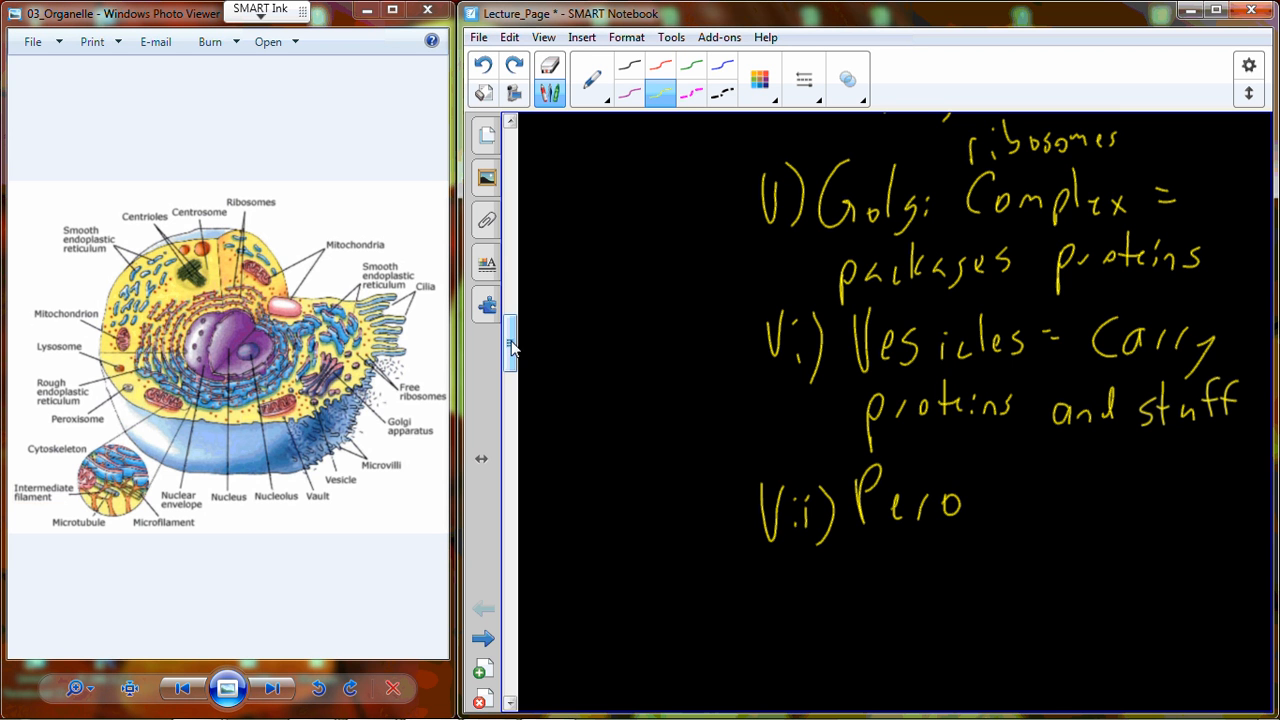
Step: Finish 'Peroxisome/Lysosome', underline Lyso, and write '= aid in waste disposal'
drag(960, 505, 1040, 510)
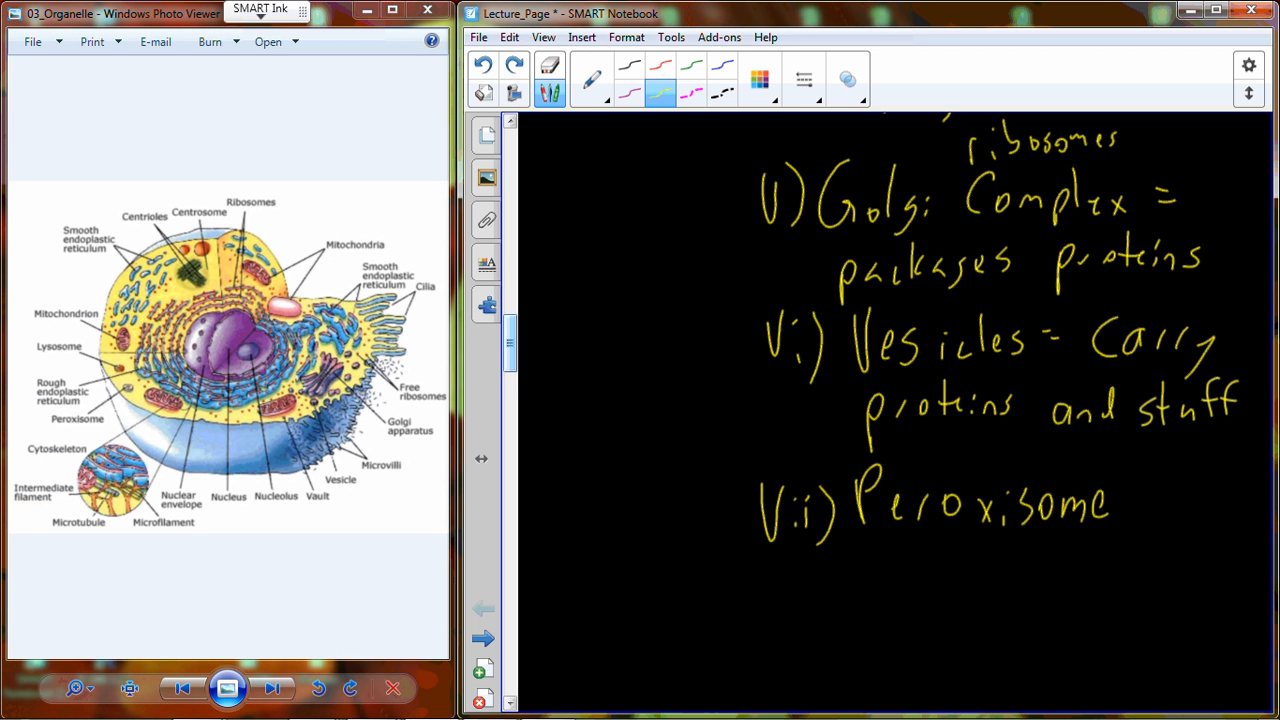
scroll(down, 3)
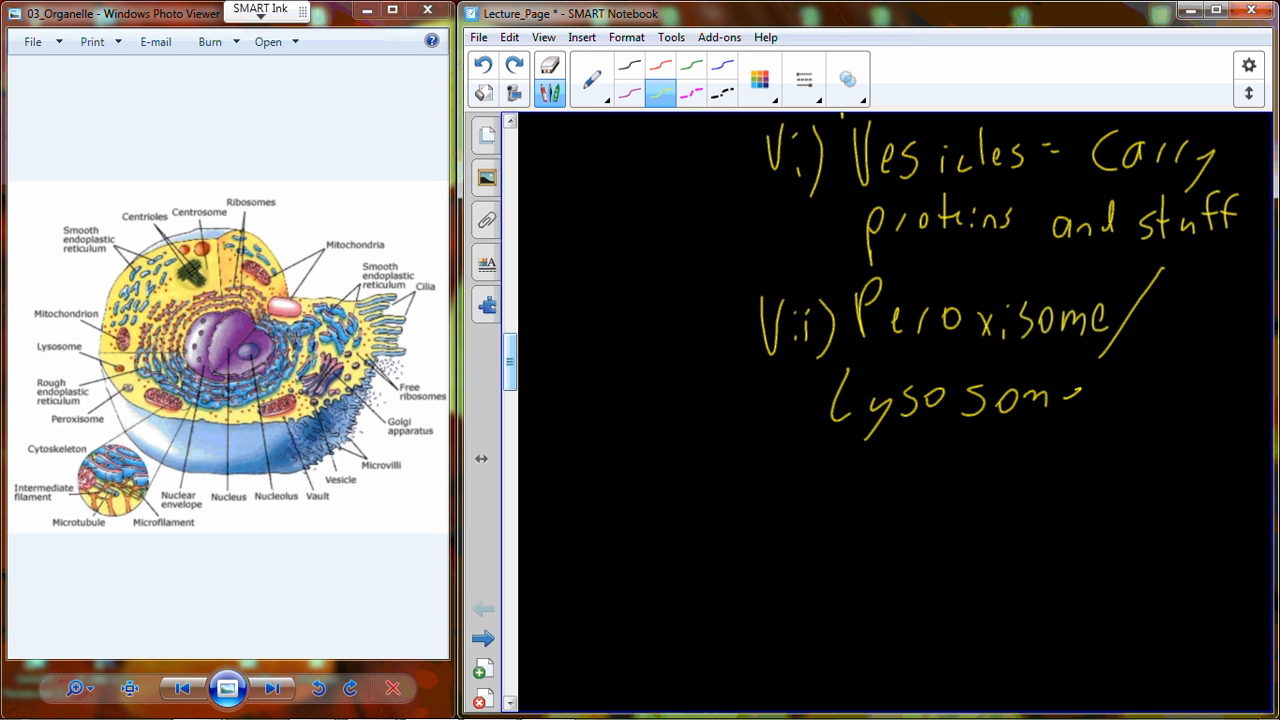
drag(830, 430, 1080, 430)
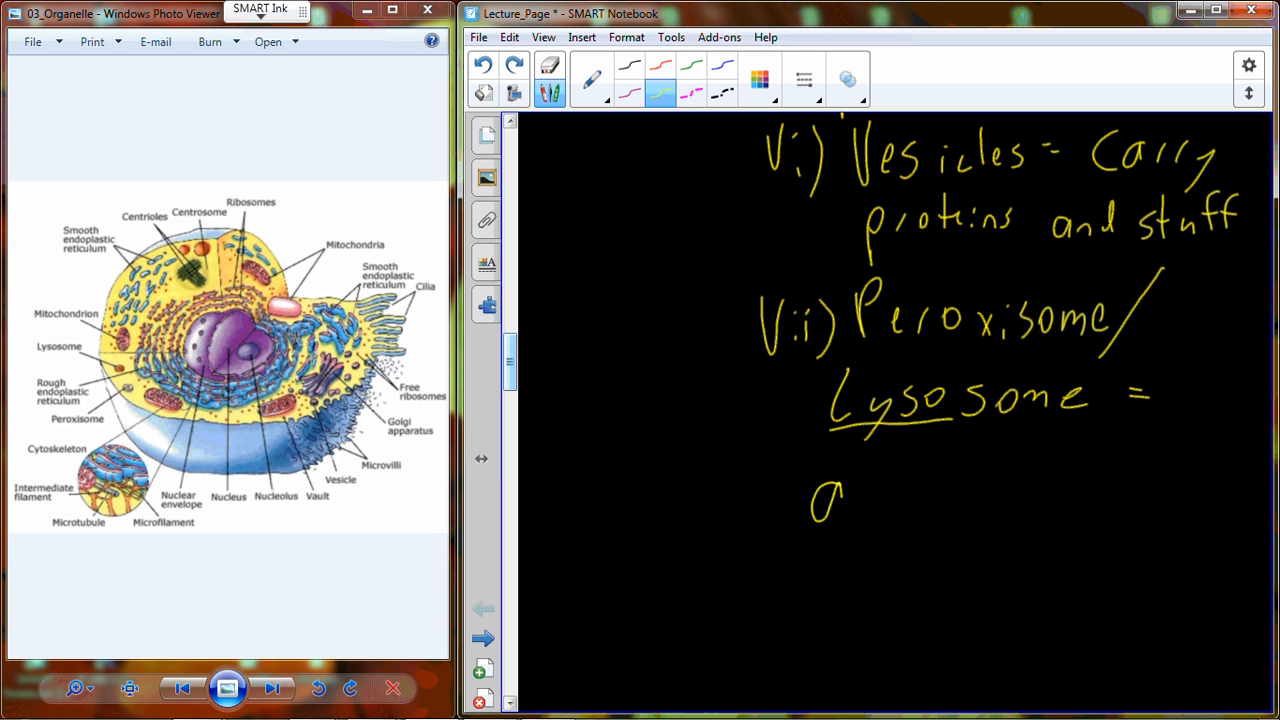
drag(810, 495, 1030, 480)
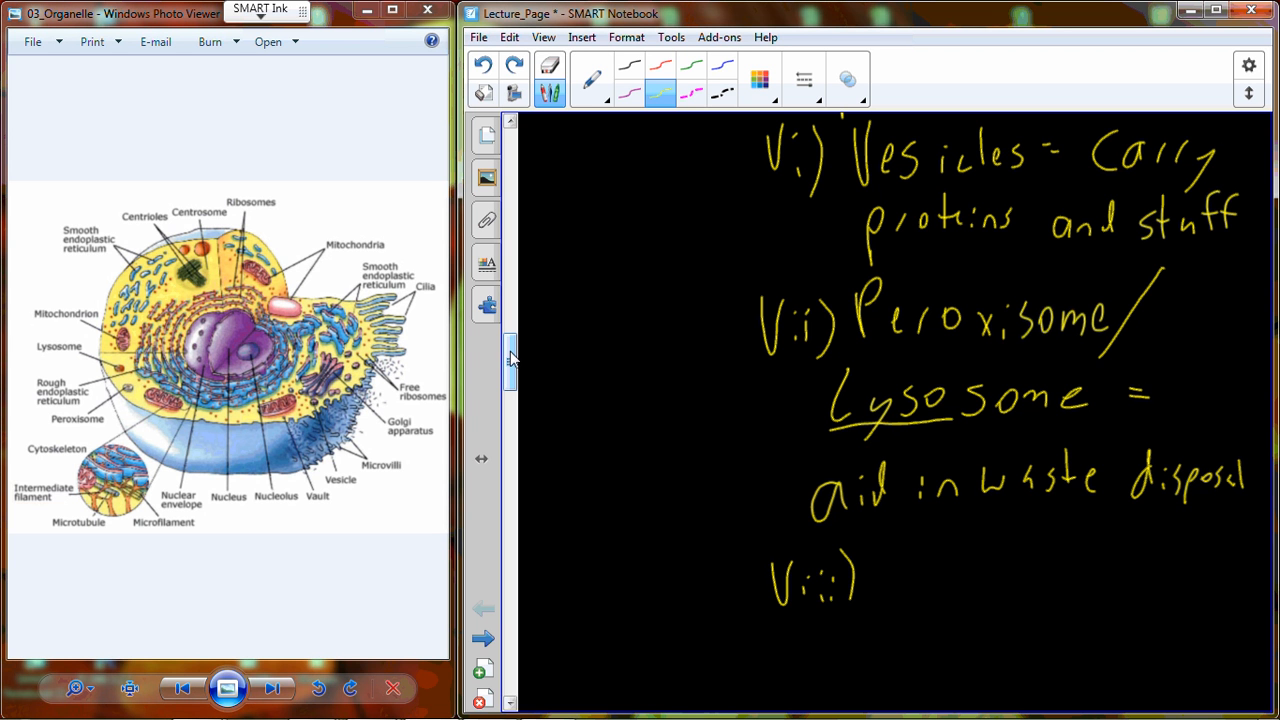
Step: Handwrite 'viii) Nucleus = contains' and continue toward genetic material
scroll(down, 3)
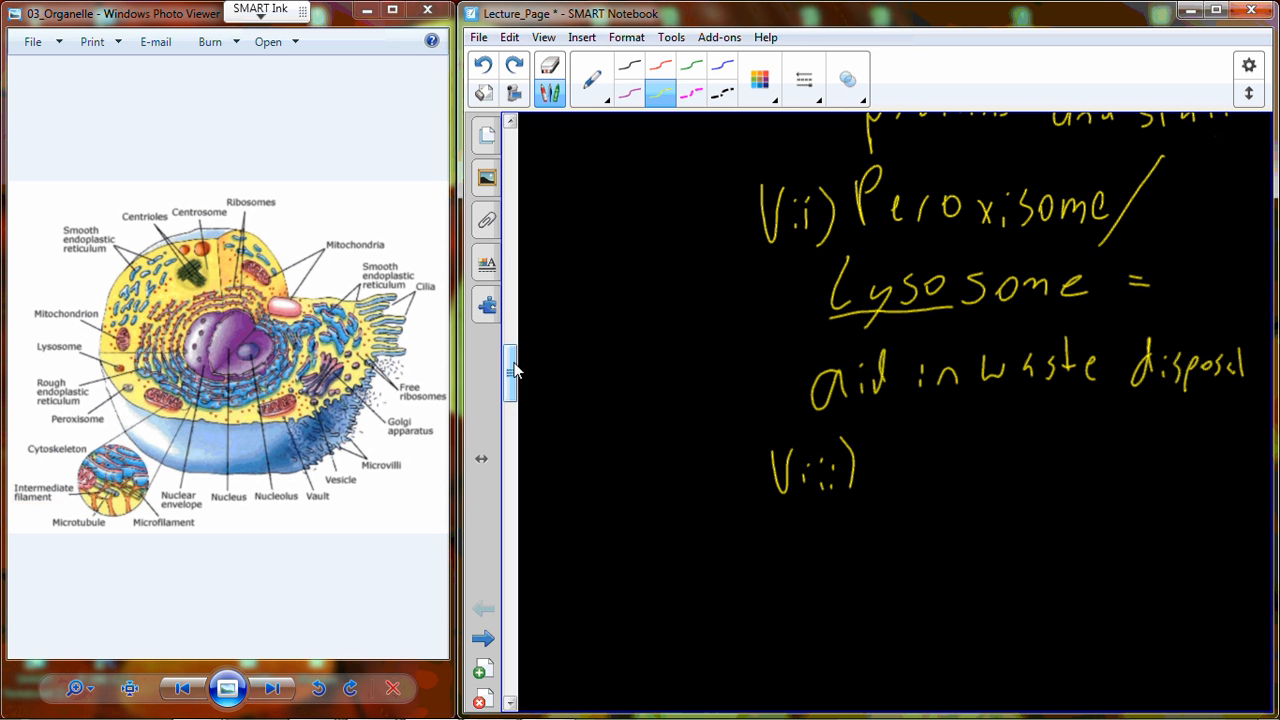
text(Nucleus)
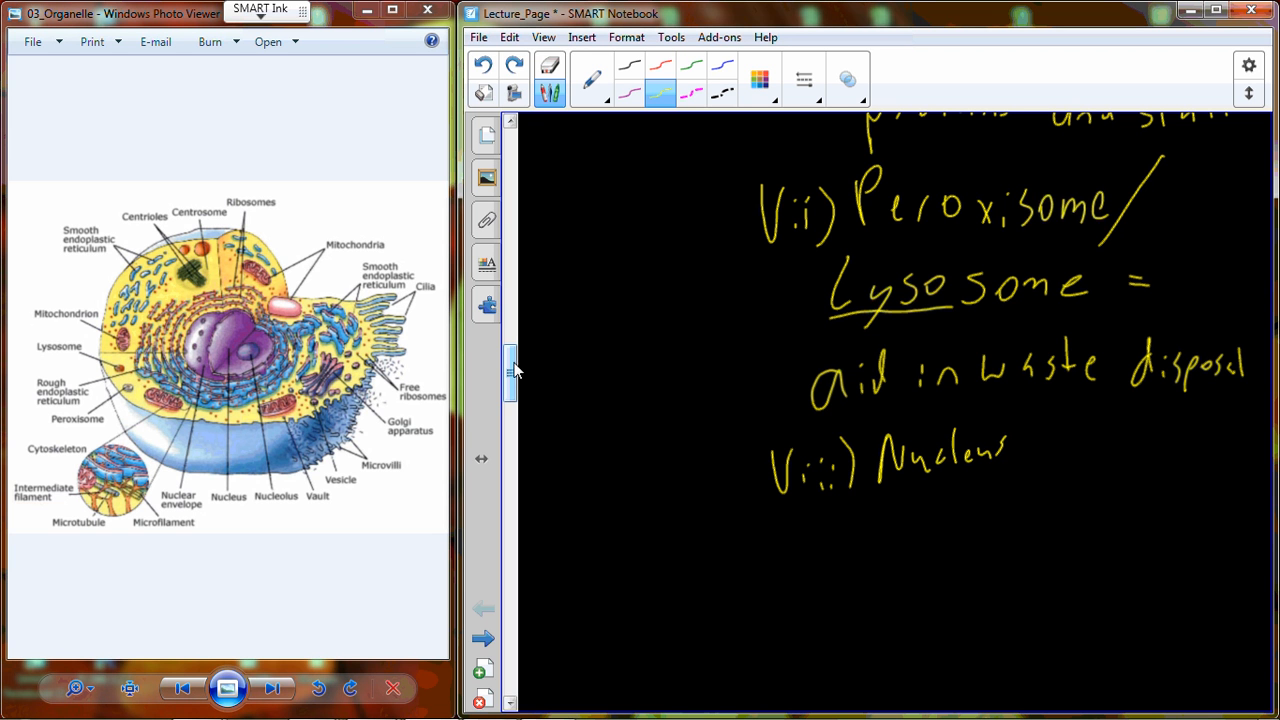
drag(1030, 450, 1170, 450)
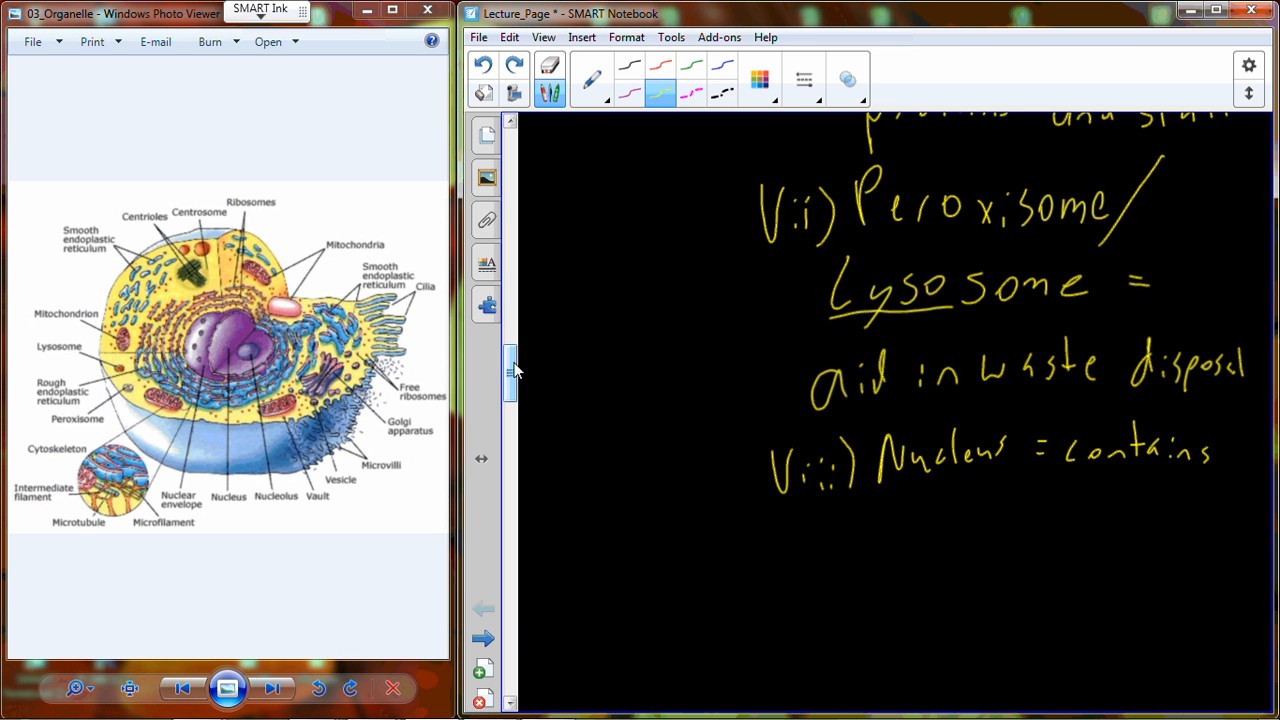
drag(875, 500, 995, 515)
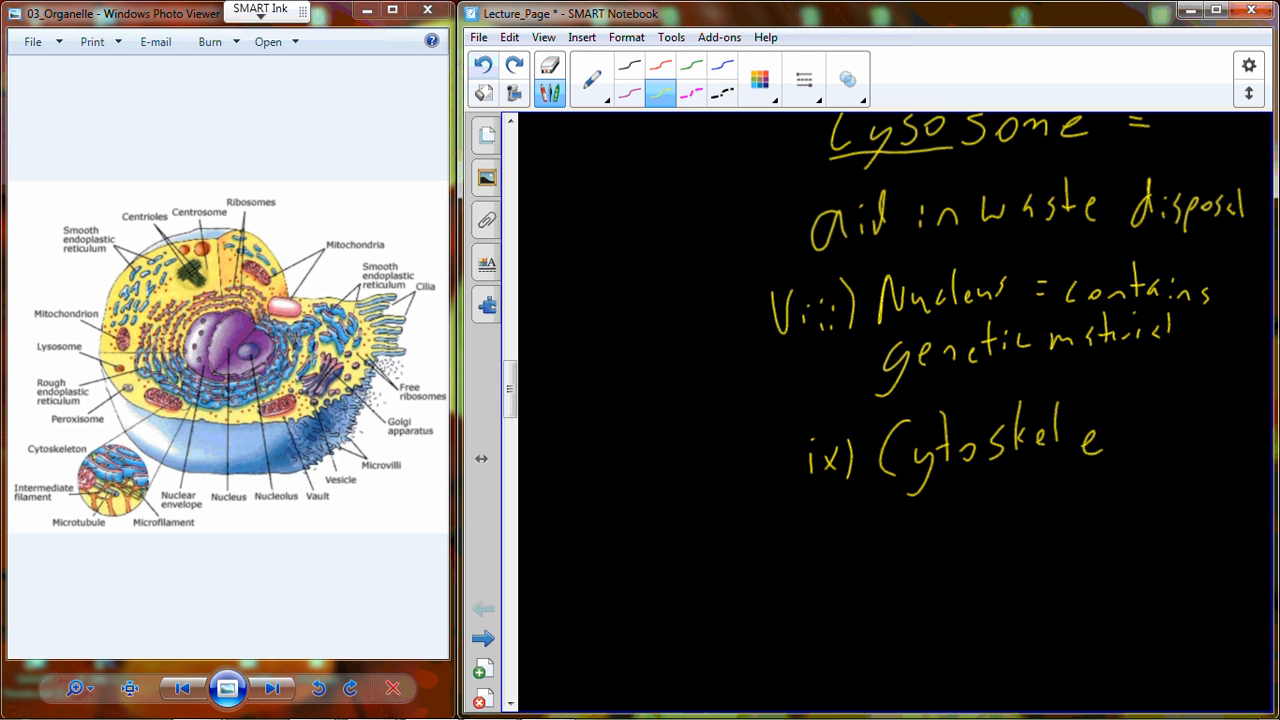
Step: Finish 'ix) Cytoskeleton' and note it as support infrastructure
drag(1100, 445, 1180, 440)
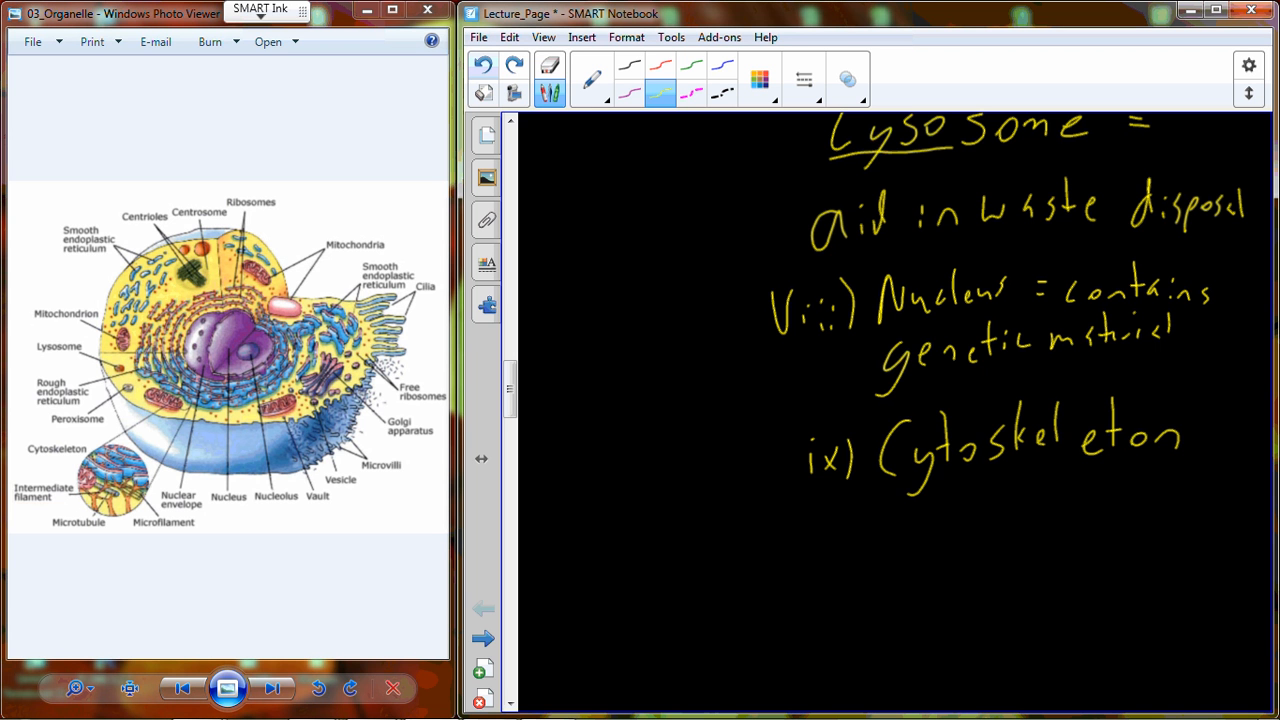
drag(640, 190, 640, 360)
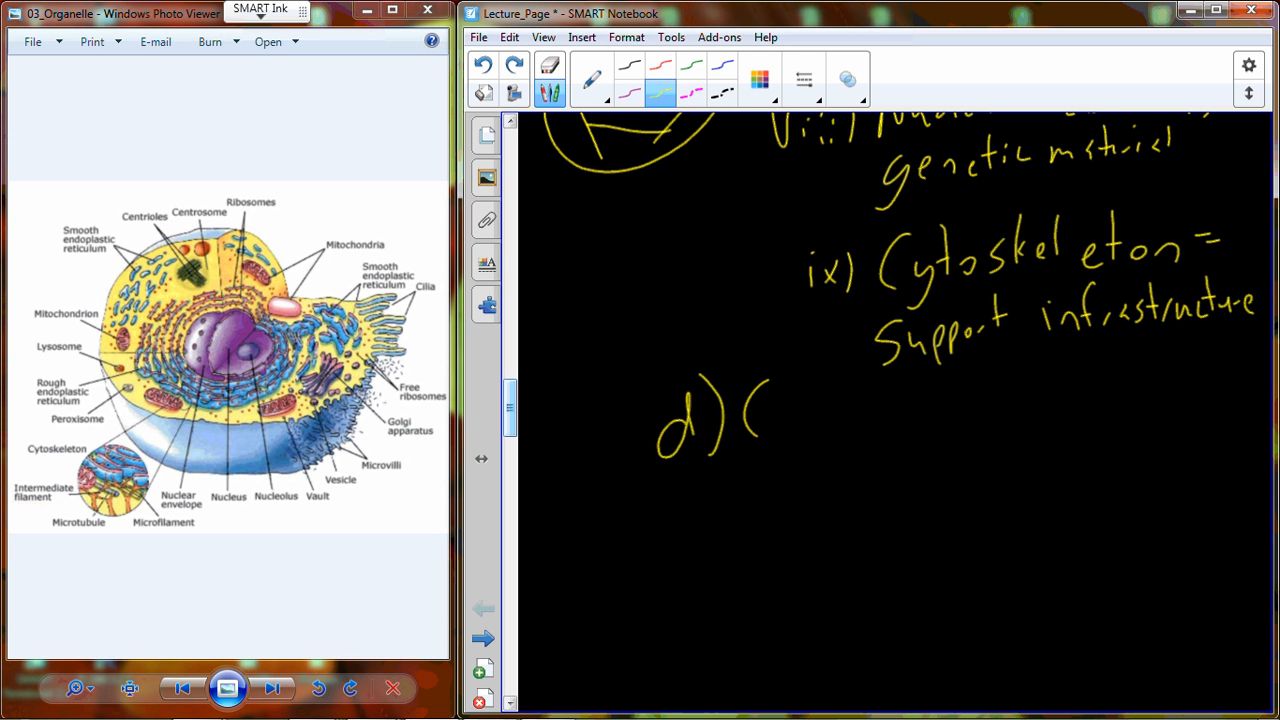
Step: Handwrite 'd) Cell Size' with the question 'Why are cells so small?'
drag(760, 410, 950, 420)
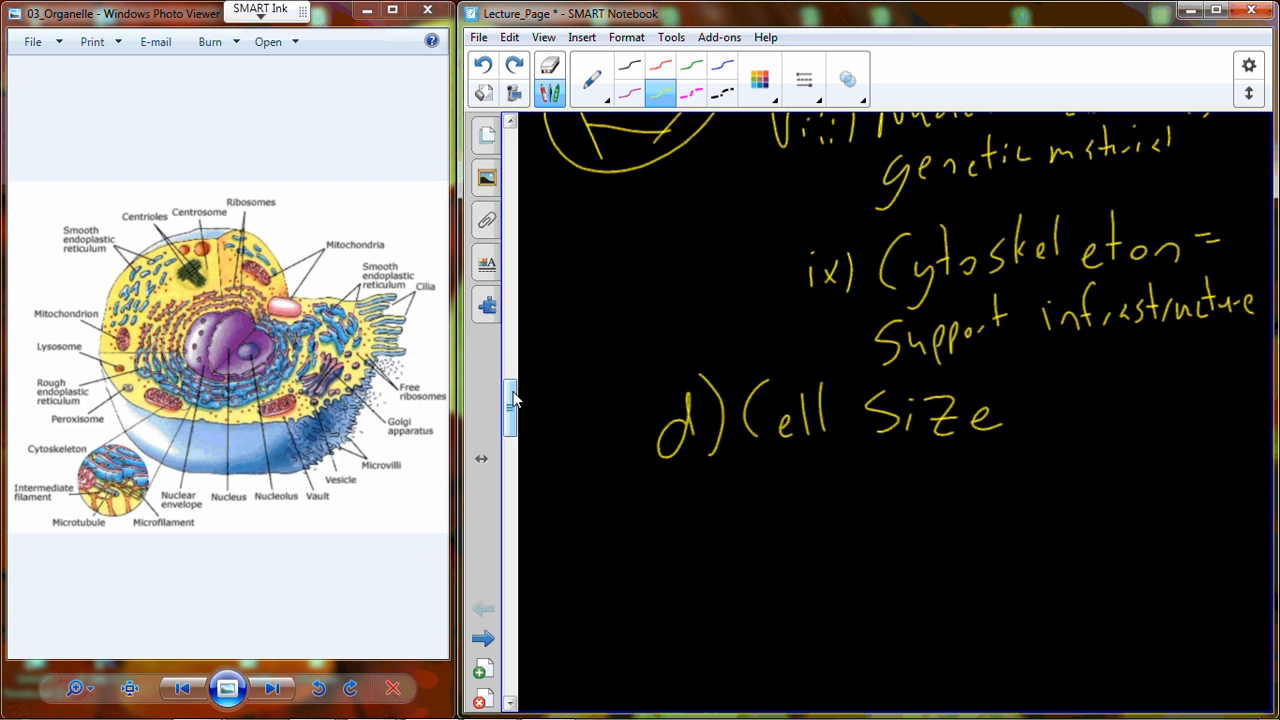
drag(745, 480, 830, 500)
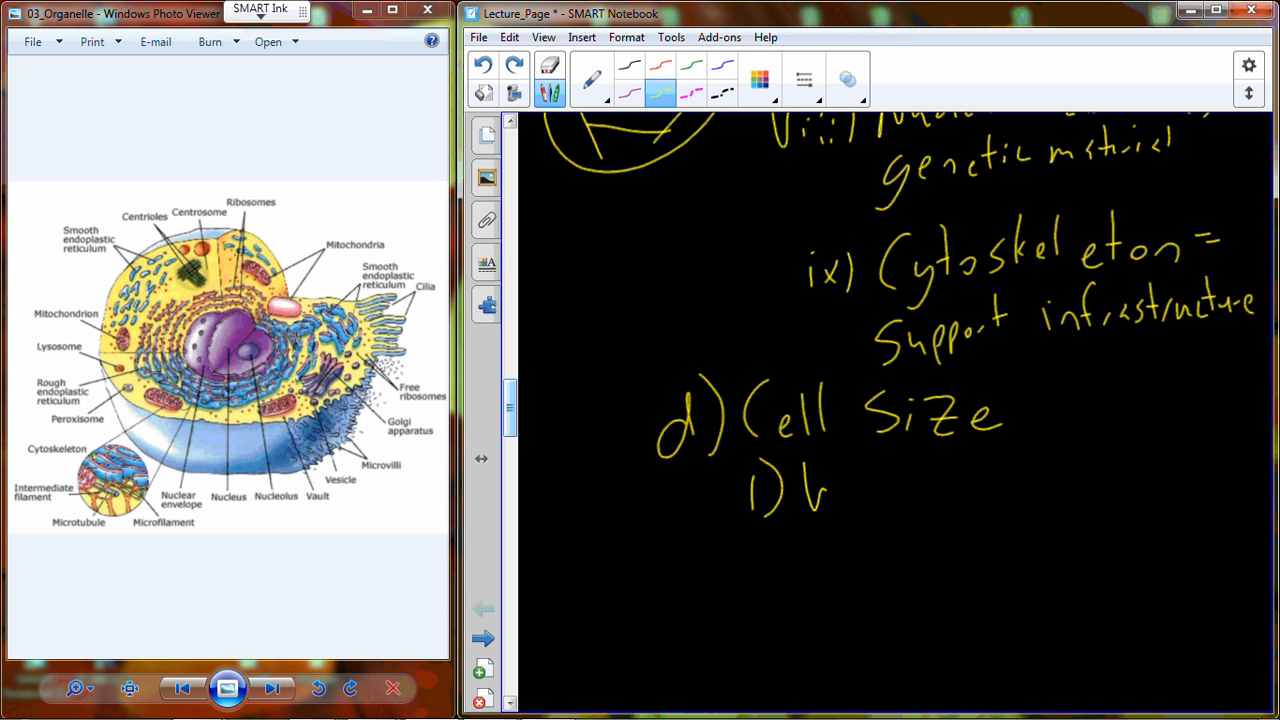
drag(820, 485, 990, 490)
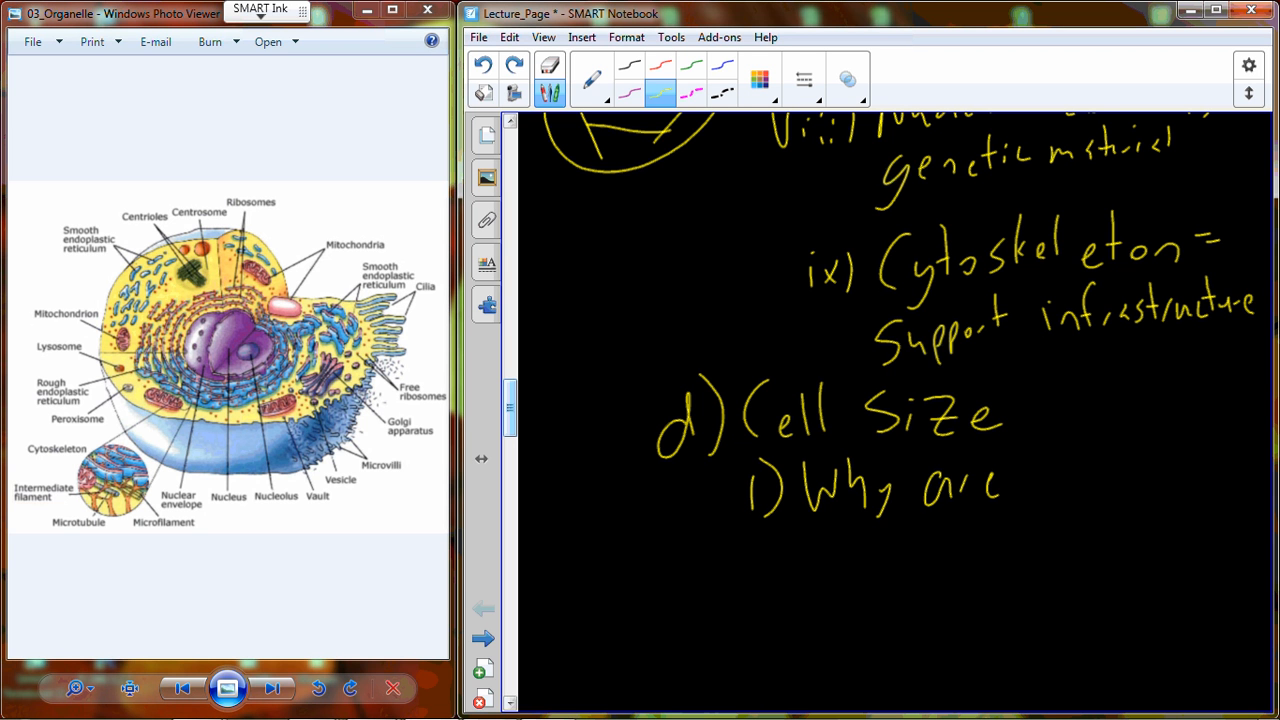
drag(1000, 490, 1230, 480)
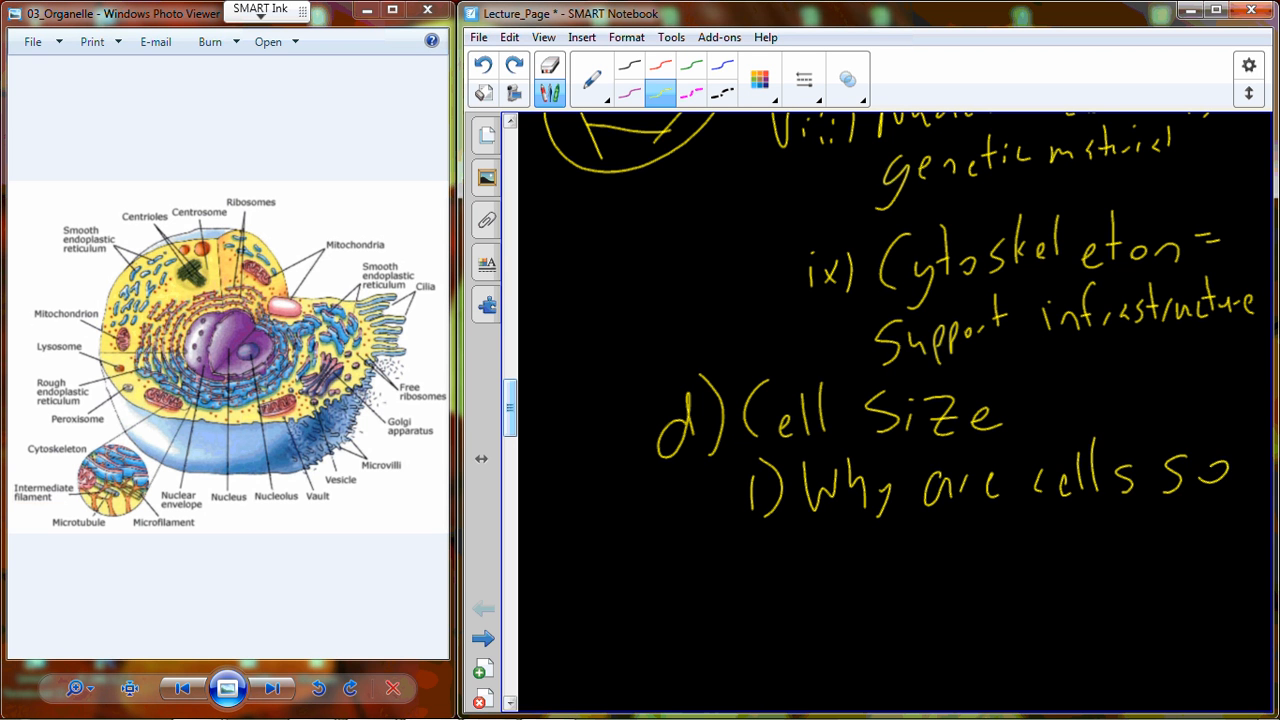
drag(840, 540, 940, 560)
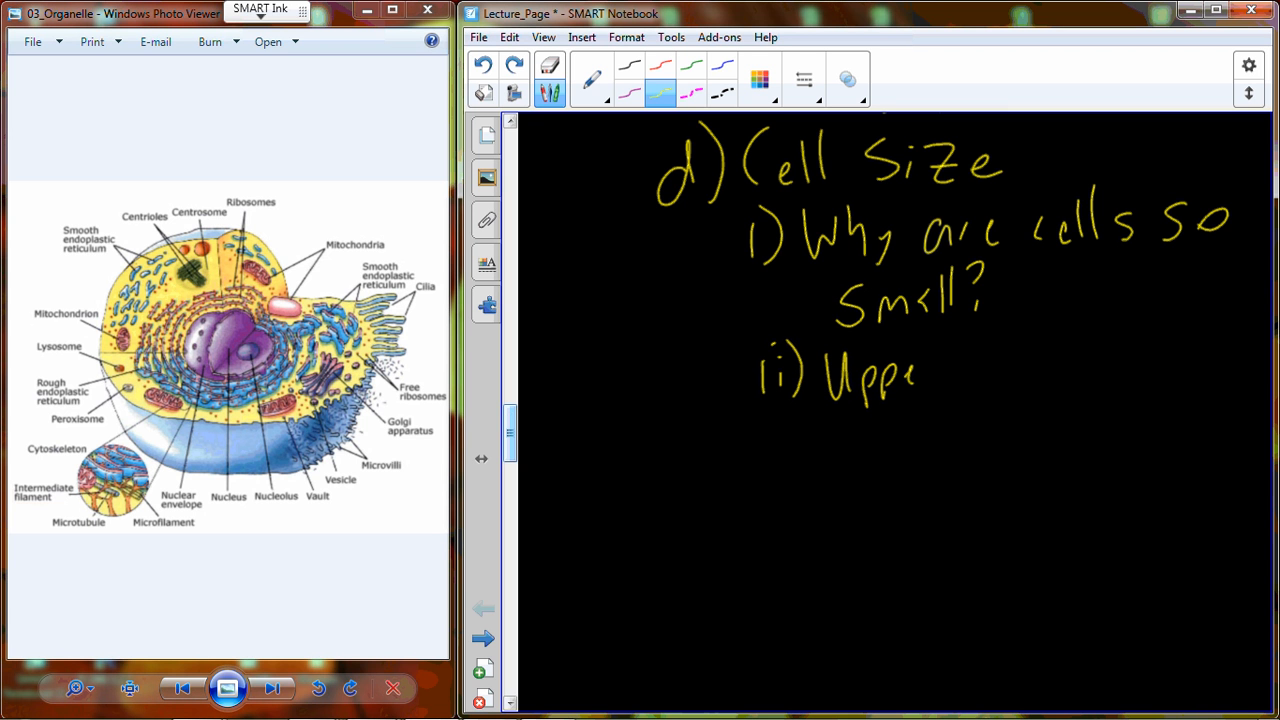
Step: Handwrite 'ii) Upper limit' and start point (1) with an upward arrow and Volume
drag(930, 375, 1130, 375)
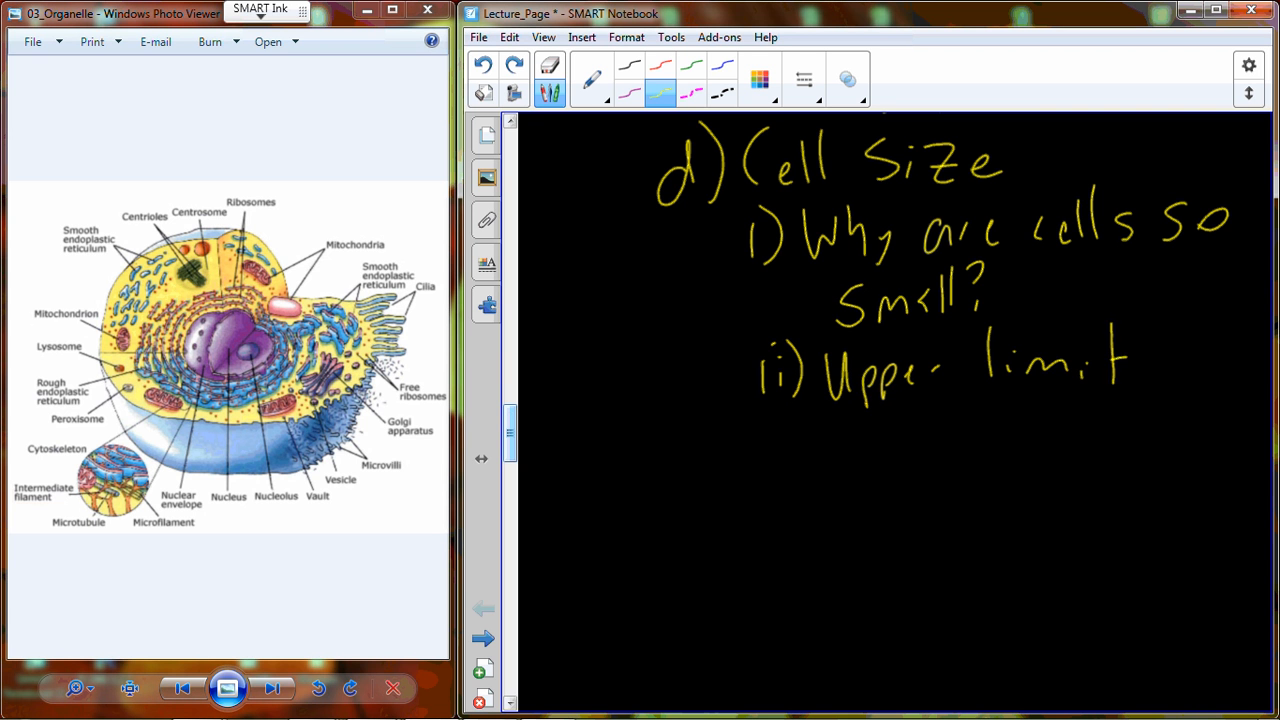
mouse_move(510, 418)
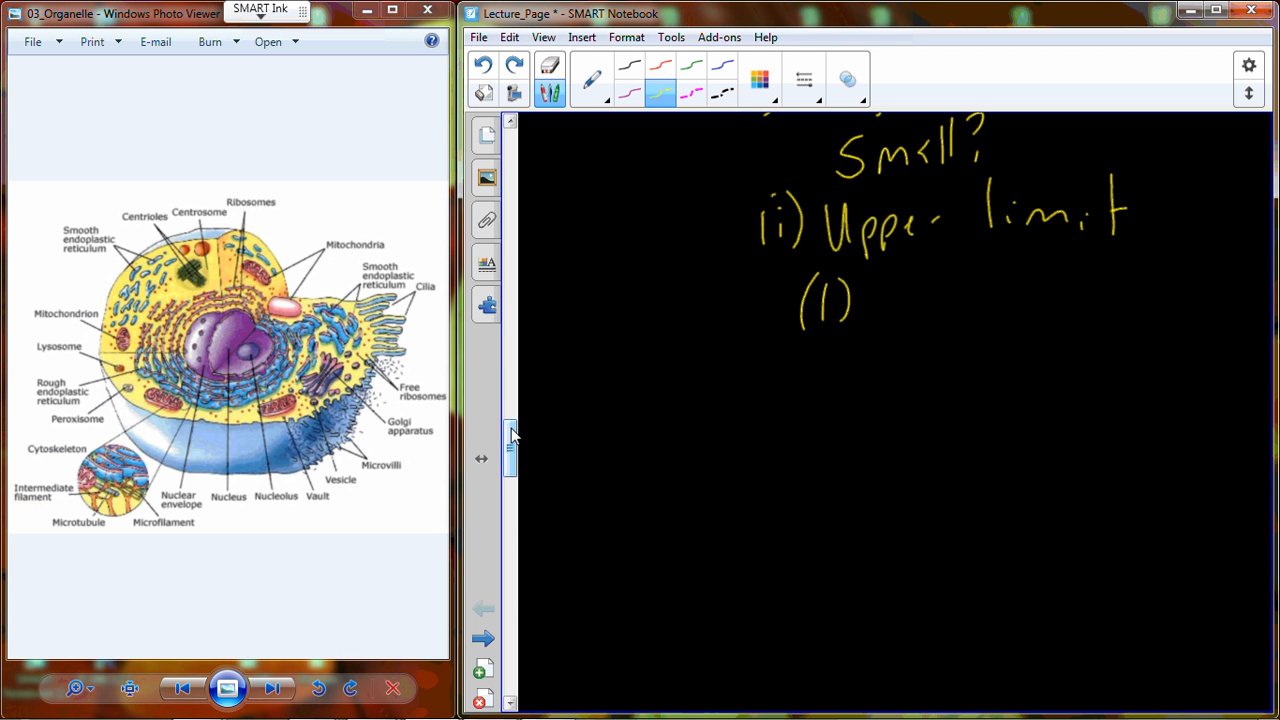
drag(895, 330, 895, 285)
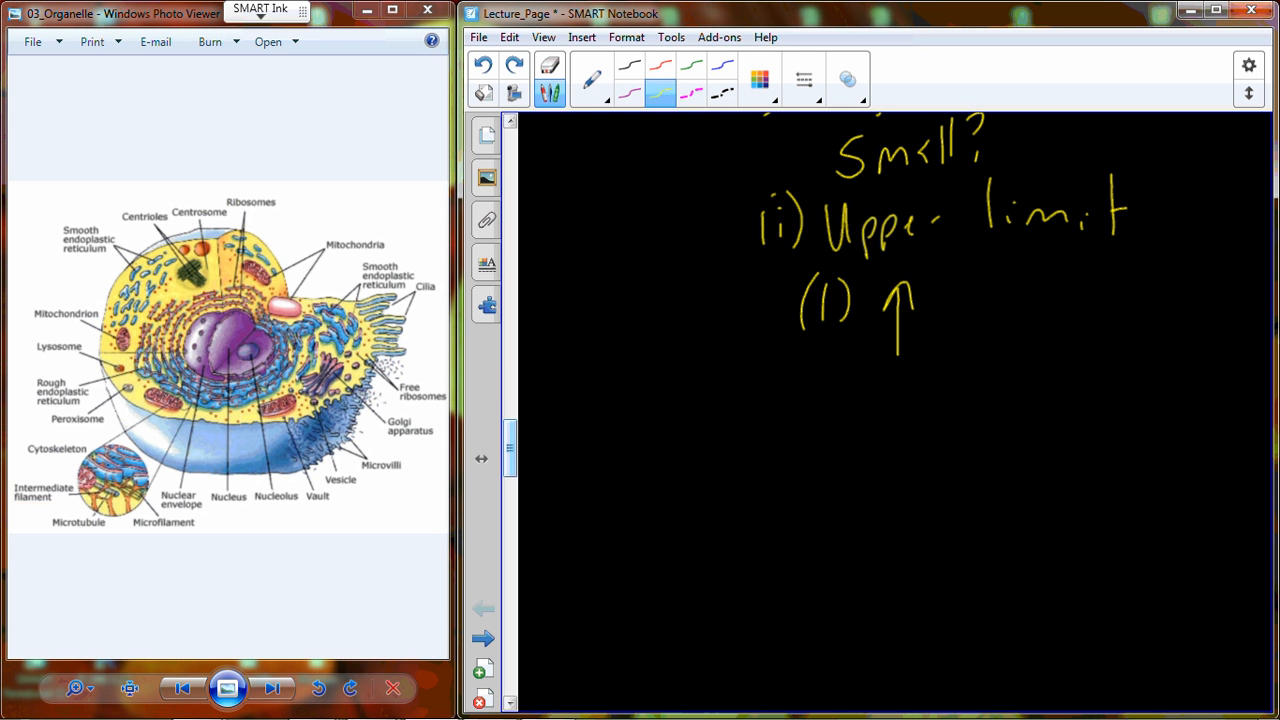
drag(950, 310, 1100, 320)
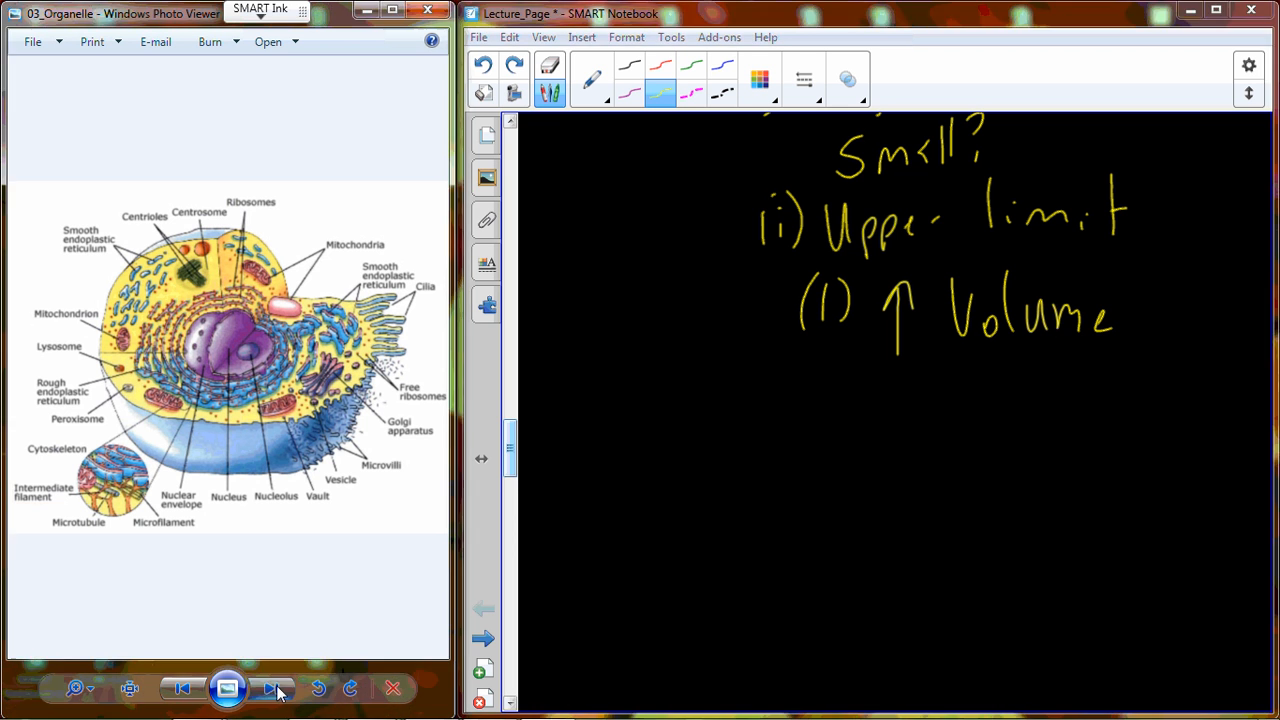
Step: Show the next picture, the cell-size cubes diagram, in Windows Photo Viewer
click(272, 688)
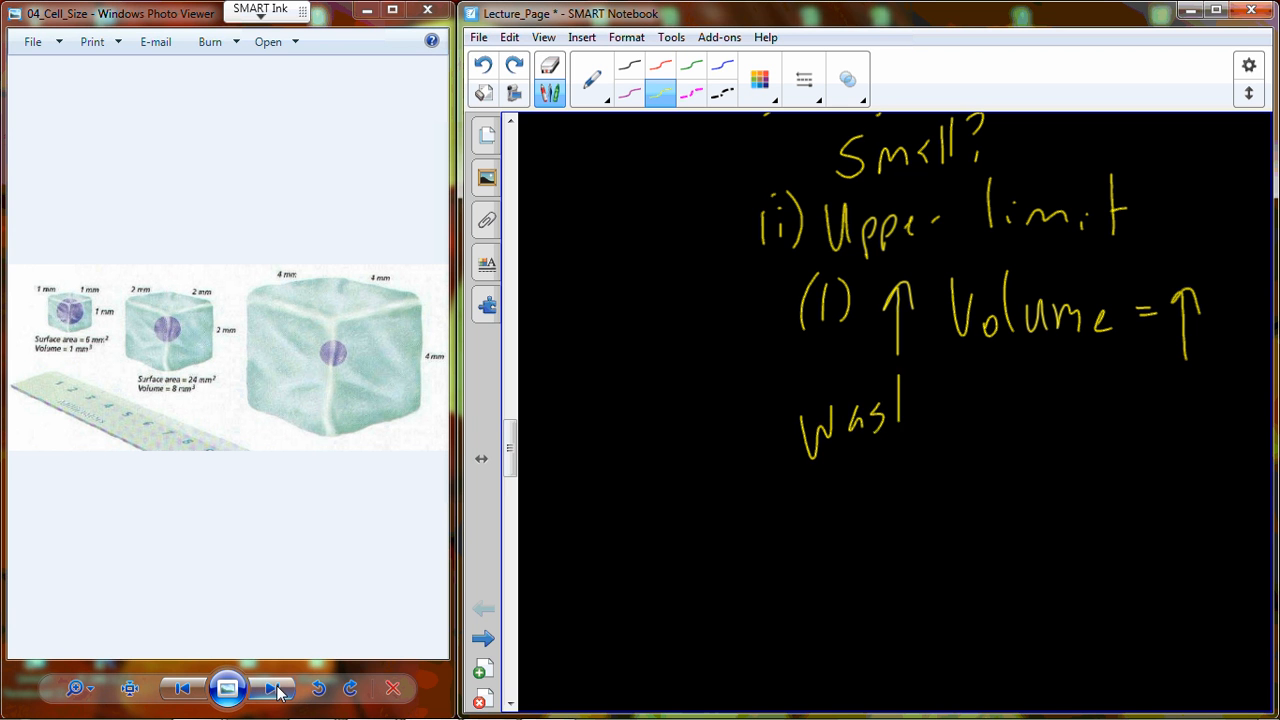
Step: Handwrite 'Waste removal and nutrient demand' in yellow below the increasing-volume line
drag(900, 410, 1060, 410)
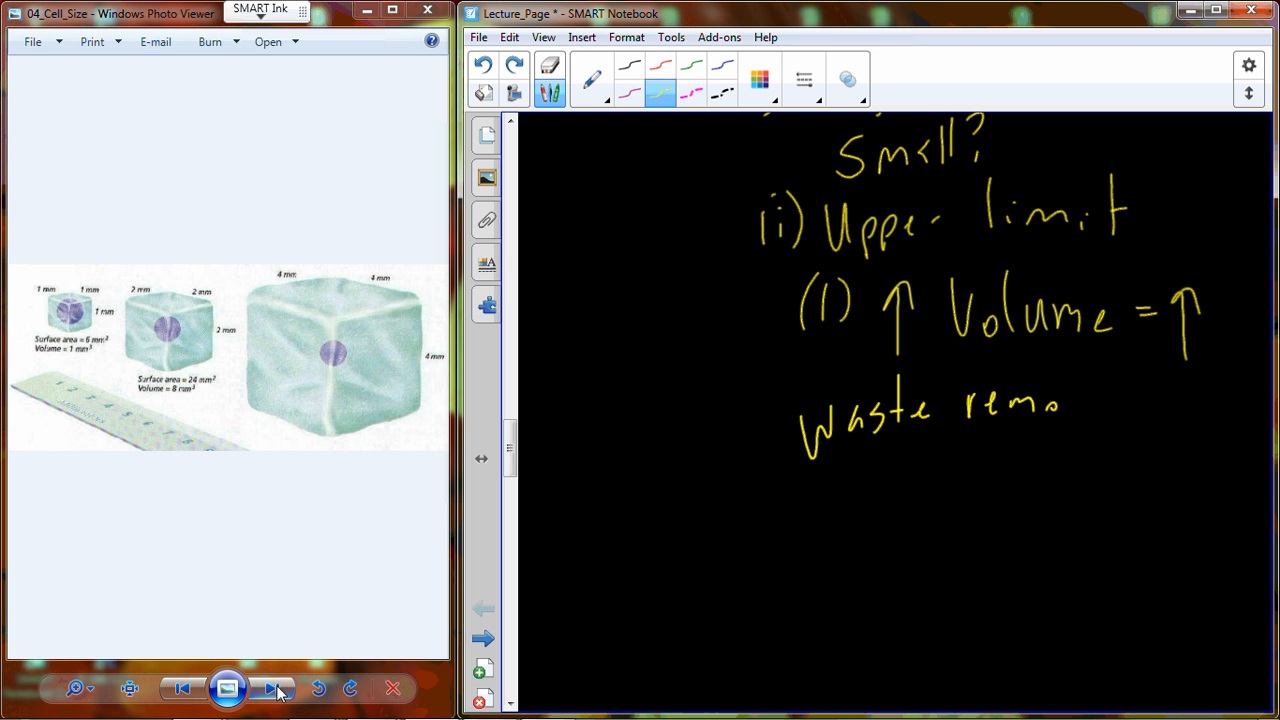
drag(1060, 410, 1240, 400)
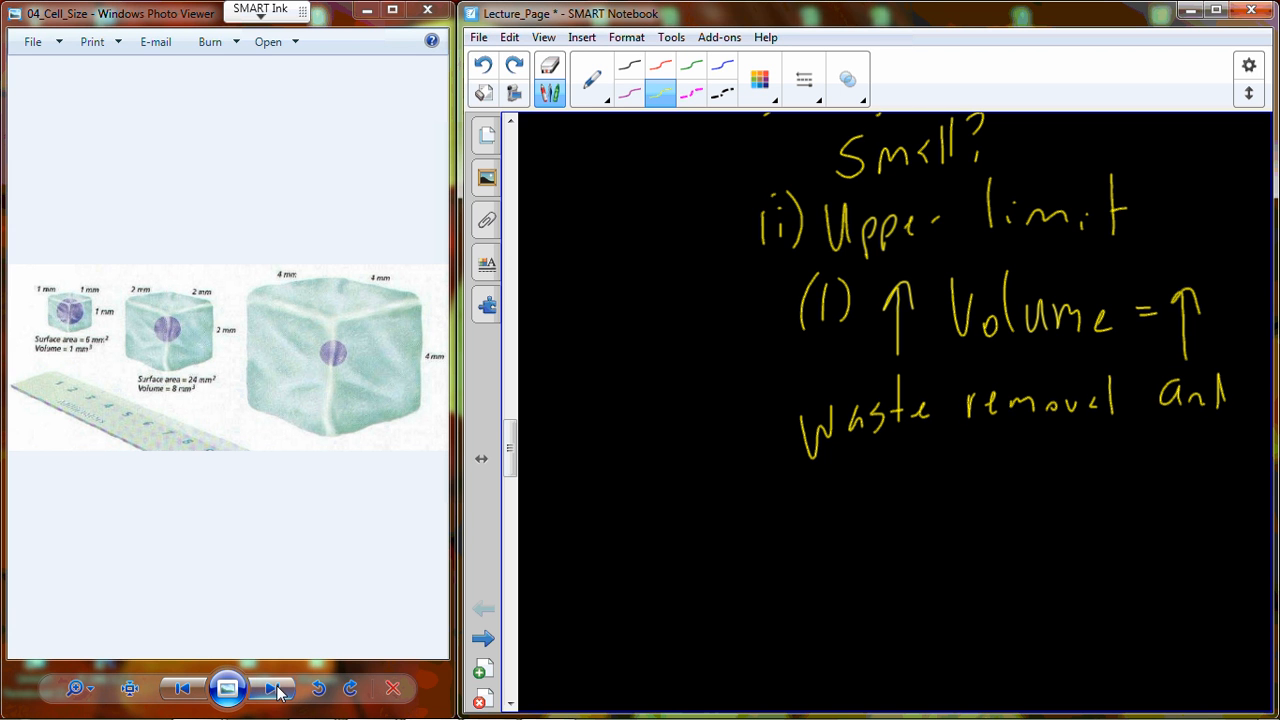
drag(870, 470, 945, 490)
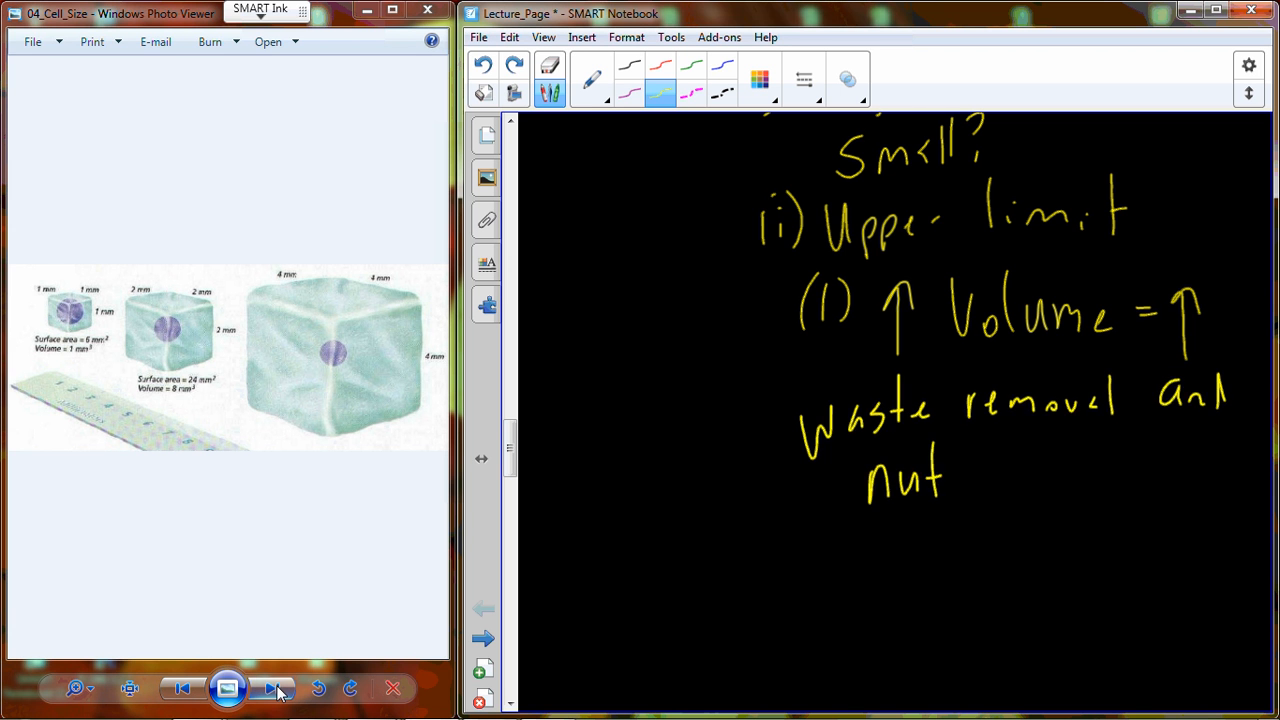
drag(945, 485, 985, 485)
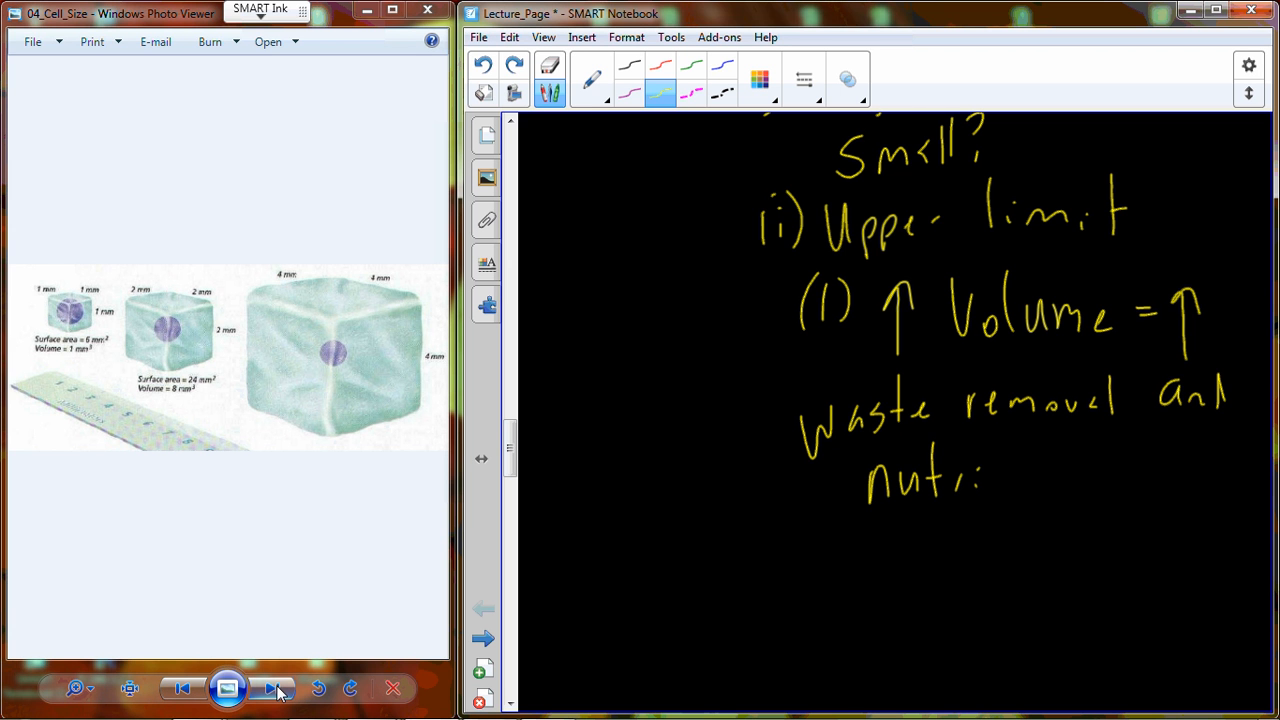
drag(990, 480, 1140, 480)
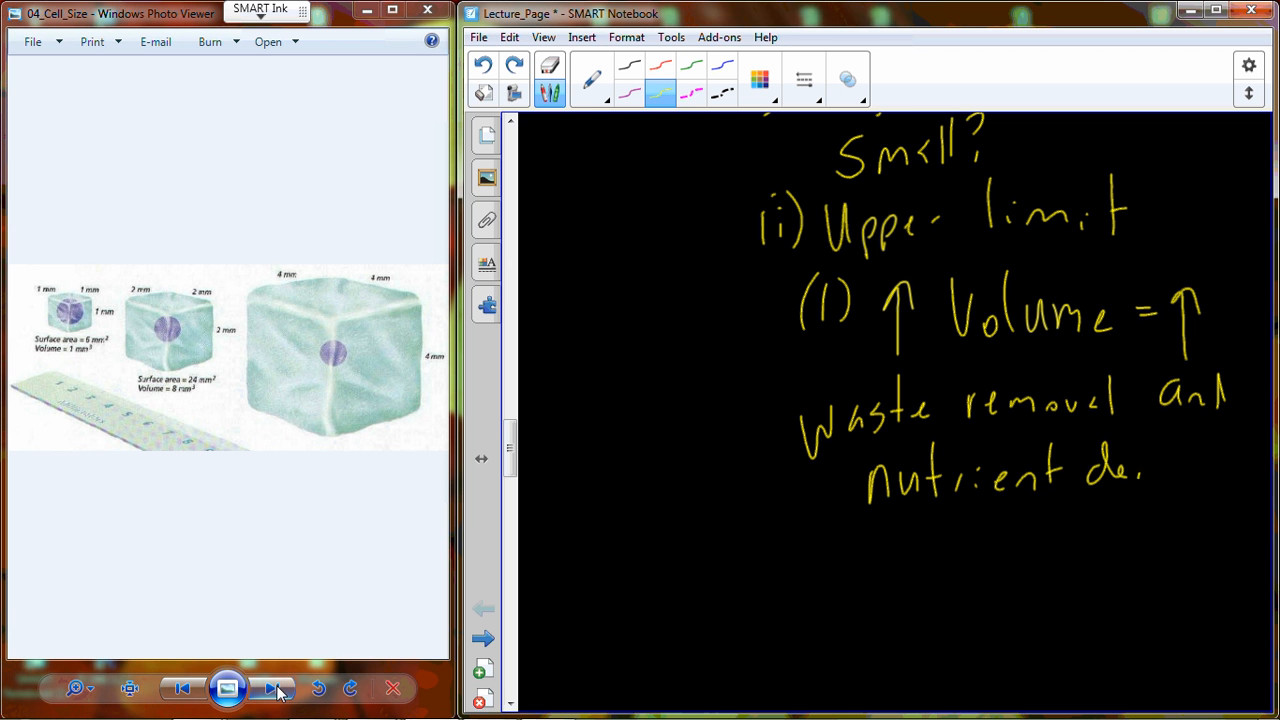
drag(1140, 470, 1225, 470)
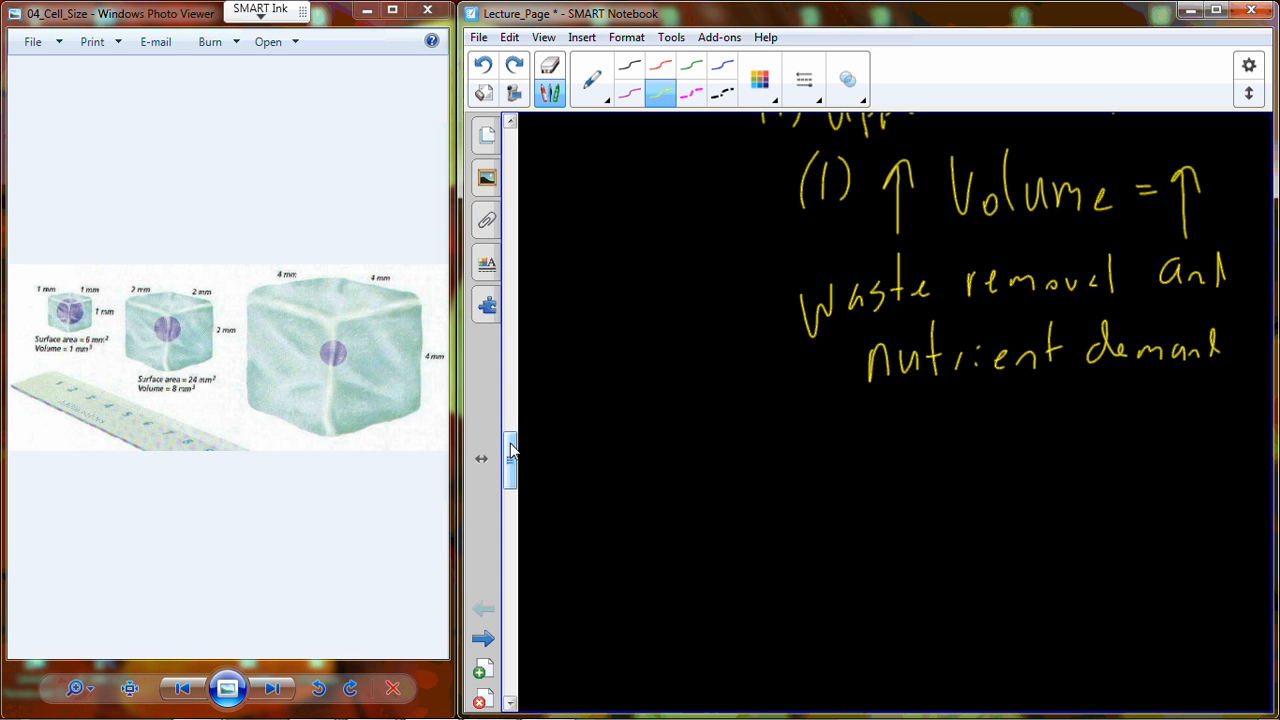
Step: Handwrite '(2) Surface area to meet demand' and nudge the page up with the scrollbar
drag(810, 430, 825, 460)
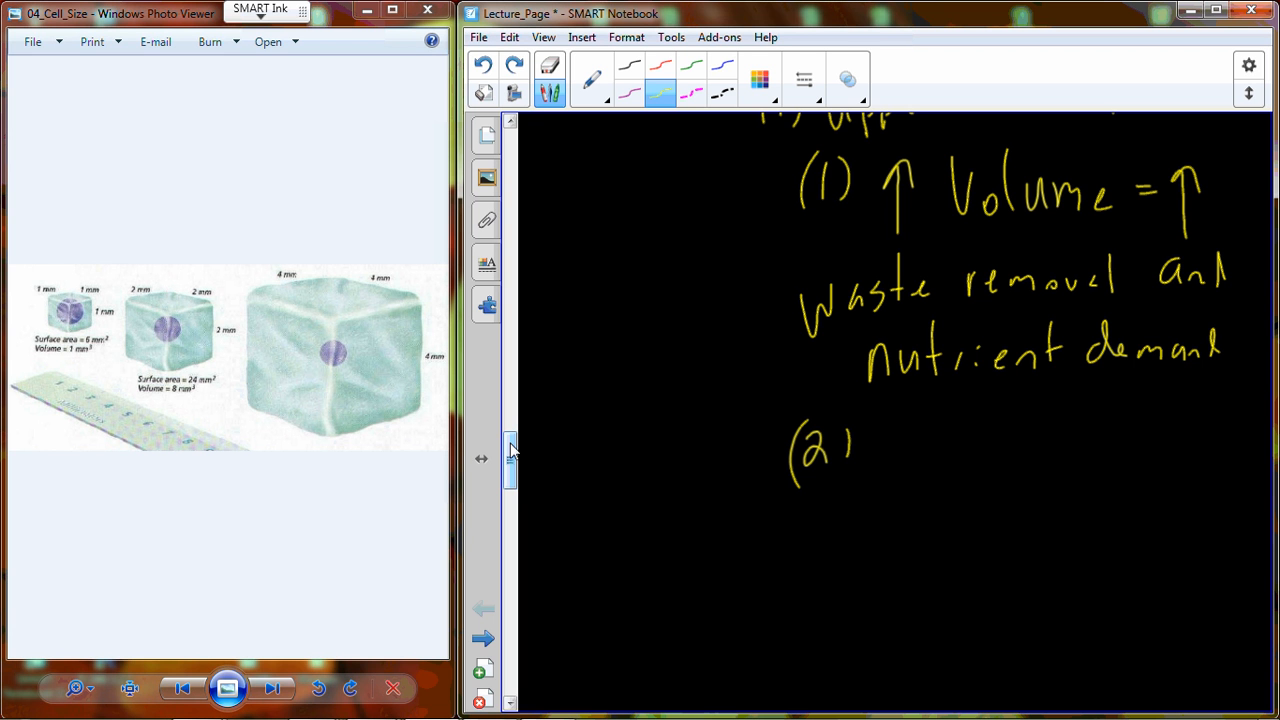
drag(855, 445, 990, 455)
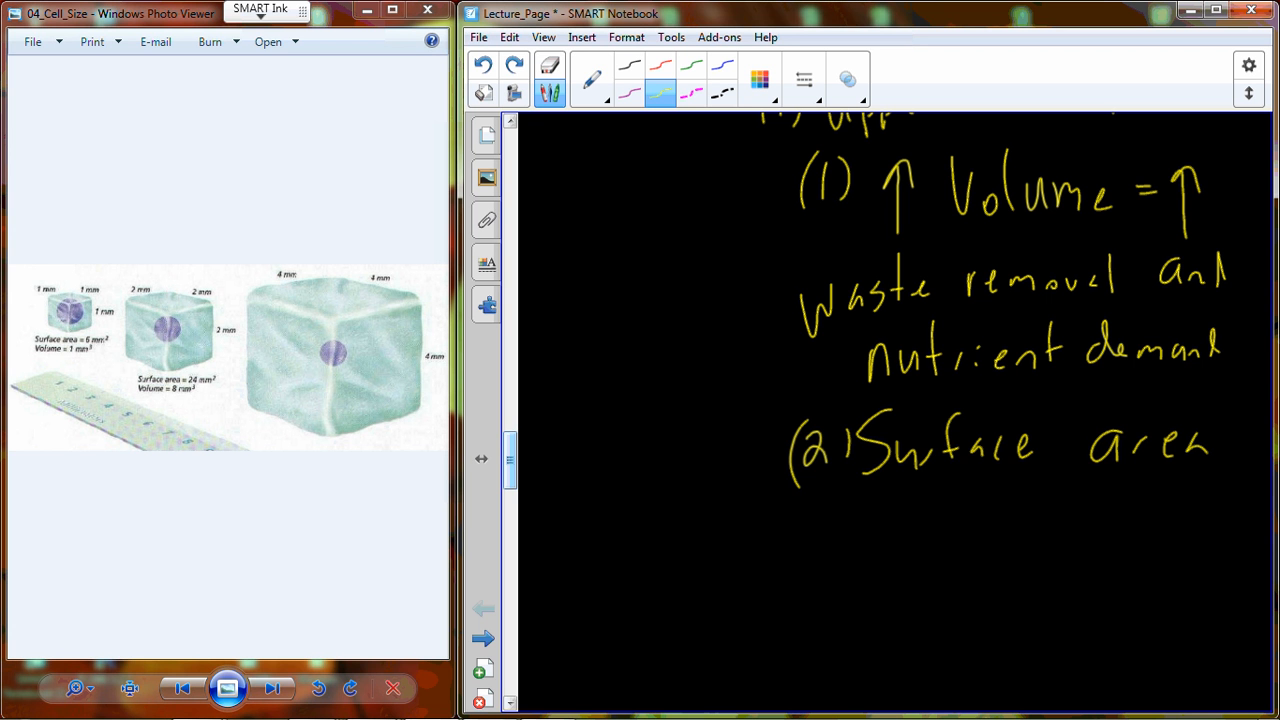
drag(890, 510, 1010, 520)
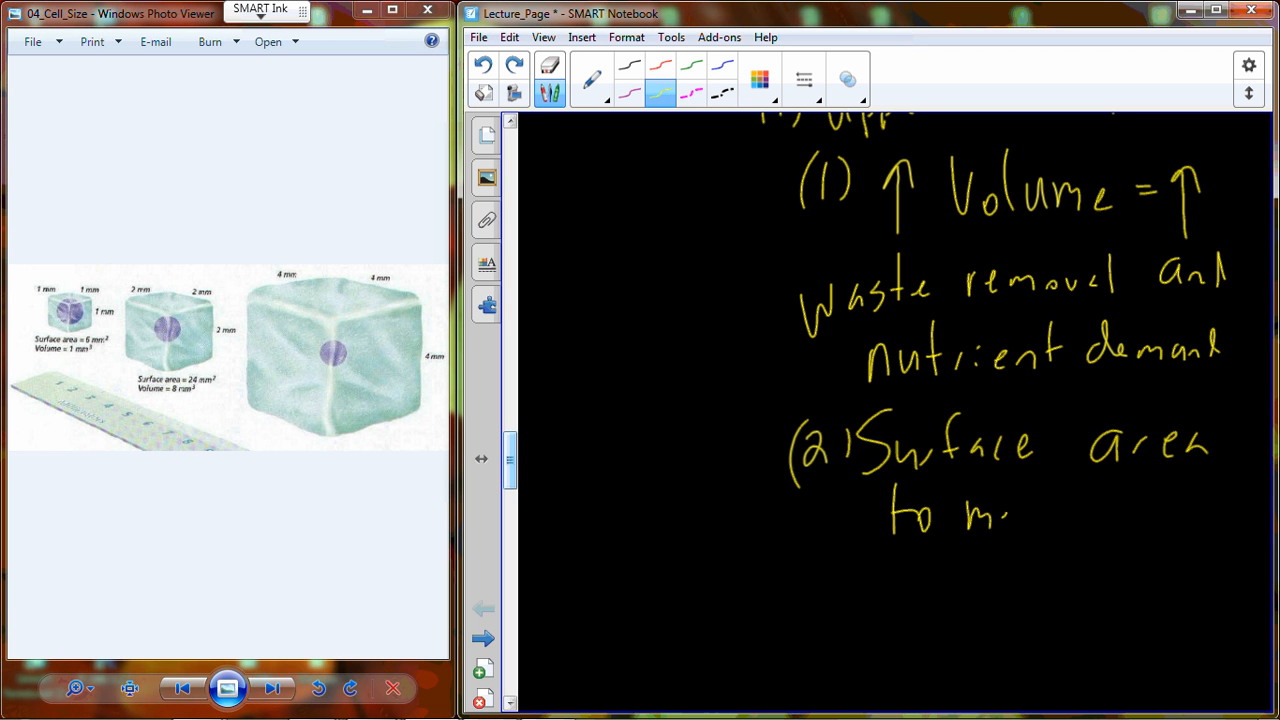
drag(1010, 515, 1135, 515)
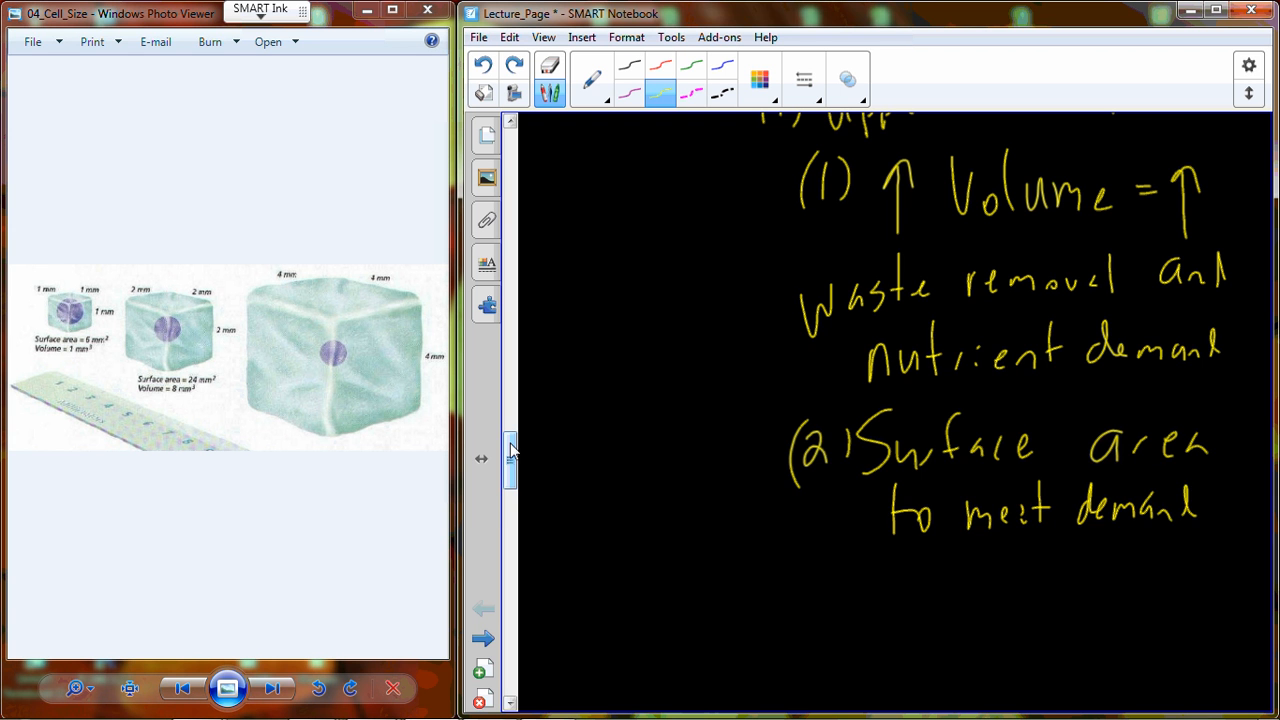
drag(510, 450, 510, 480)
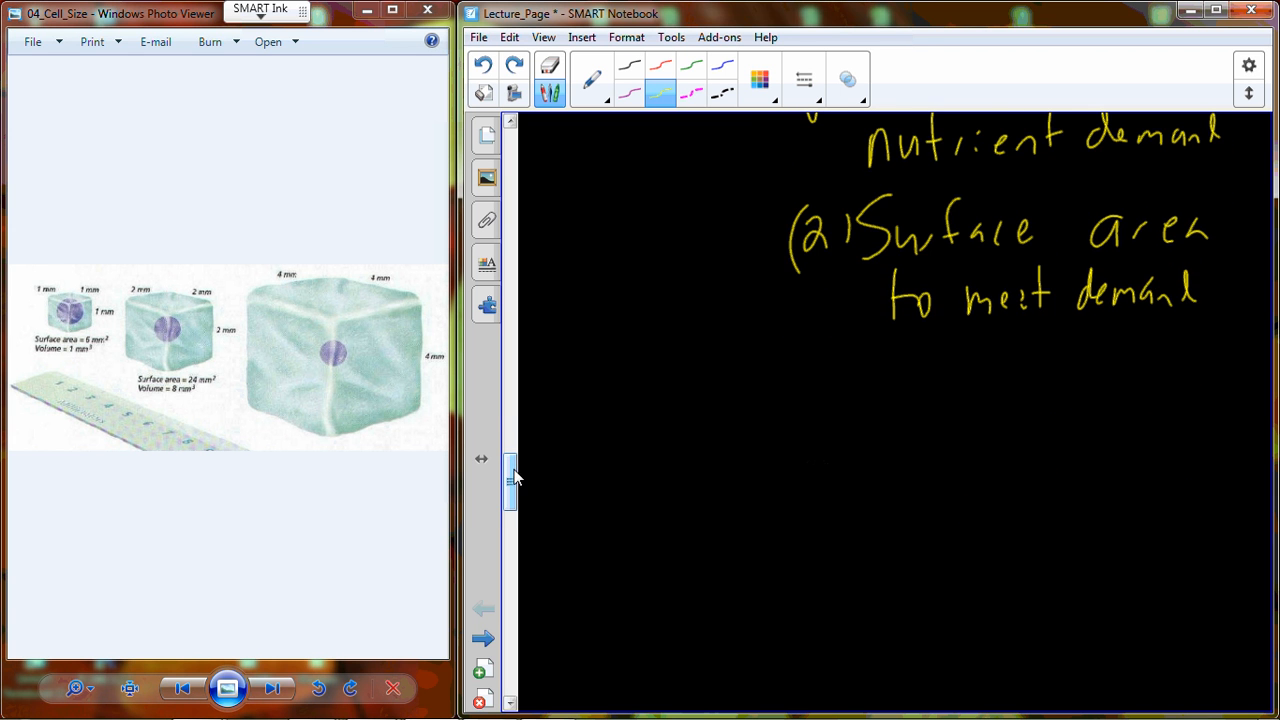
Step: Write 'V = x³' and 'SA = x²' at the left and begin '(3) Vo' below item (2)
drag(555, 185, 610, 215)
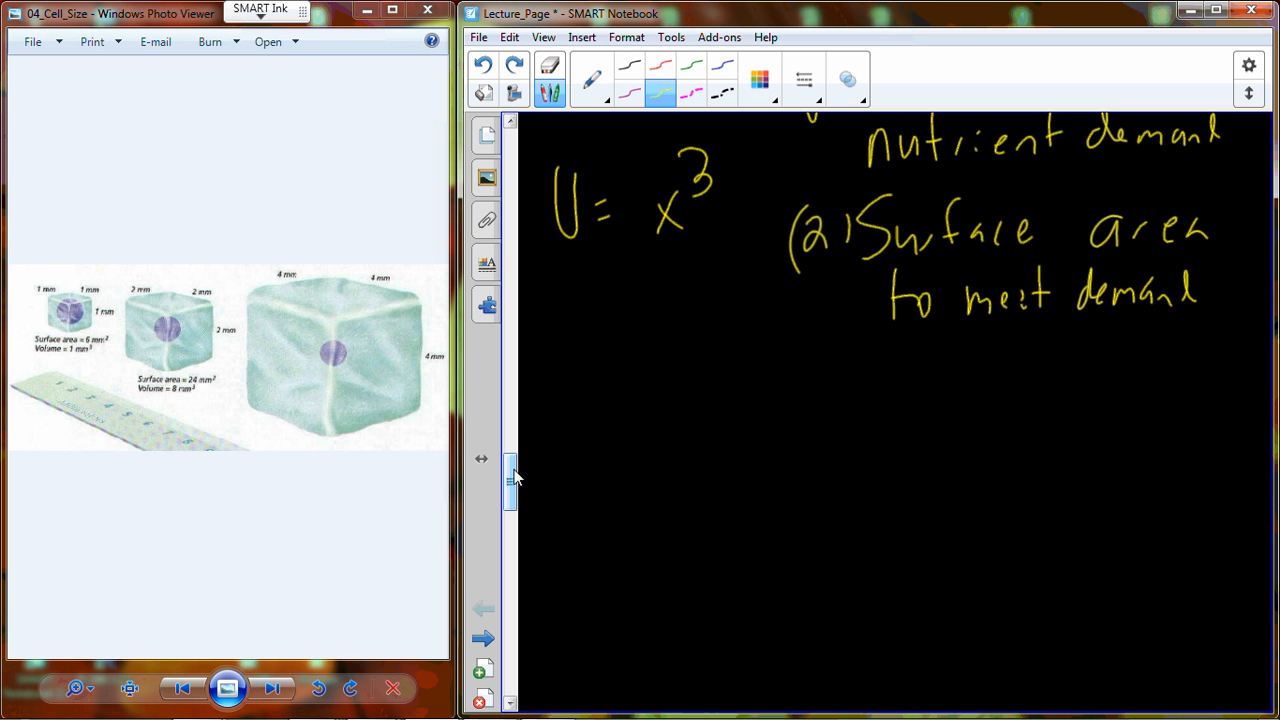
drag(560, 280, 580, 330)
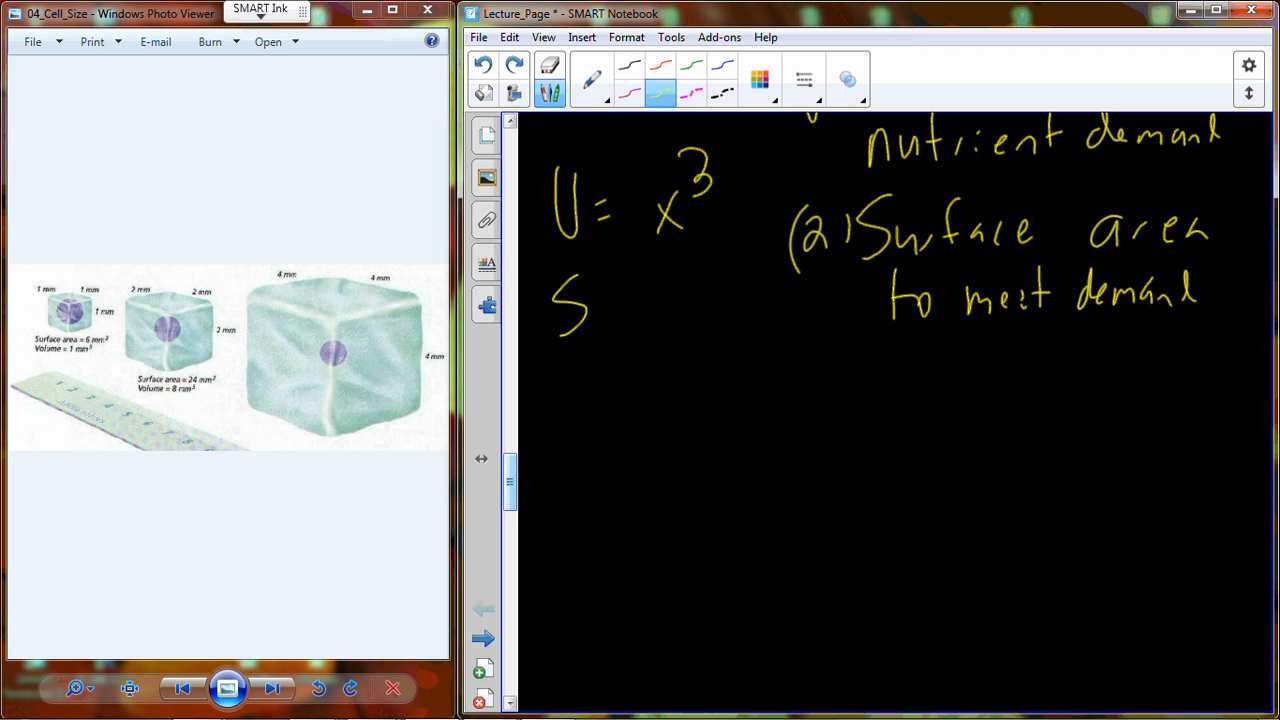
drag(590, 300, 680, 310)
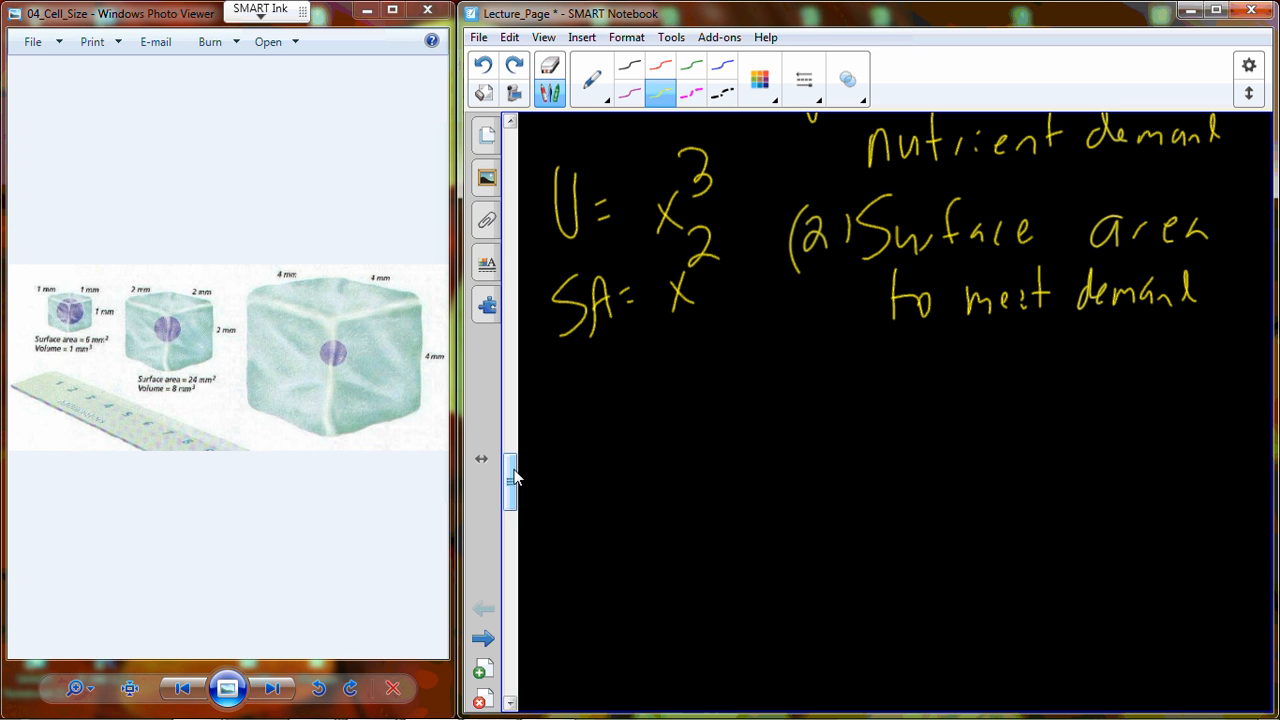
drag(805, 360, 825, 395)
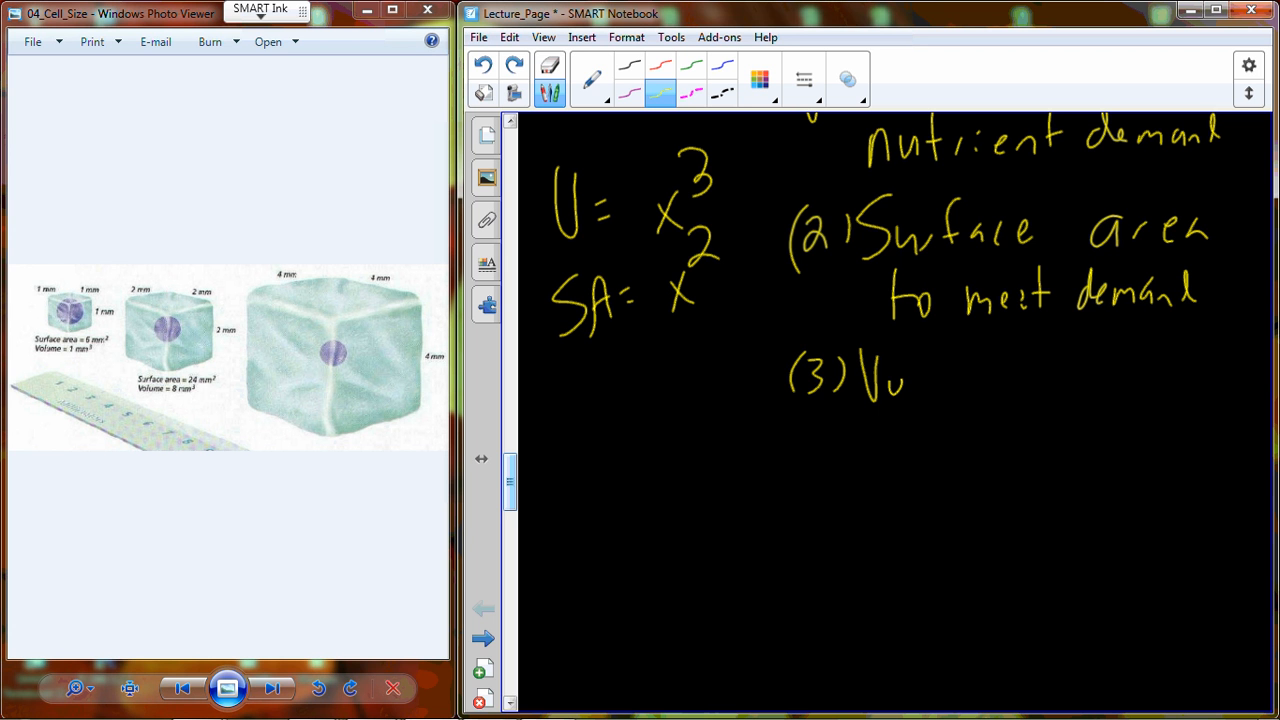
Step: Finish point (3) as 'Volume ↑ disproportionately to surface area' and scroll down slightly
drag(900, 380, 985, 380)
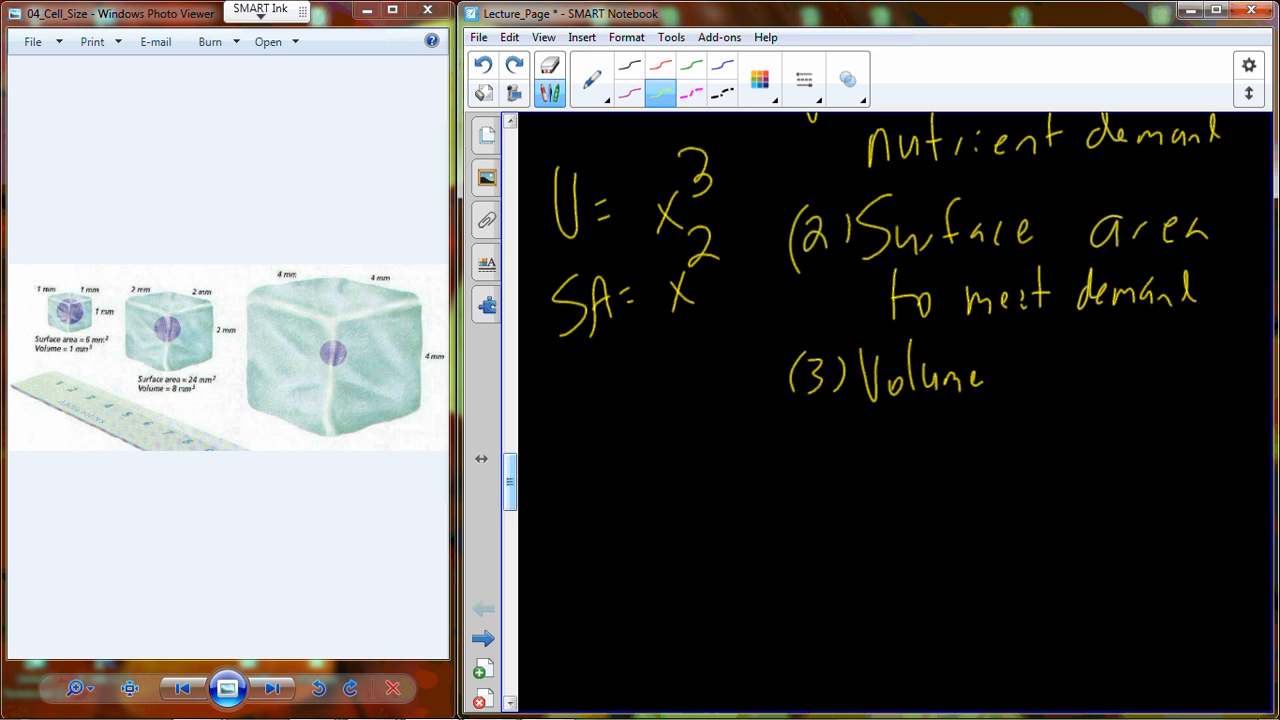
drag(1020, 400, 1050, 355)
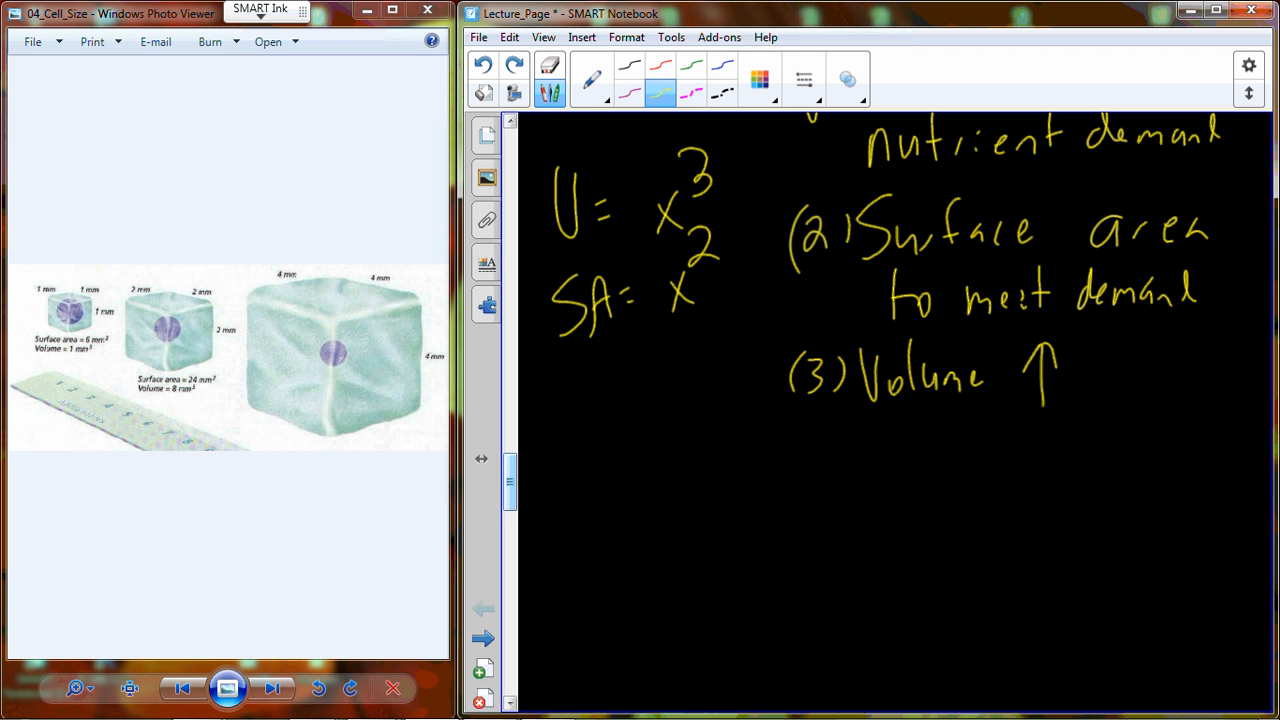
drag(1080, 375, 1120, 390)
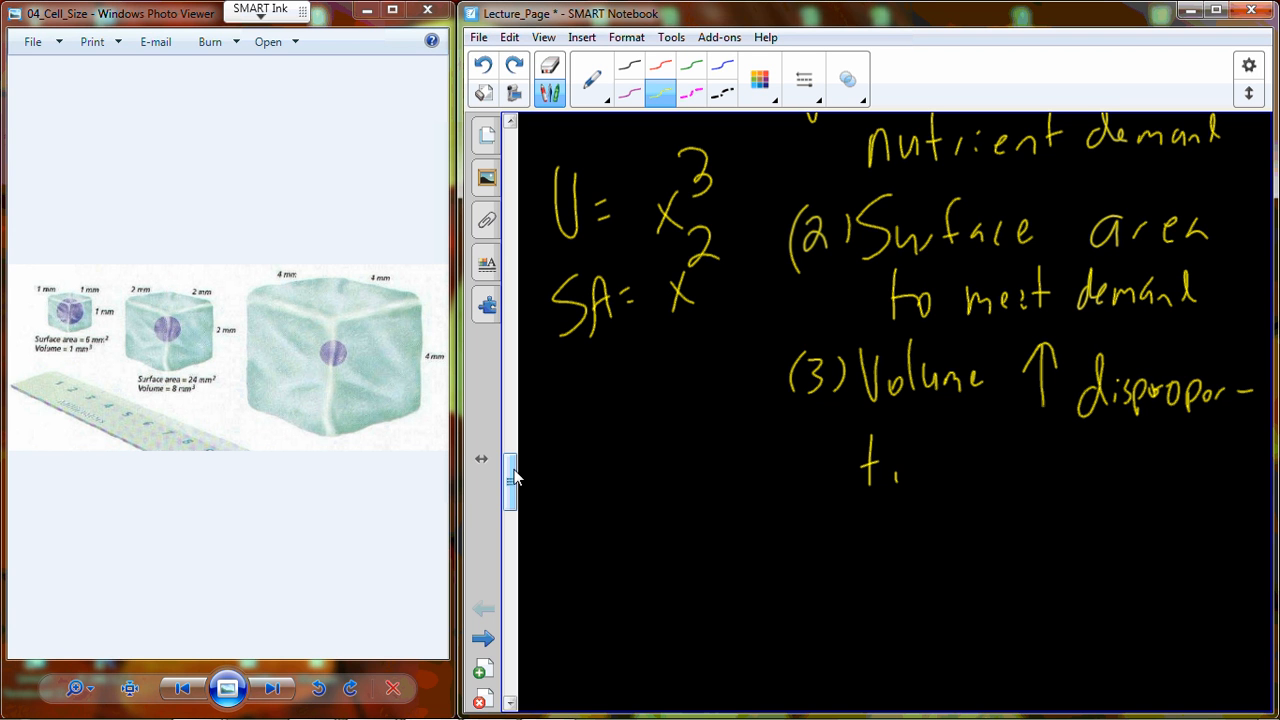
drag(905, 470, 980, 470)
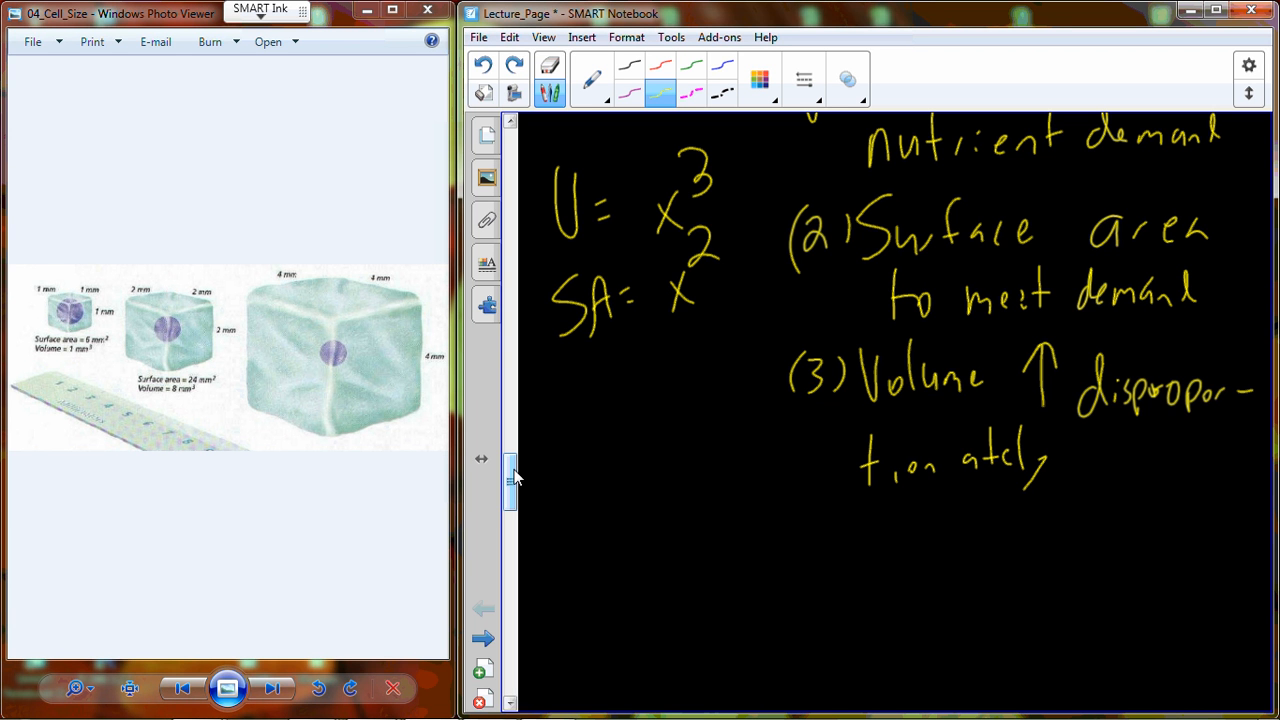
drag(1105, 425, 1108, 465)
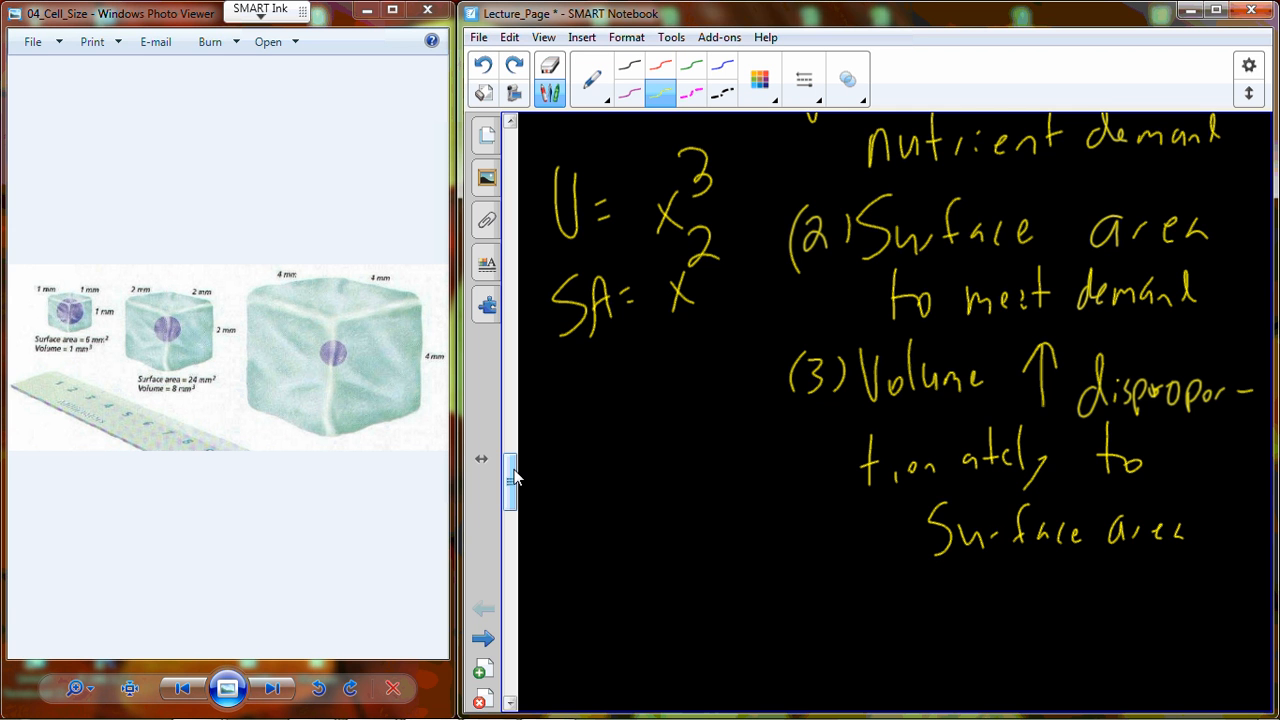
drag(510, 475, 510, 500)
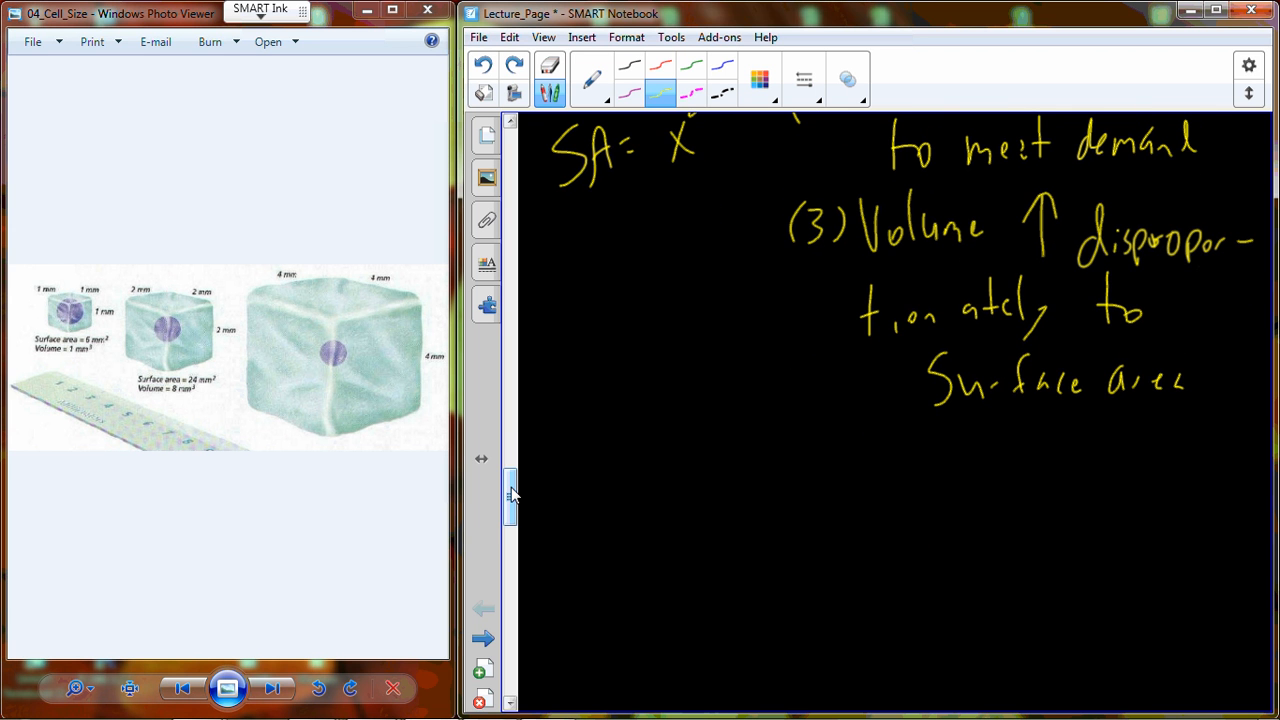
Step: Write '(a) Outpace ability to remove waste; accumulate waste food' and begin 'iii) Lower limit (1)'
click(897, 455)
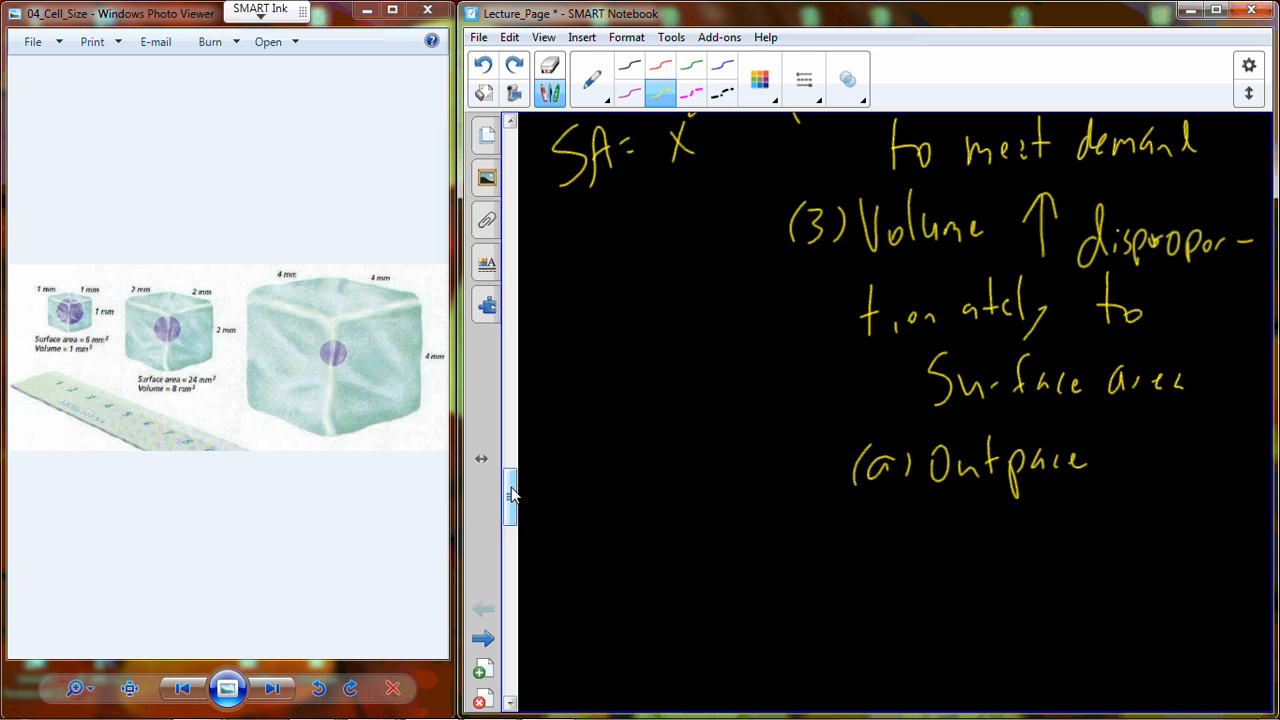
drag(1130, 460, 1170, 470)
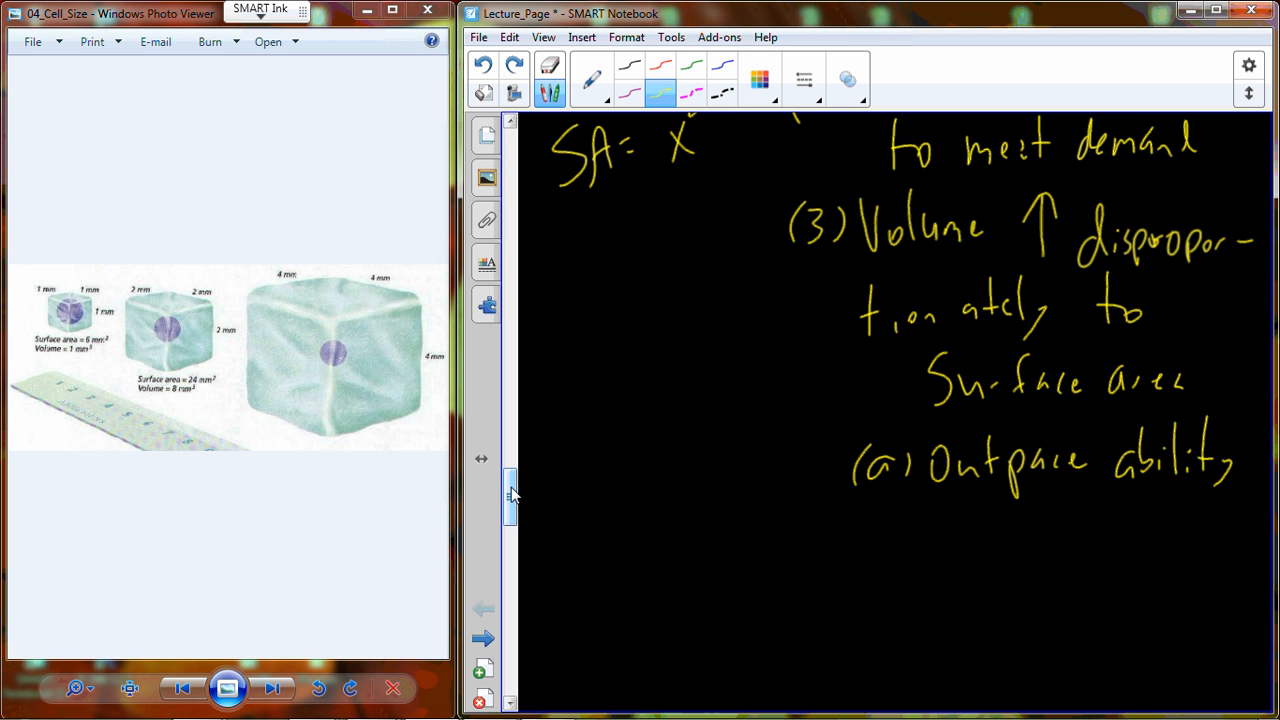
drag(930, 520, 1070, 545)
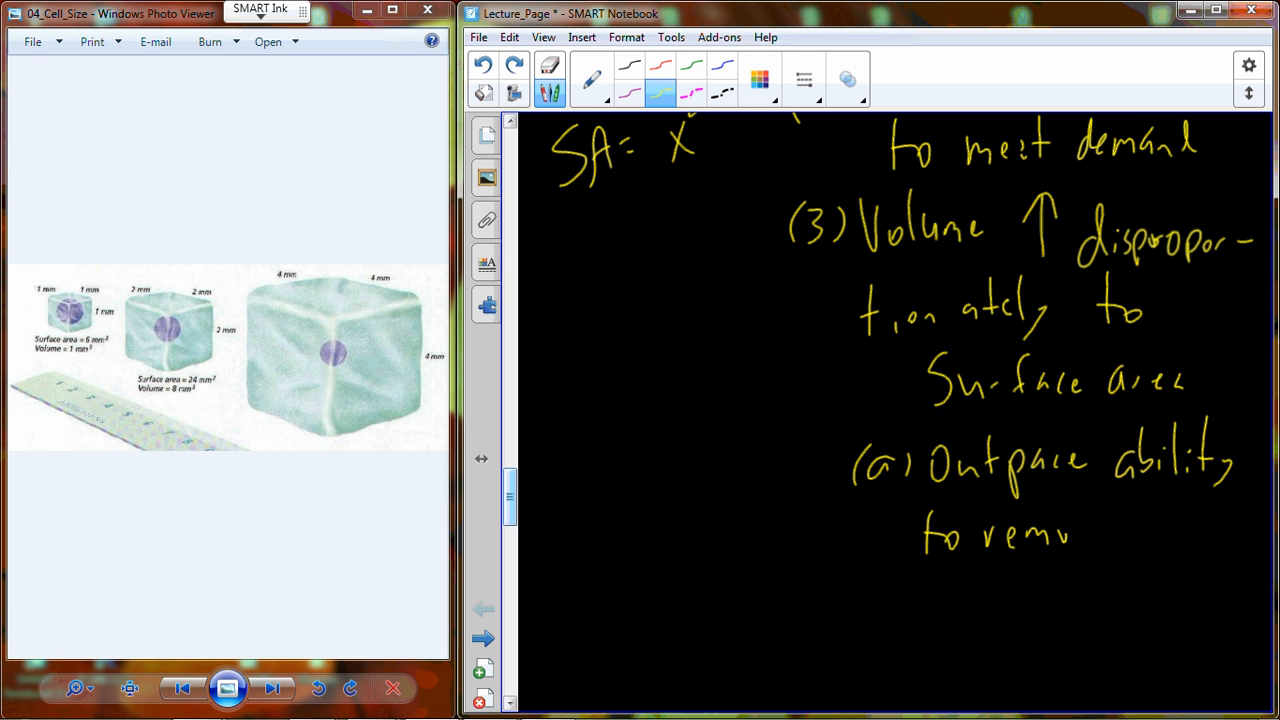
drag(1080, 530, 1200, 530)
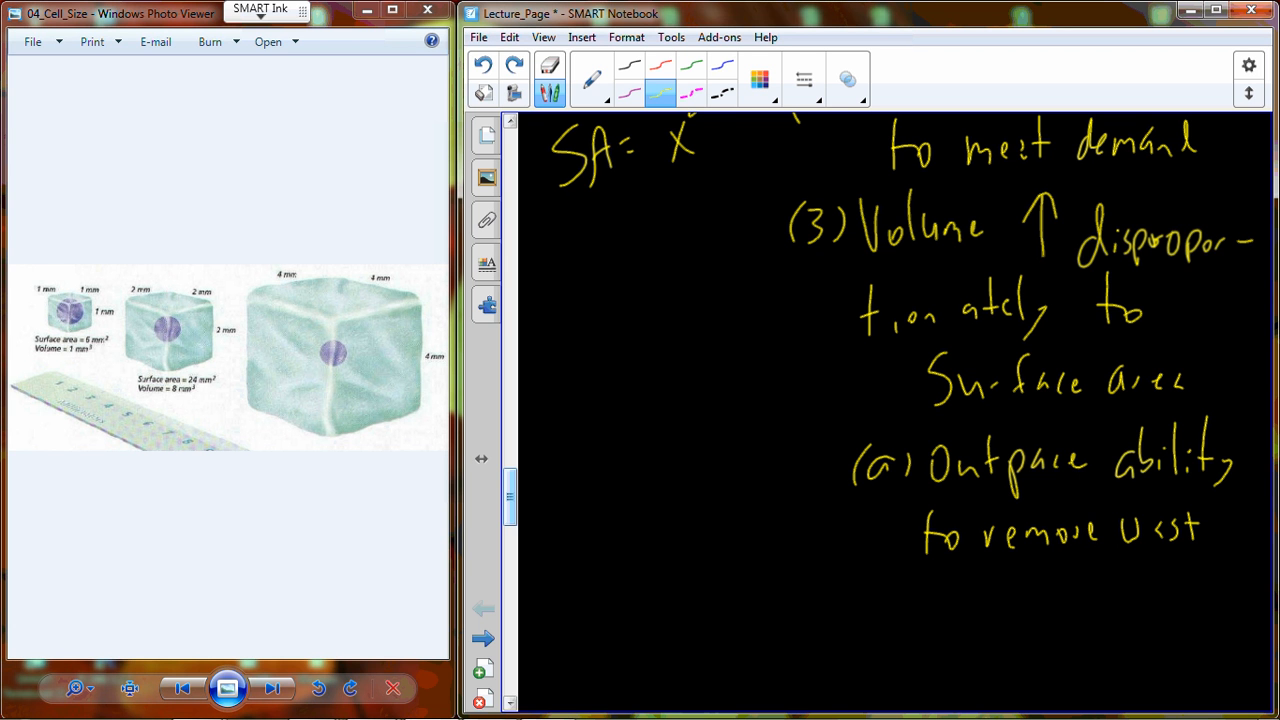
drag(930, 575, 1000, 590)
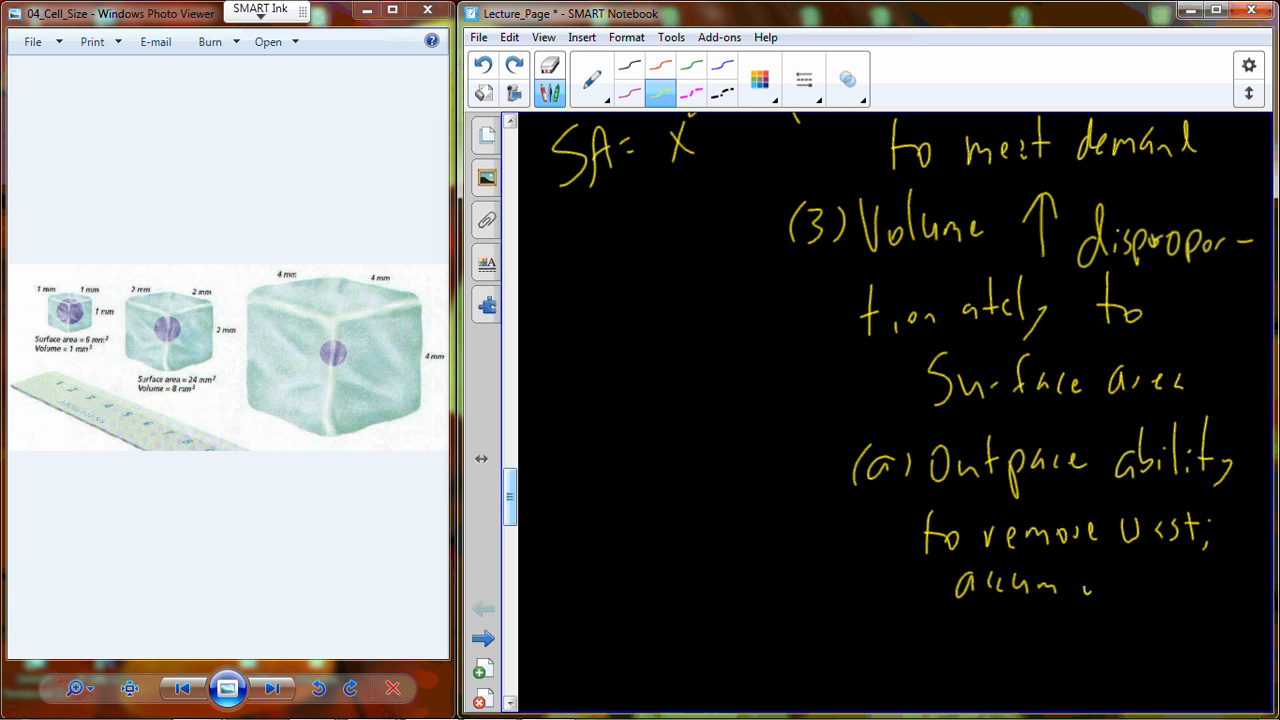
text(ulate)
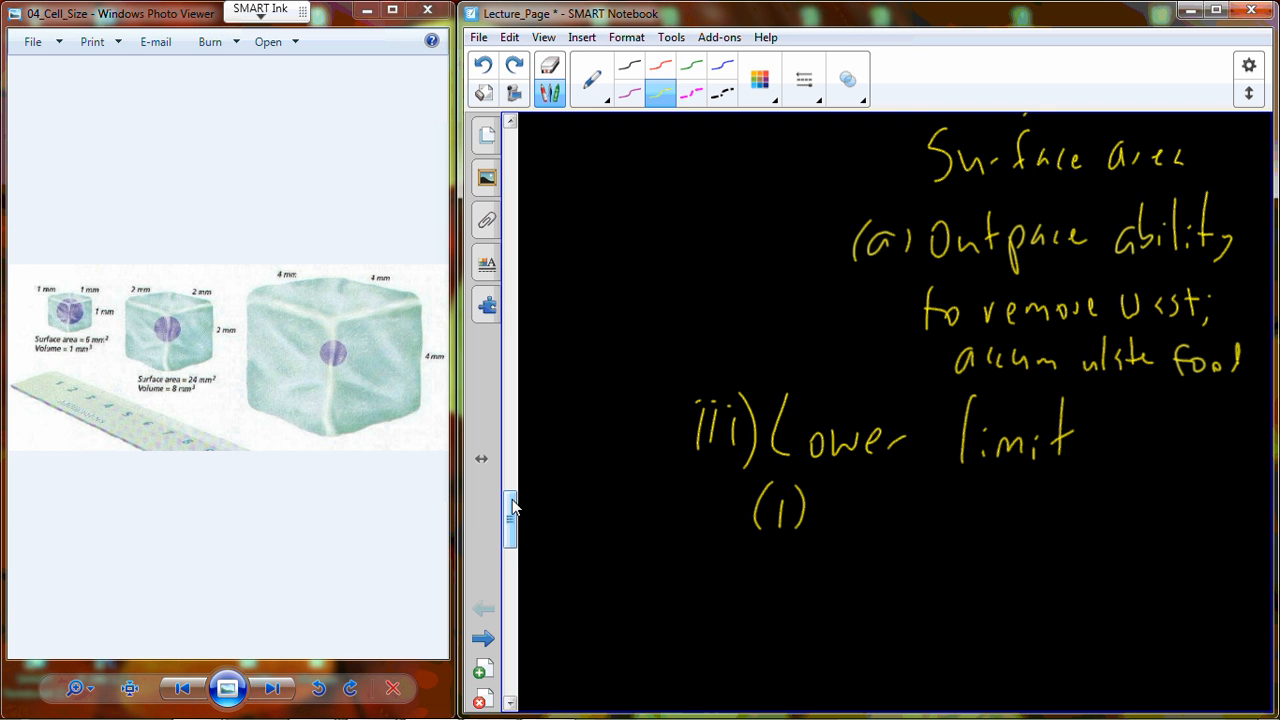
Step: Write '(1) ↓ Volume = less room for information' under Lower limit and begin '(2)'
scroll(down, 3)
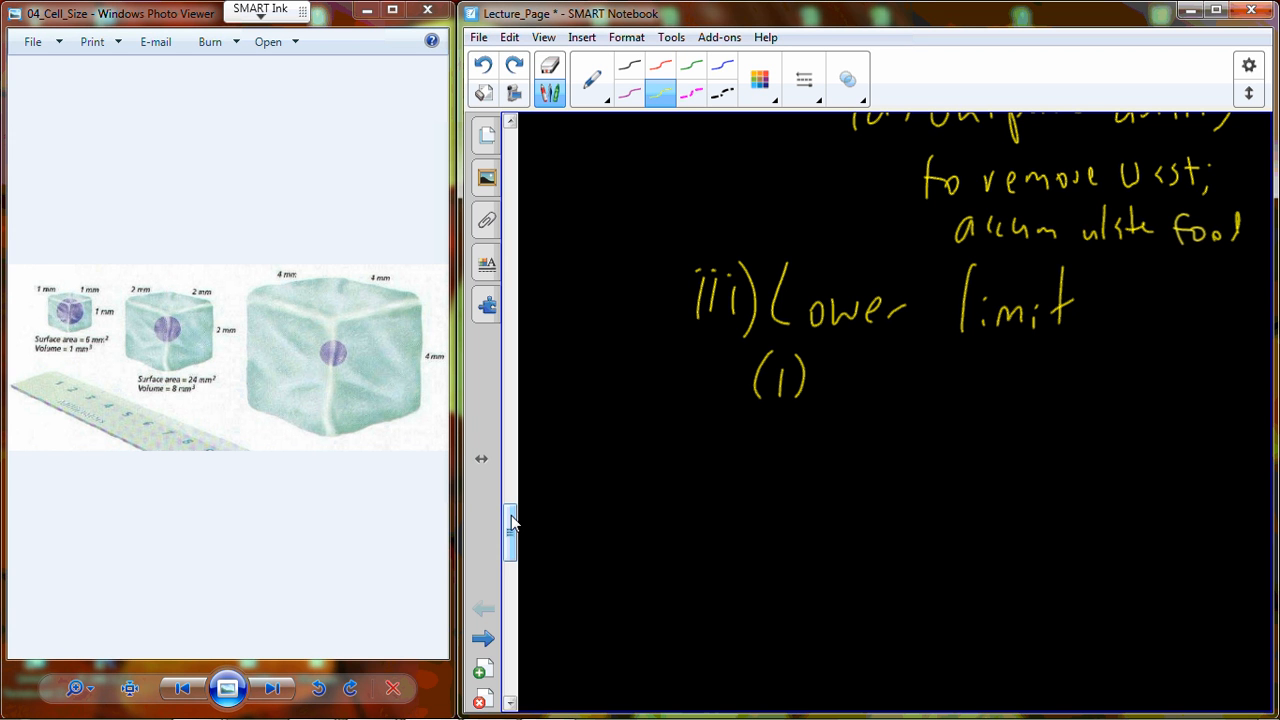
drag(830, 360, 960, 400)
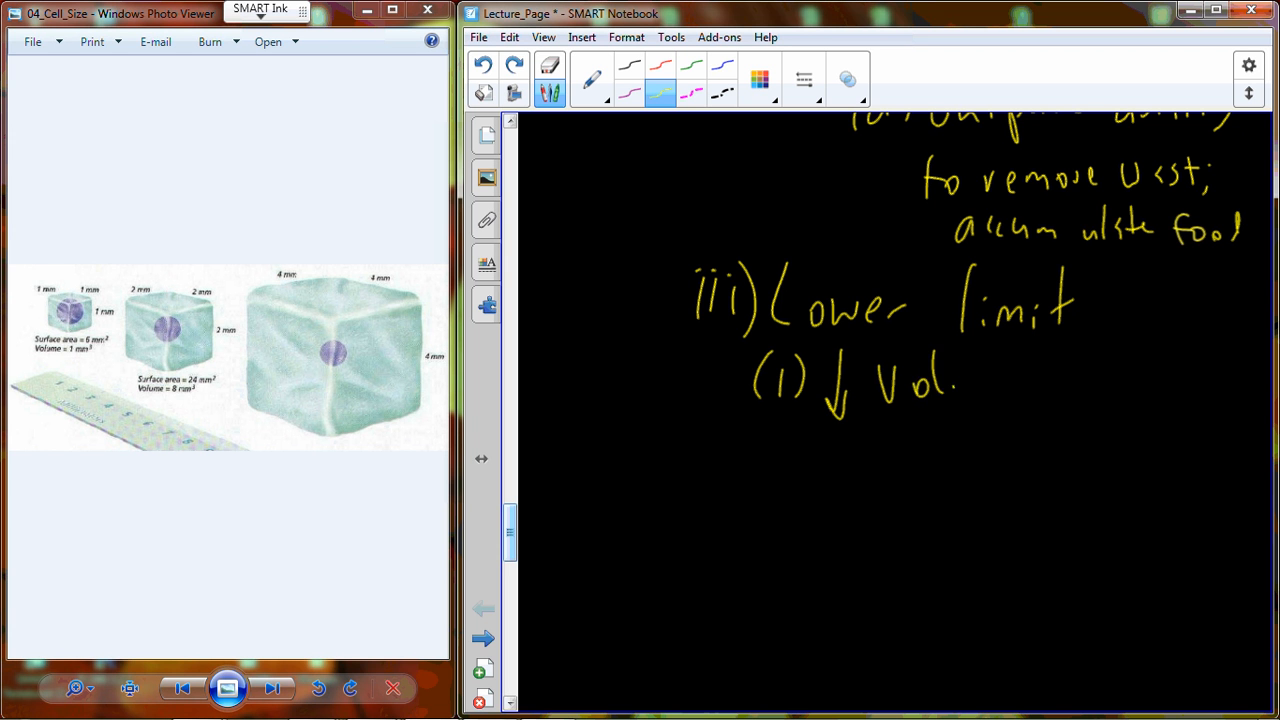
drag(950, 385, 1030, 385)
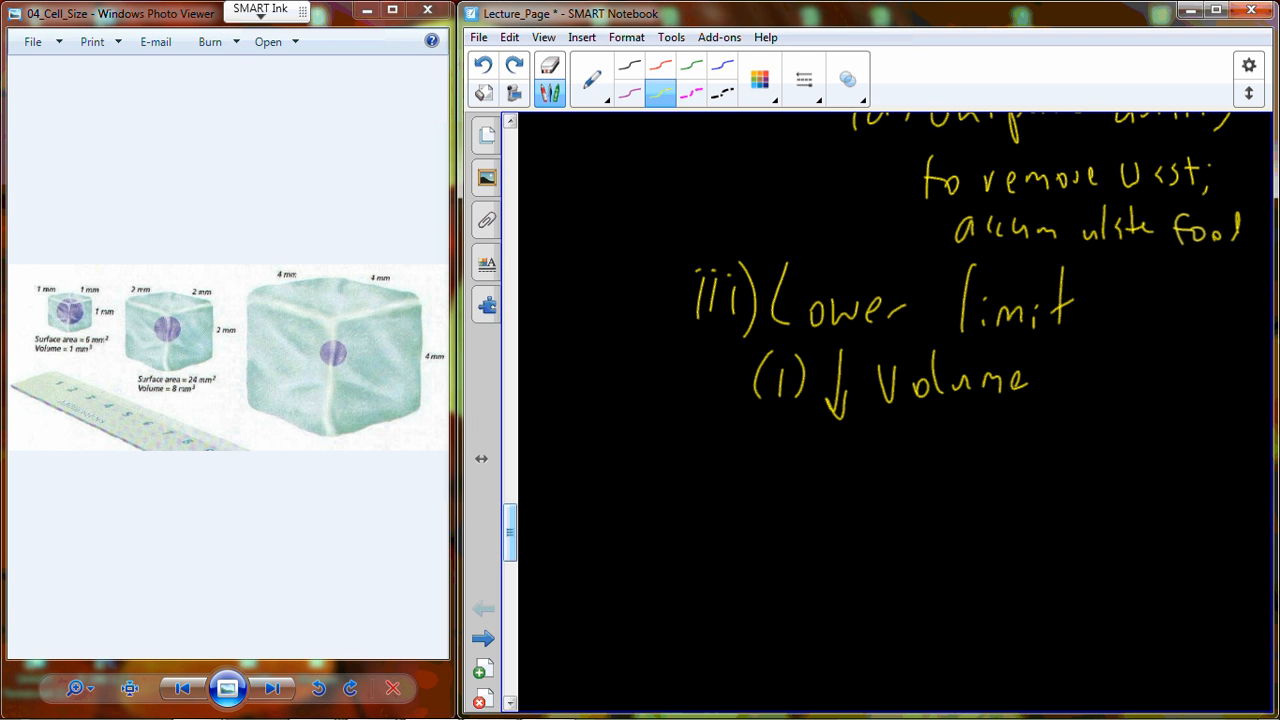
drag(1050, 380, 1190, 390)
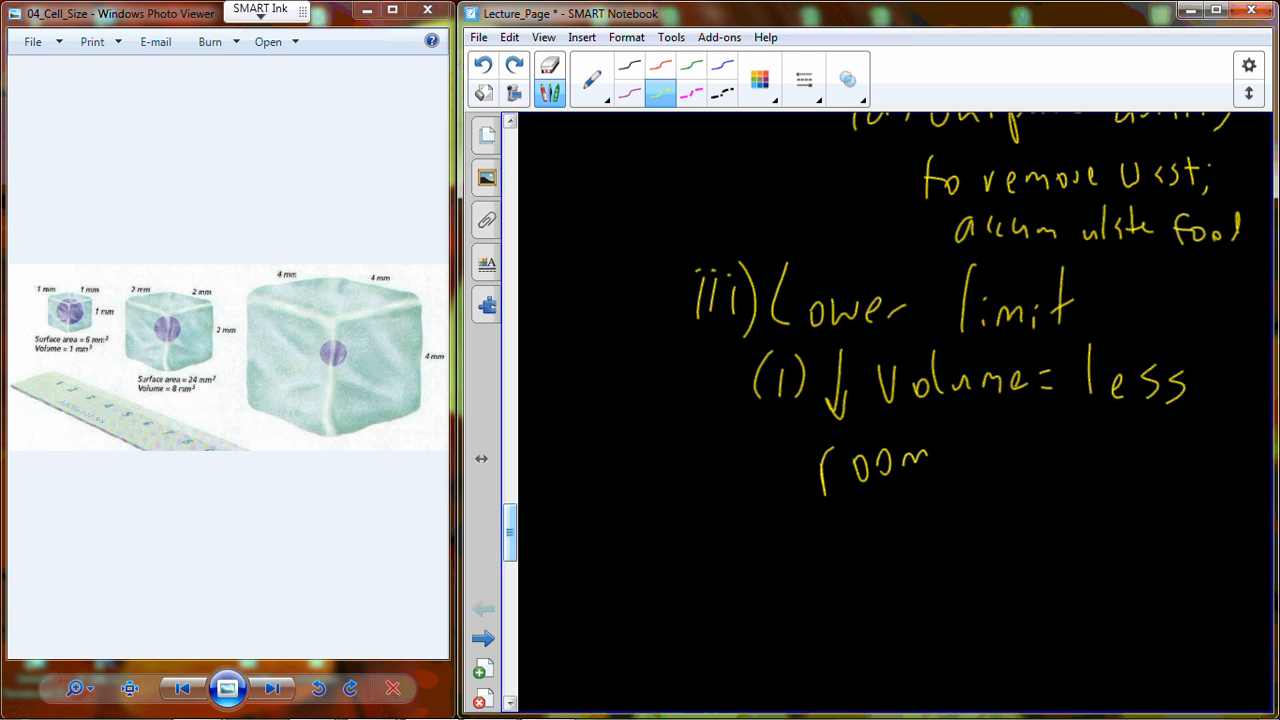
drag(960, 460, 1080, 455)
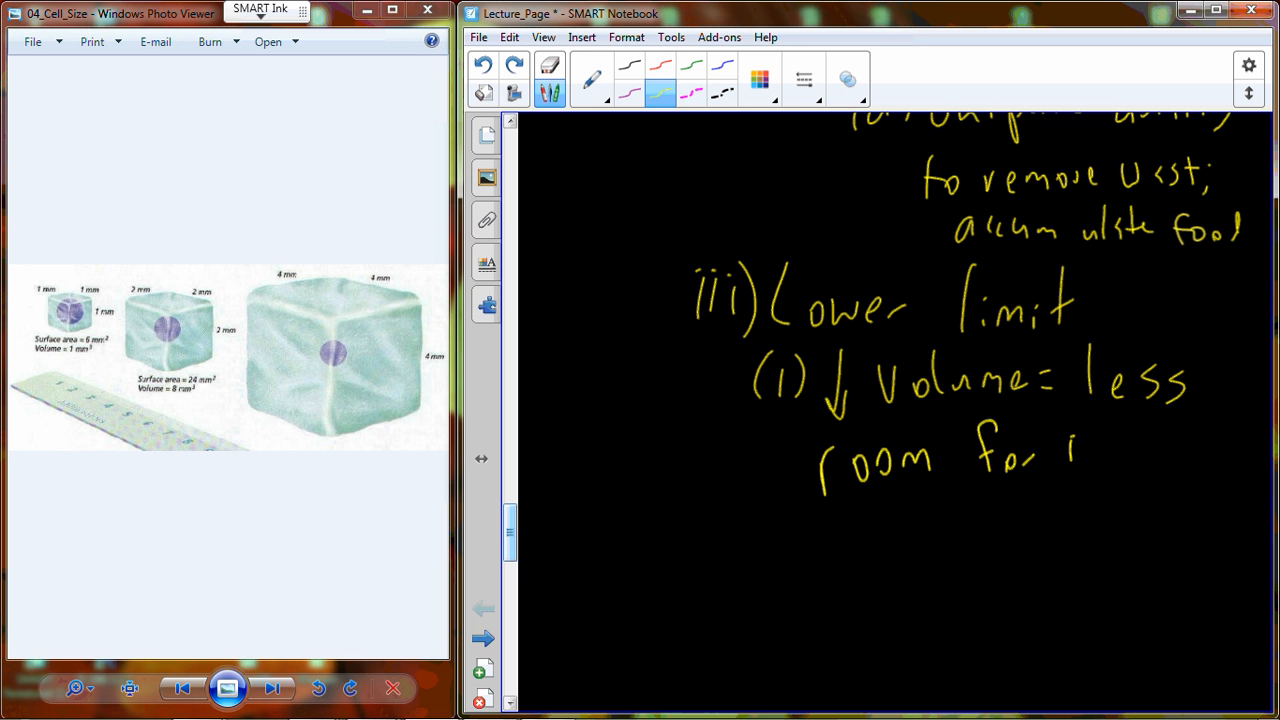
drag(1080, 460, 1210, 460)
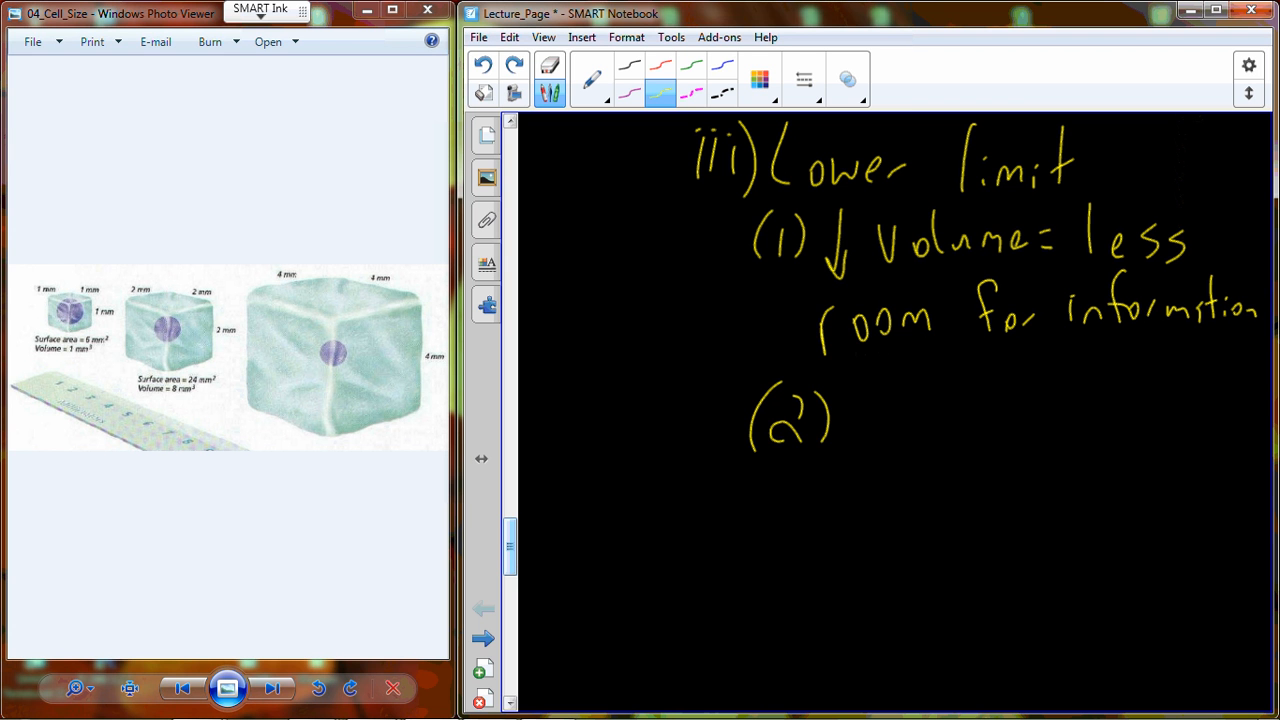
Step: Write '↓ info = ↓ function, ↓ proteins' after (2) and begin item (3)
drag(880, 385, 885, 445)
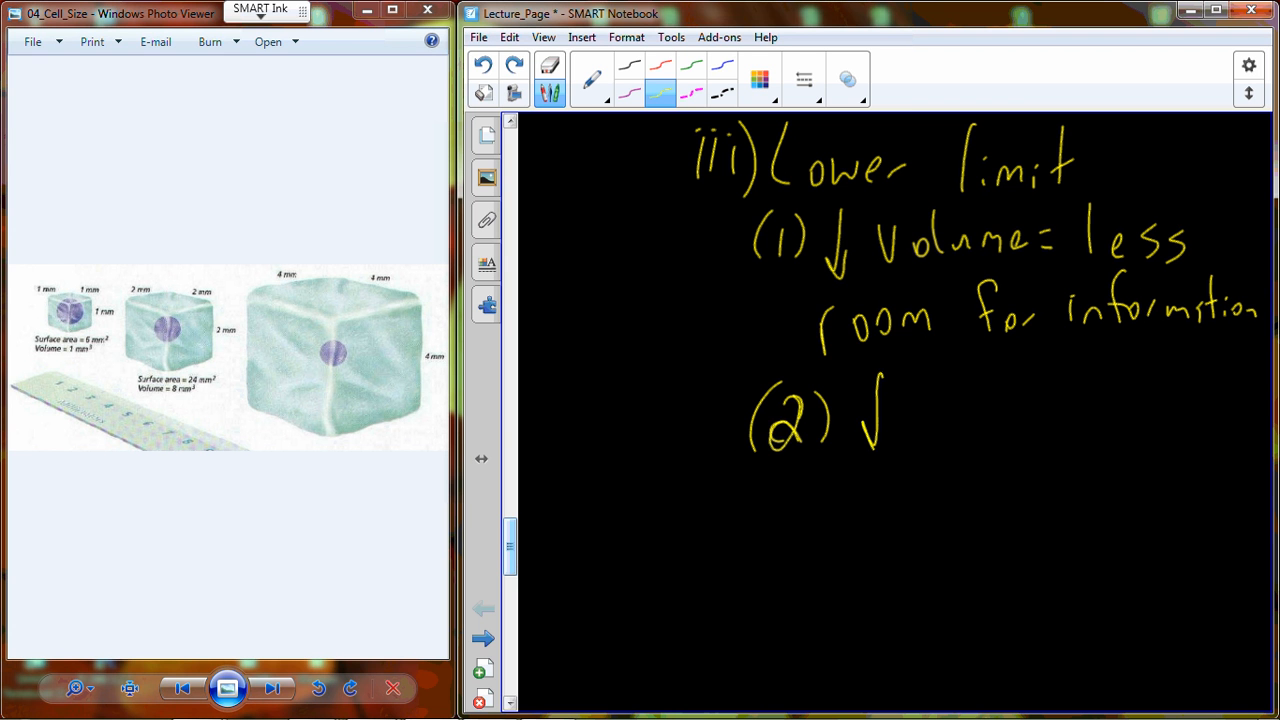
drag(920, 410, 1015, 420)
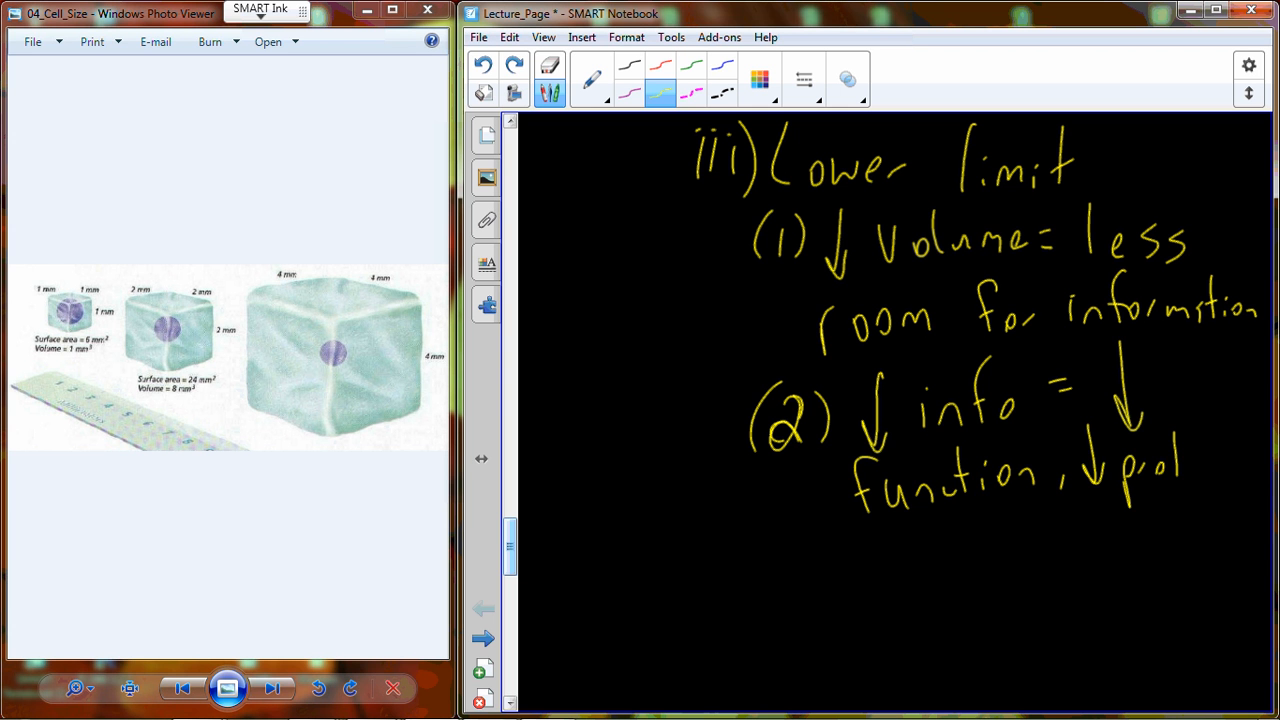
text(proteins)
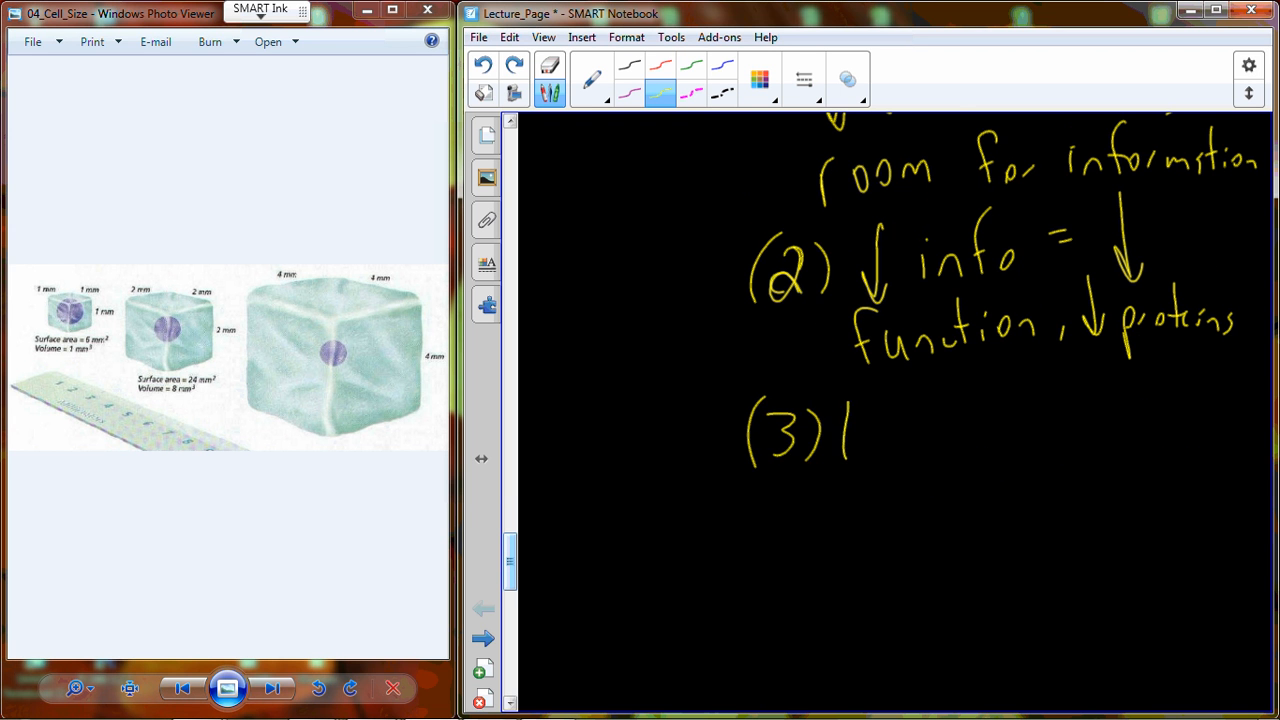
drag(850, 440, 1040, 440)
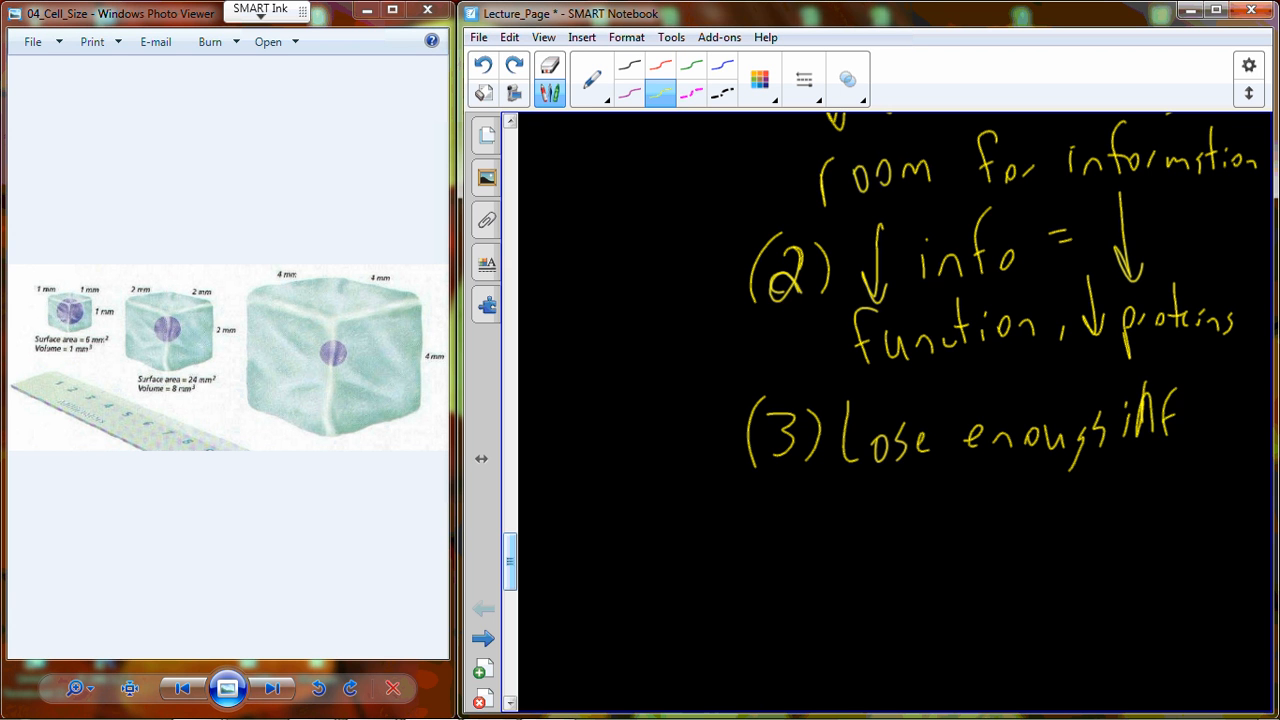
Step: Complete '(3) Lose enough info, life ceases' and scroll the page down
drag(875, 480, 920, 510)
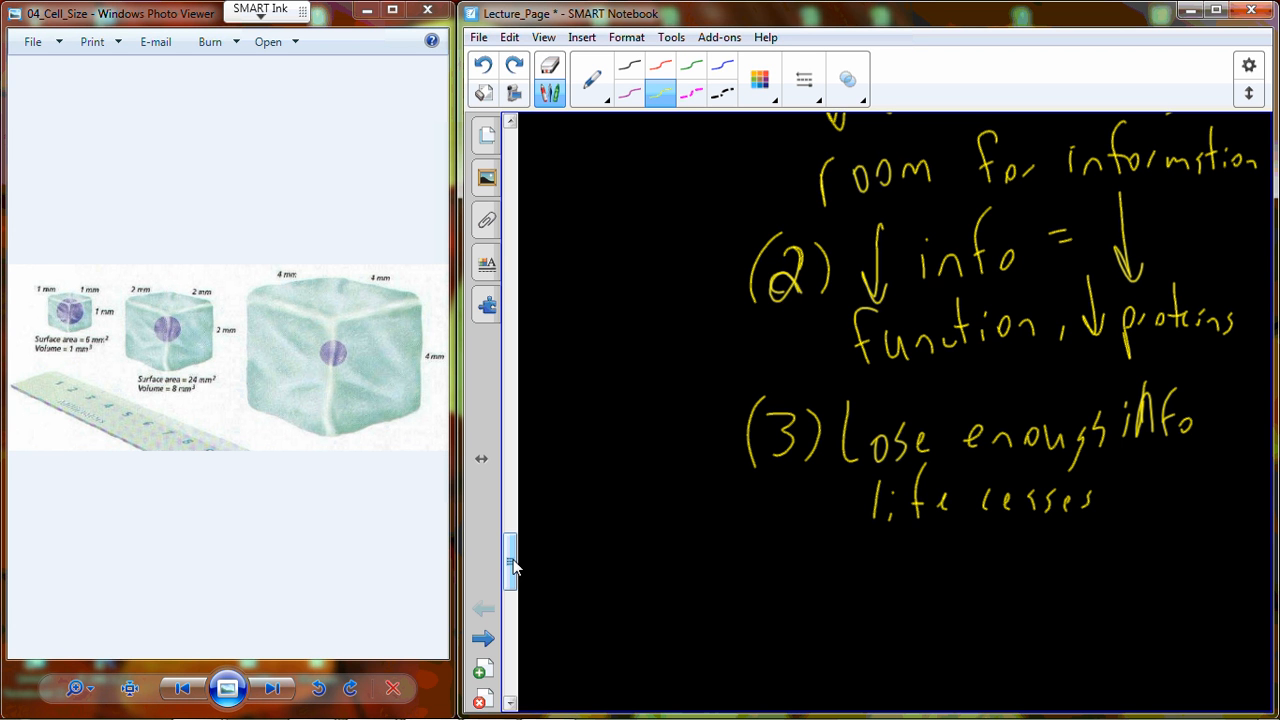
mouse_move(512, 588)
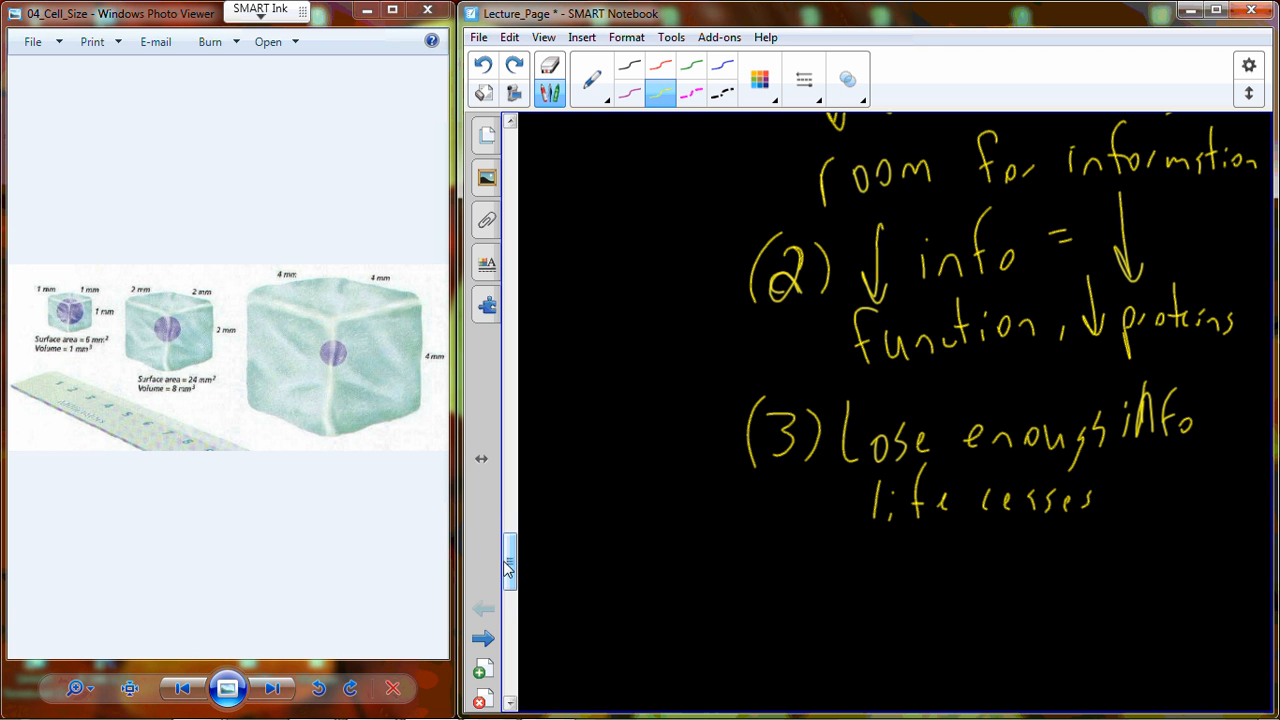
drag(510, 565, 510, 585)
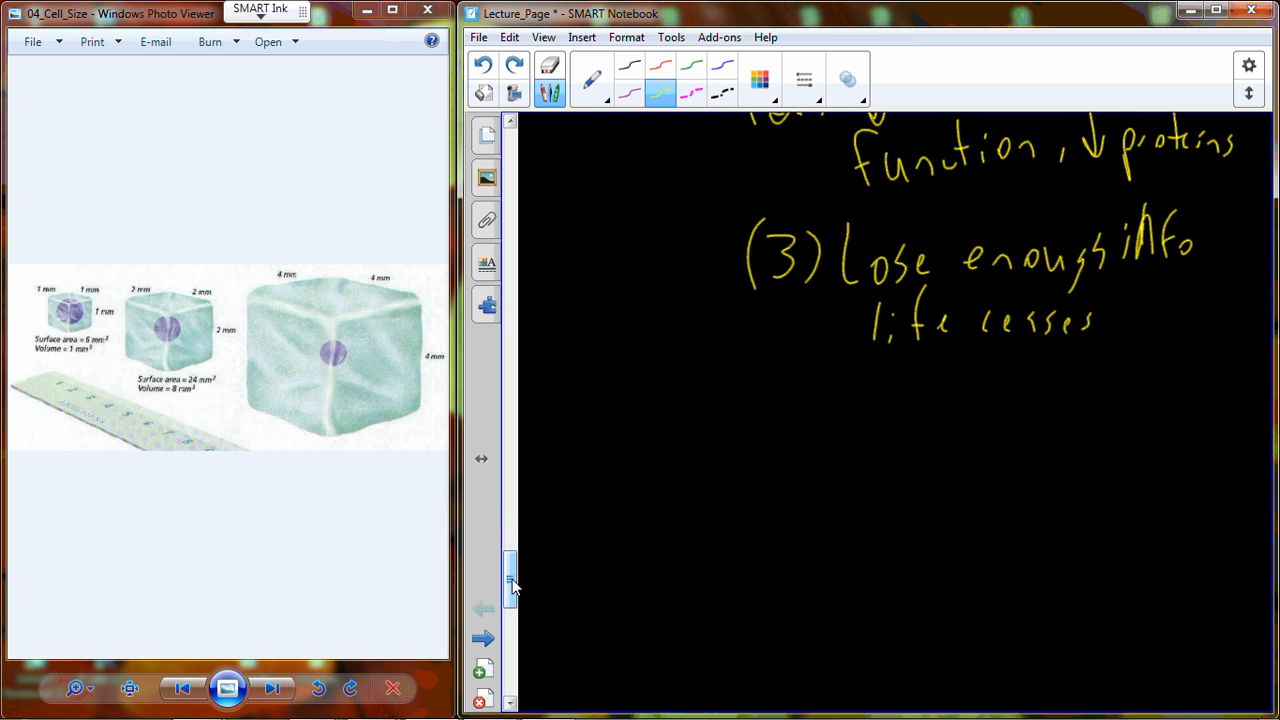
Step: Handwrite the heading 'e) Transport in/out of cell' with 'i)' begun beneath
drag(610, 390, 665, 430)
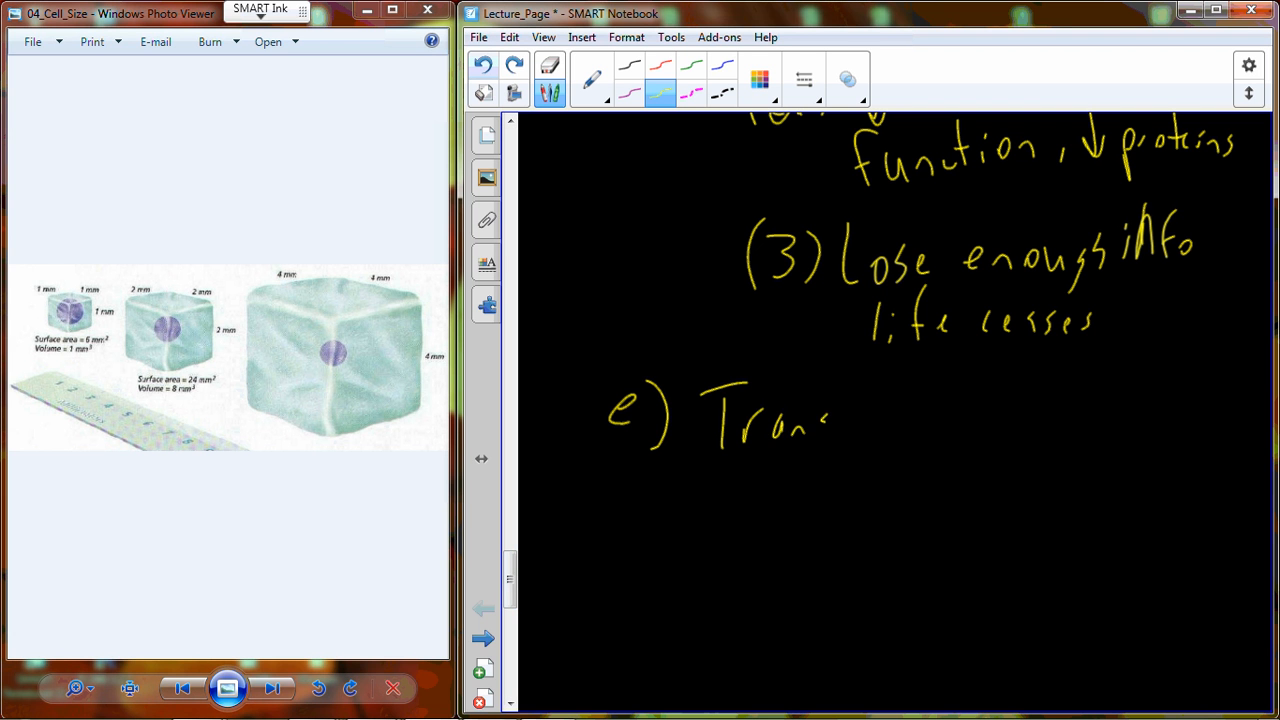
drag(830, 410, 990, 410)
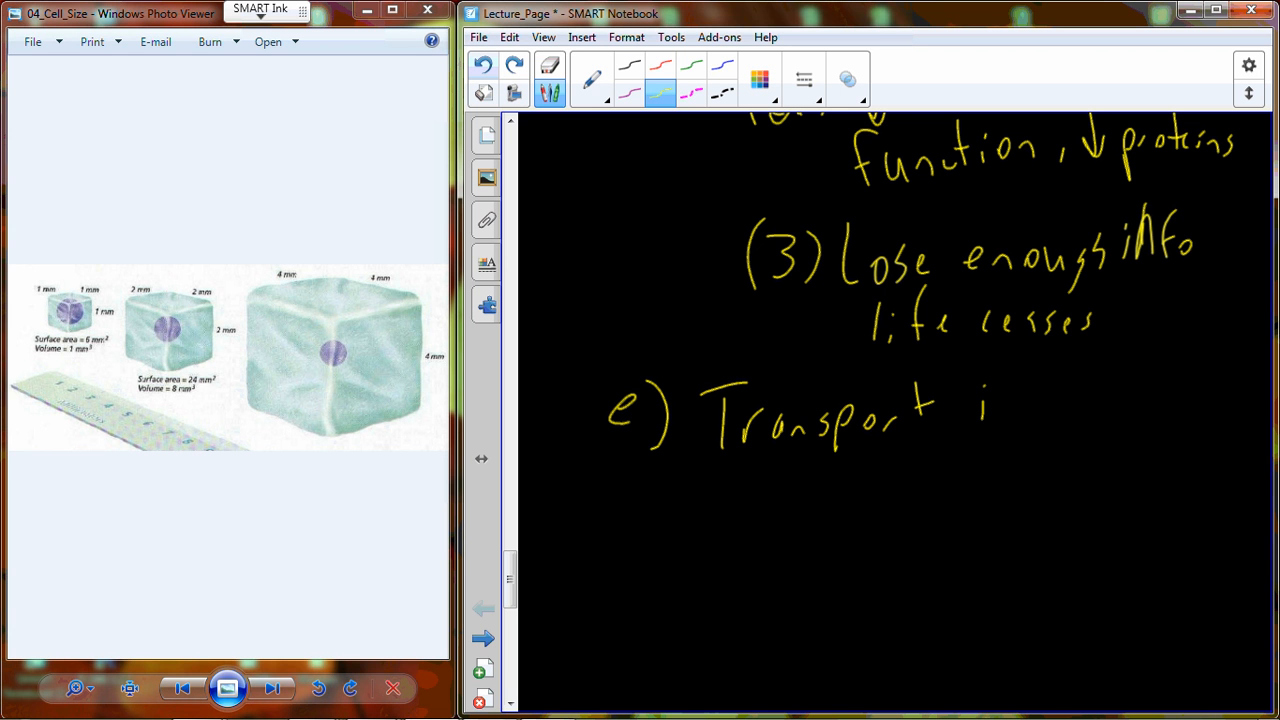
drag(1000, 410, 1180, 410)
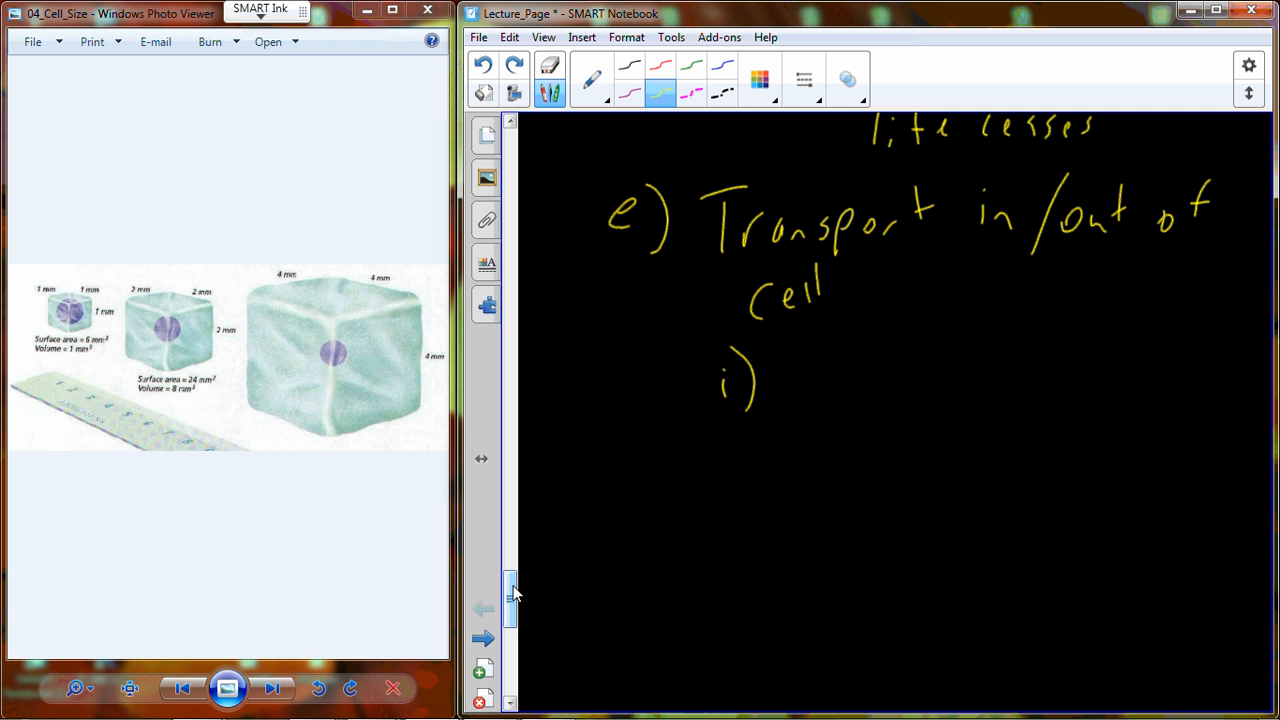
Step: Write 'Single molecule' after i), then '(1) Passive transport' and '(a) No' below
drag(785, 360, 840, 400)
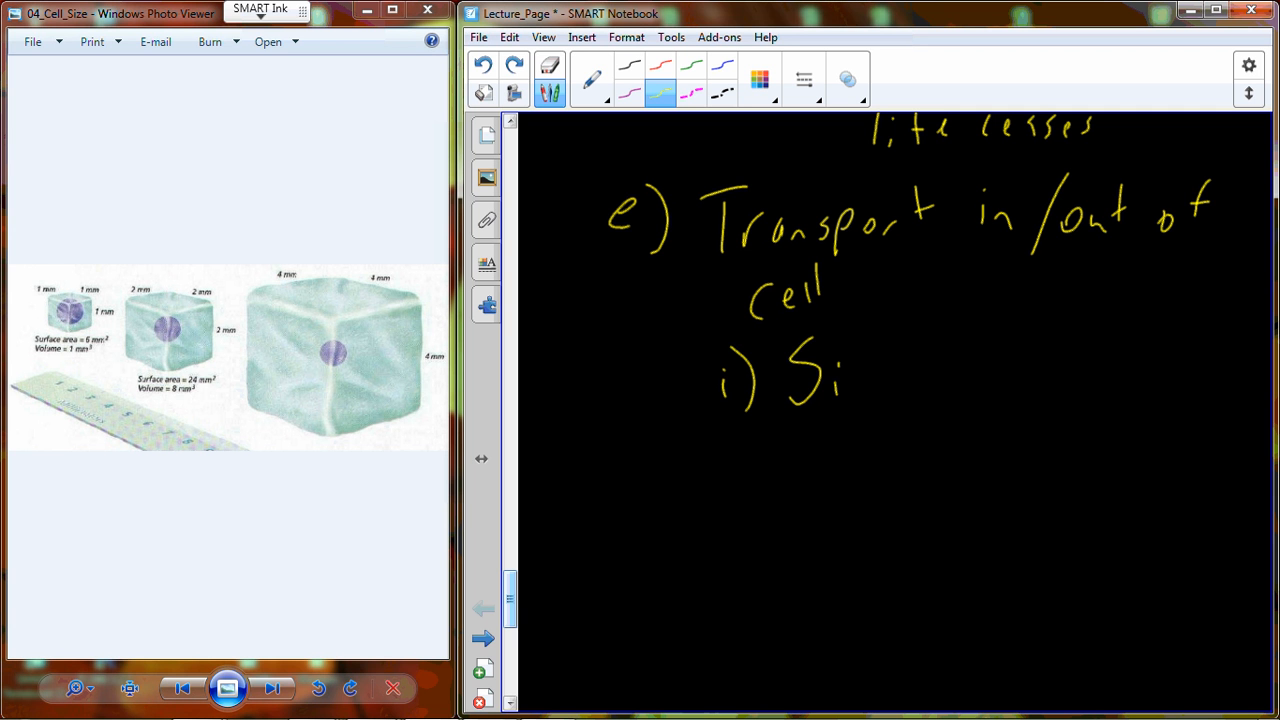
drag(820, 375, 1020, 375)
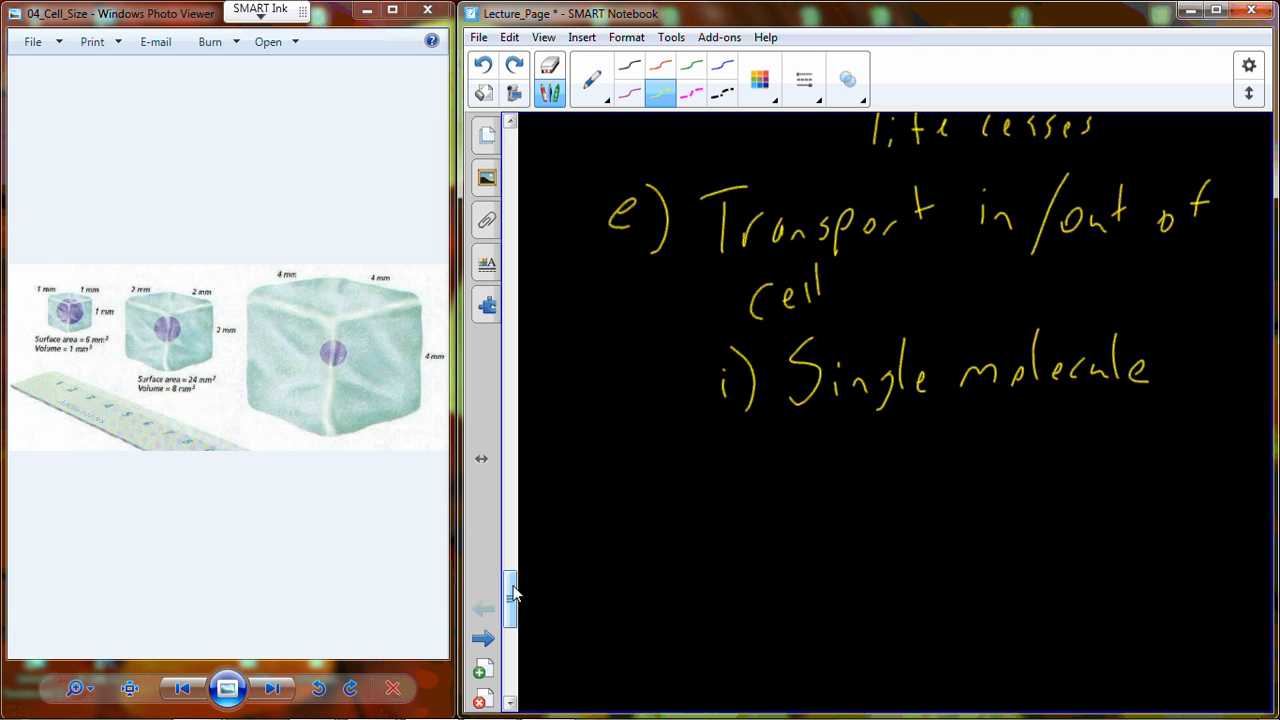
click(274, 687)
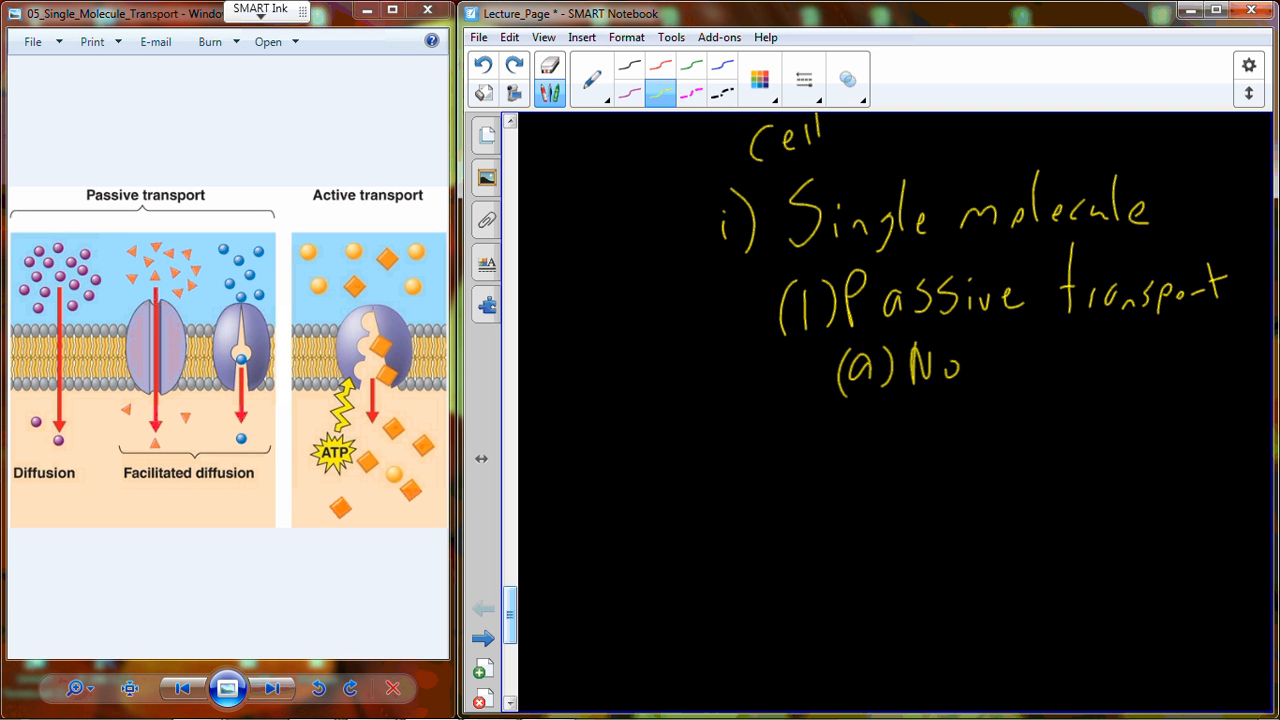
Step: Finish item (a) as 'No NRG' and write '(b) Molecules travel down [grad]'
drag(1000, 360, 1060, 380)
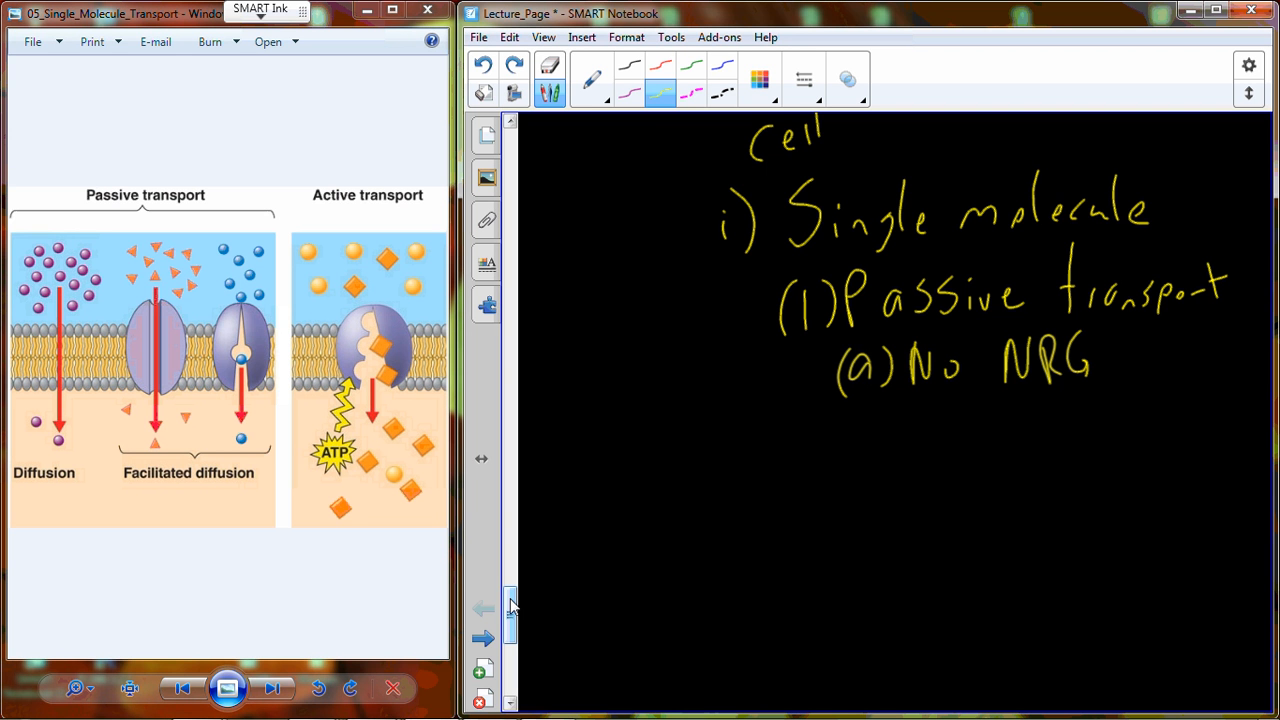
drag(845, 430, 870, 470)
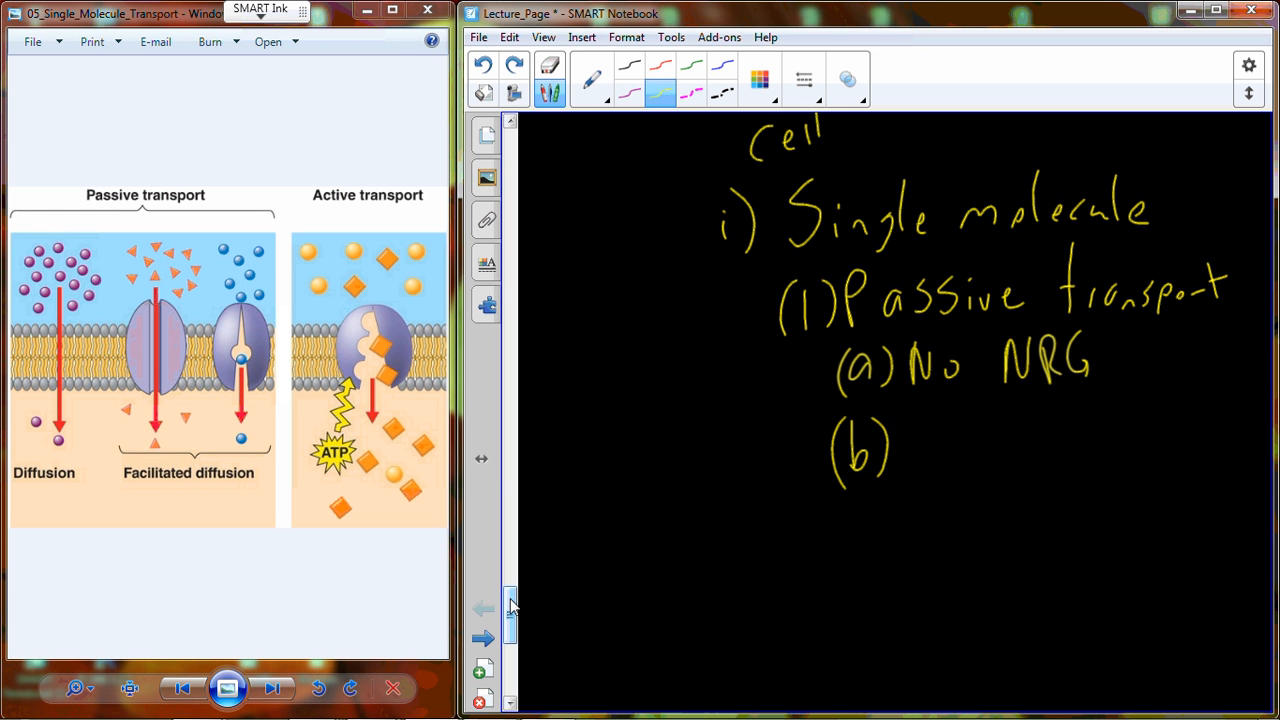
drag(920, 430, 990, 460)
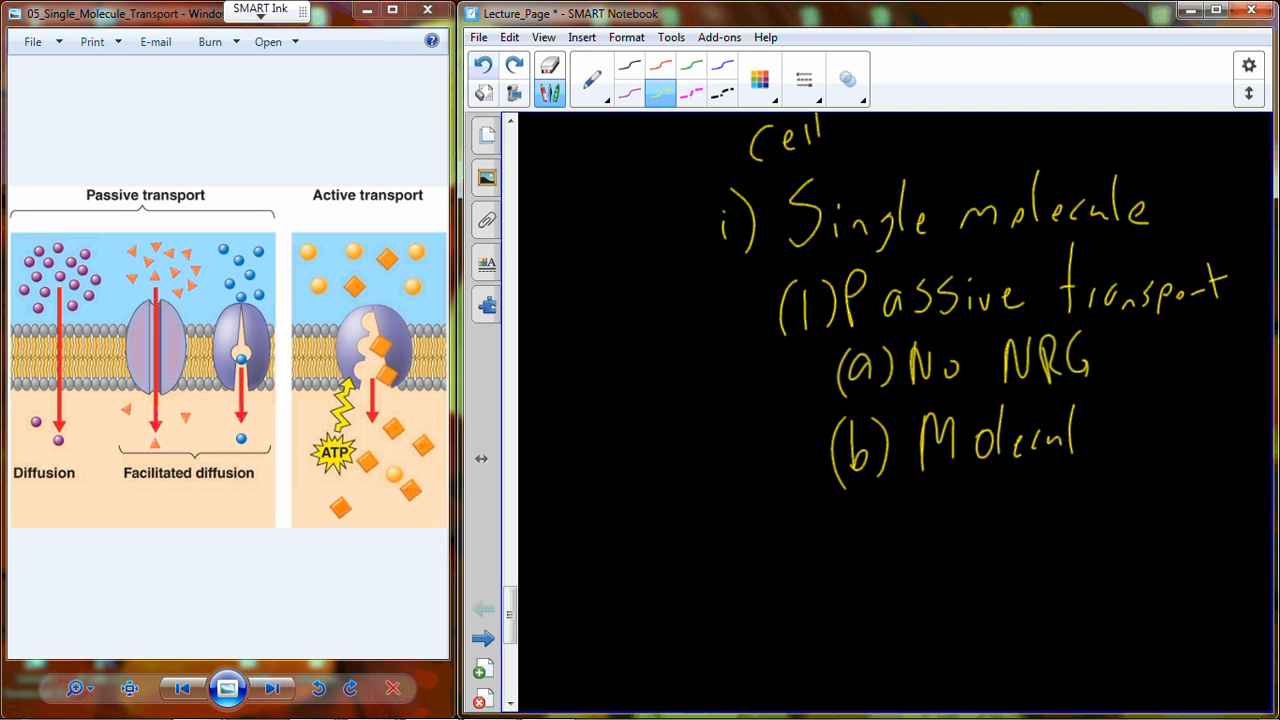
drag(1080, 440, 1240, 445)
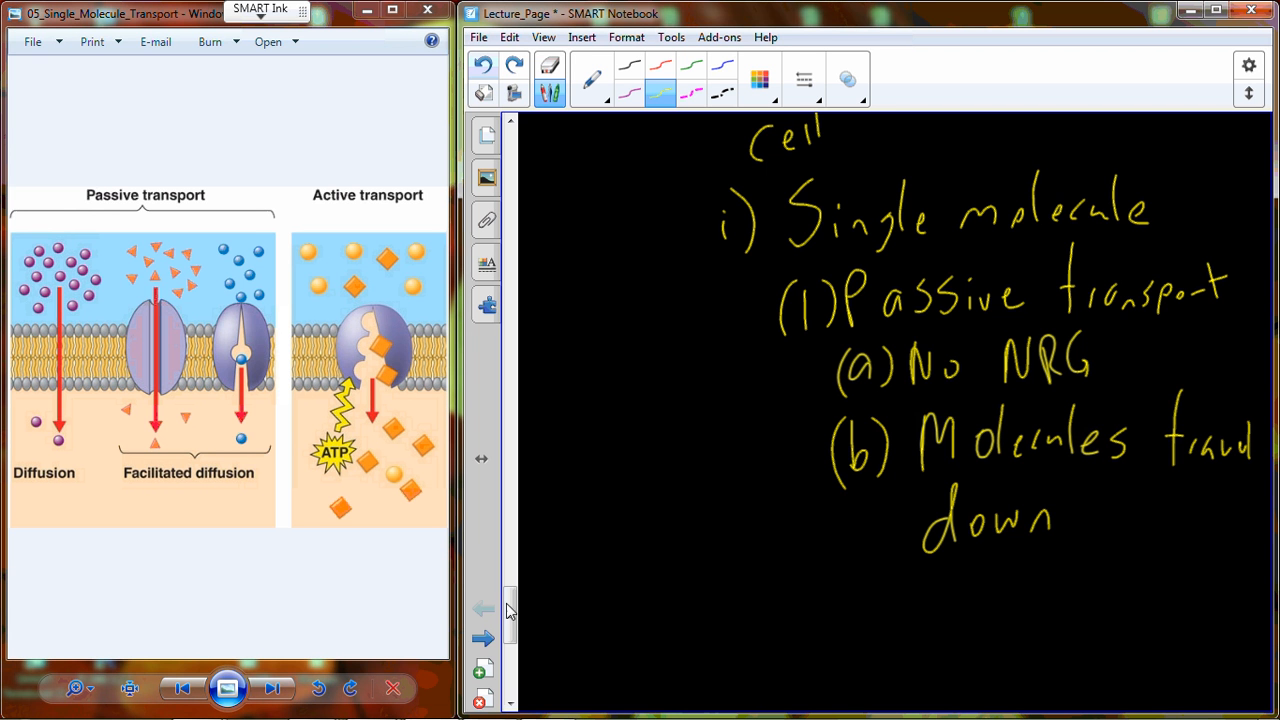
Step: Move down the page and start an opening bracket on the left side
scroll(down, 3)
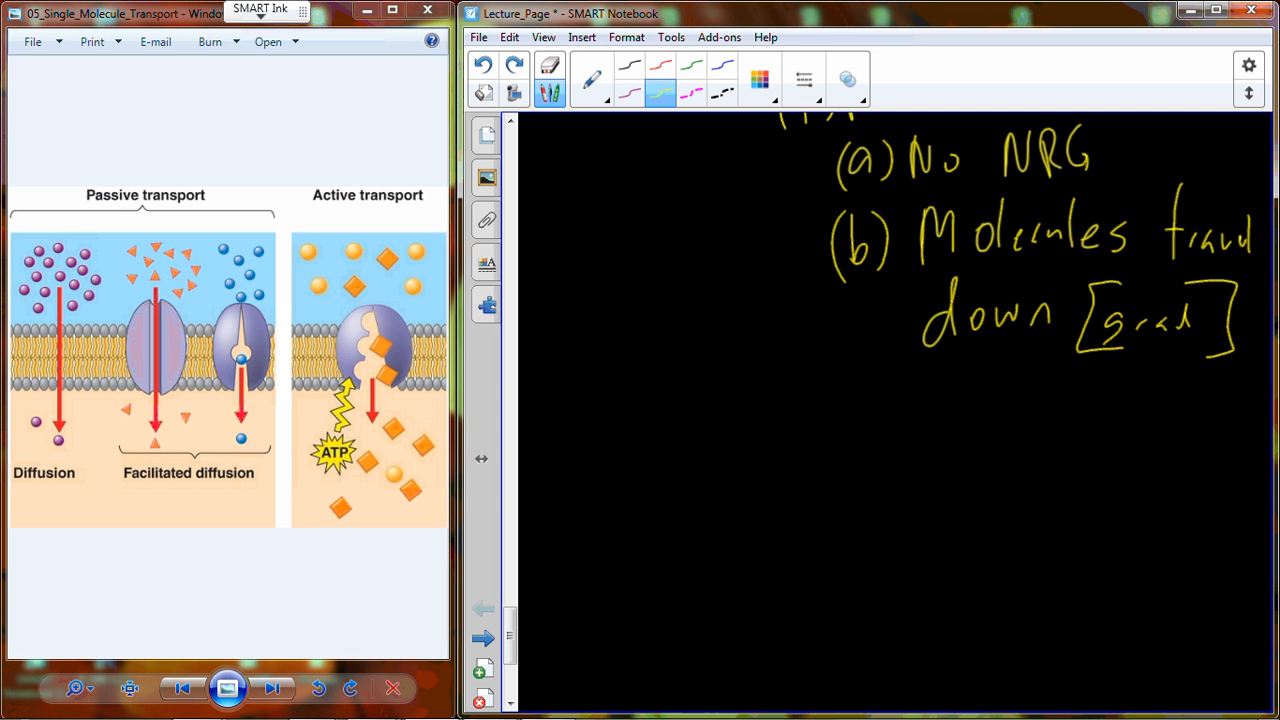
drag(590, 185, 555, 265)
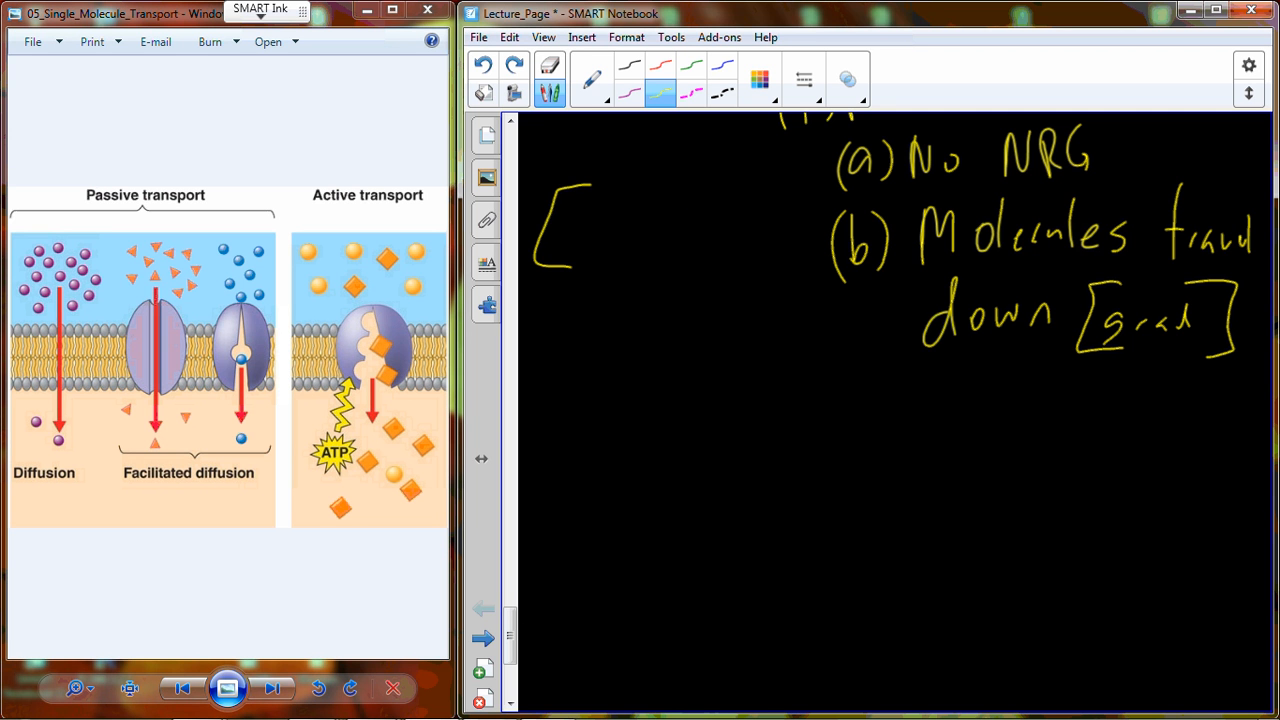